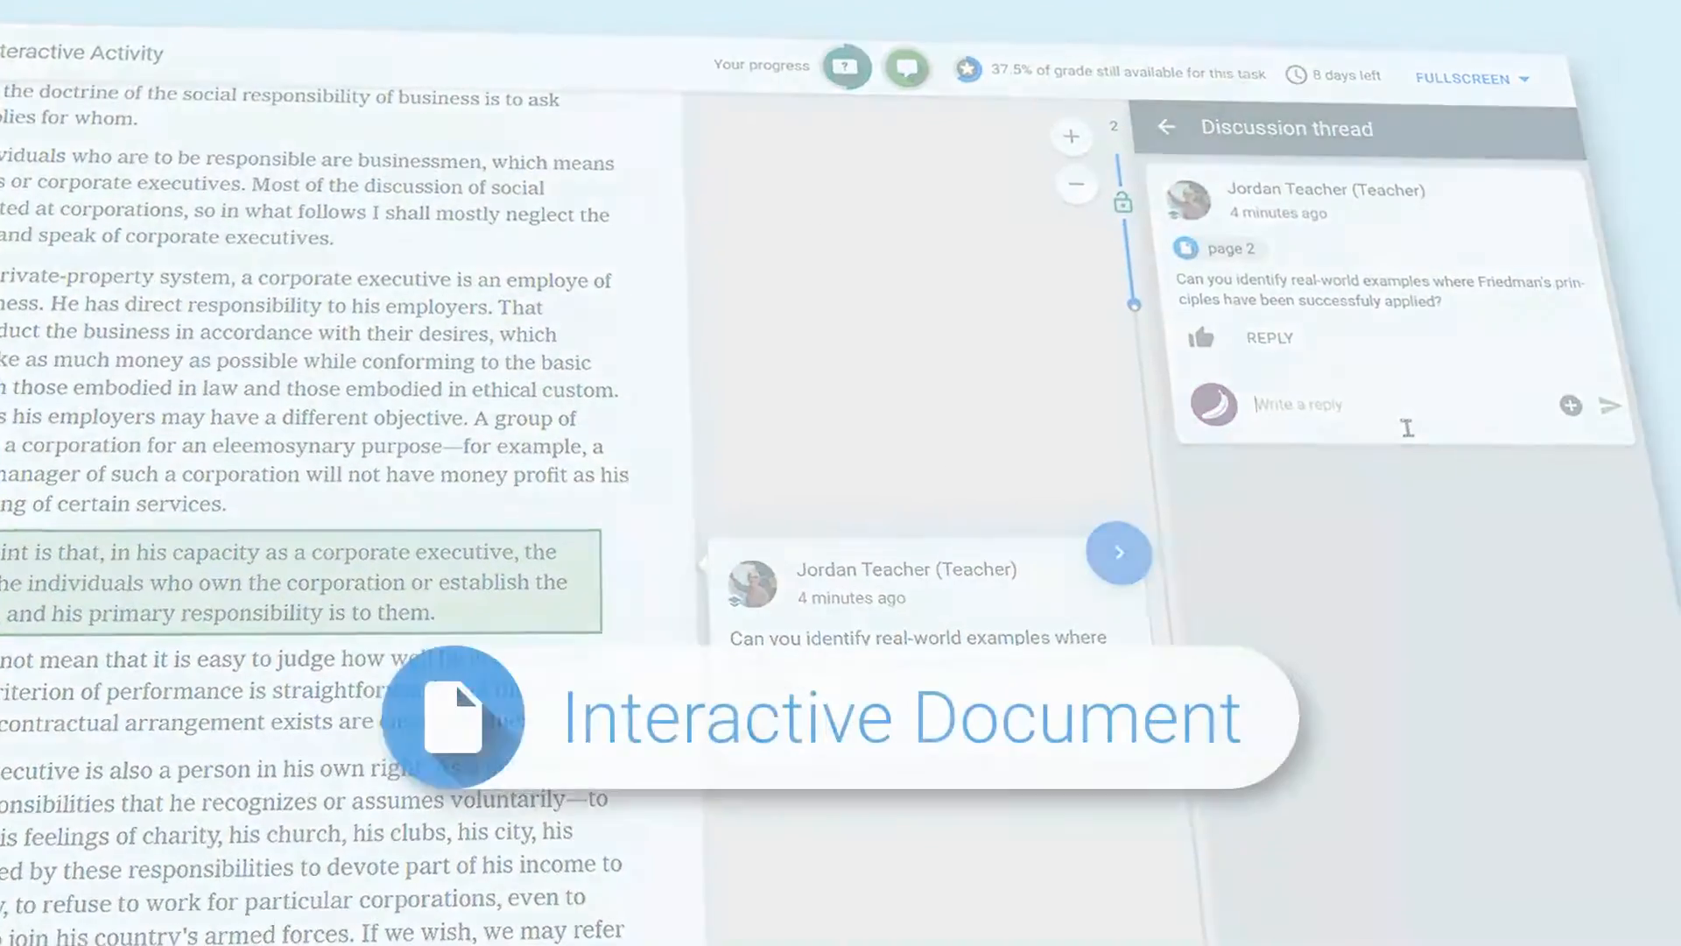
# - Draft a reply beginning 'Where government doesn't… interfere' to the teacher's discussion question
pyautogui.write("Where government doesn't")
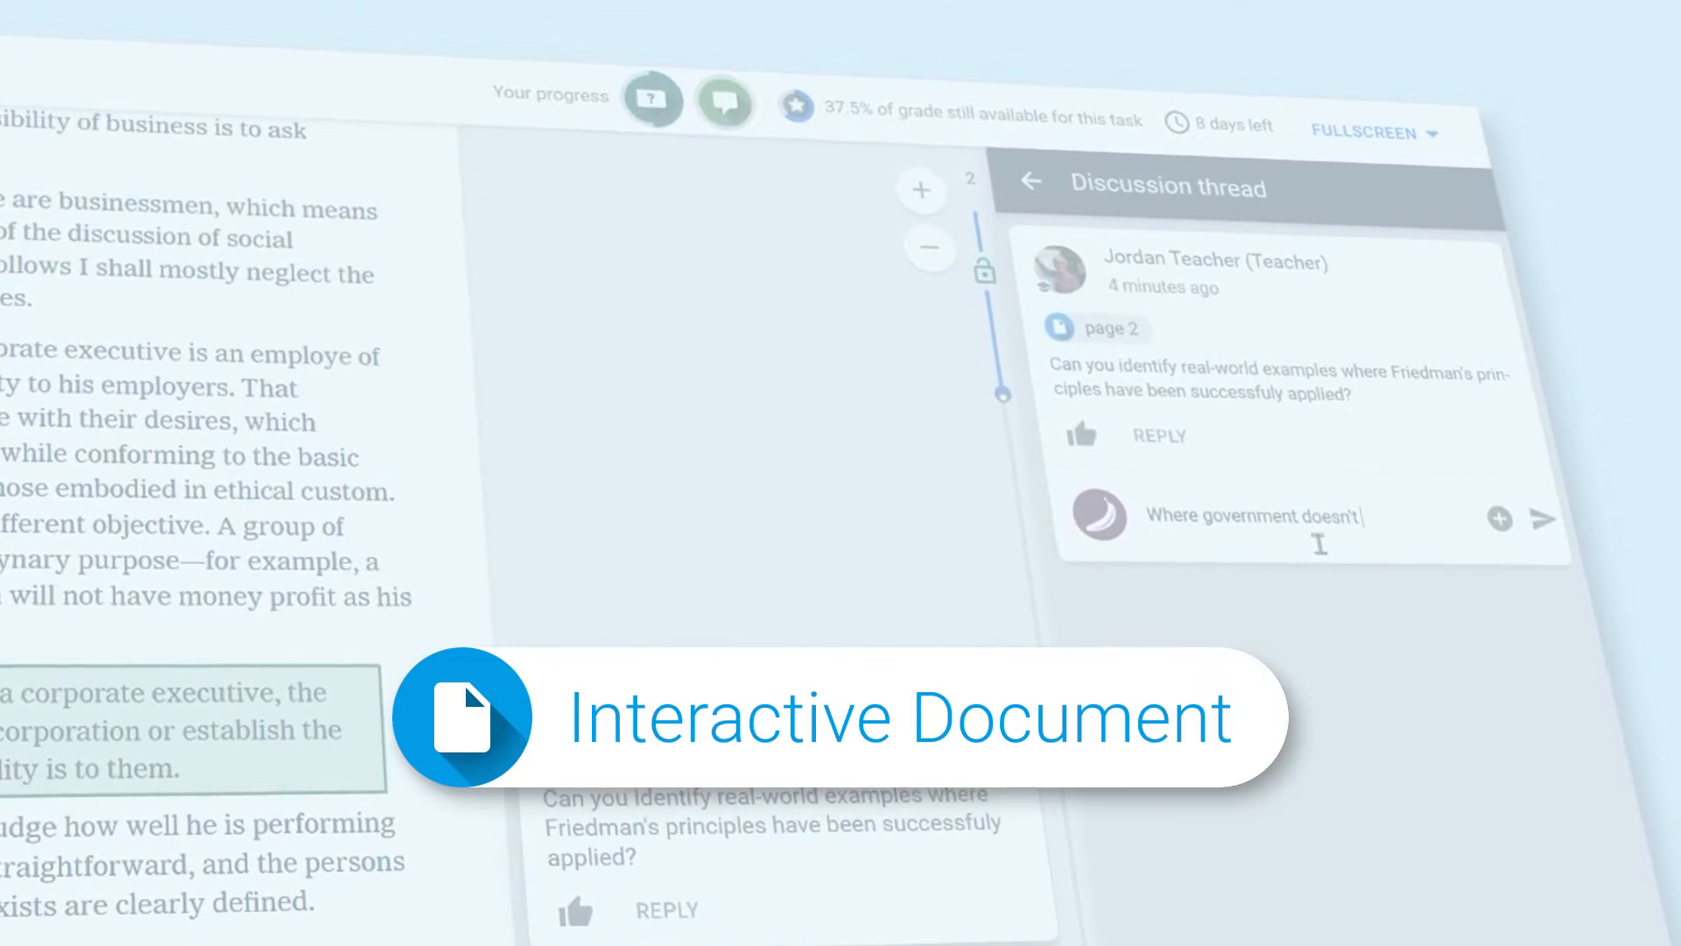
pyautogui.write('interfere')
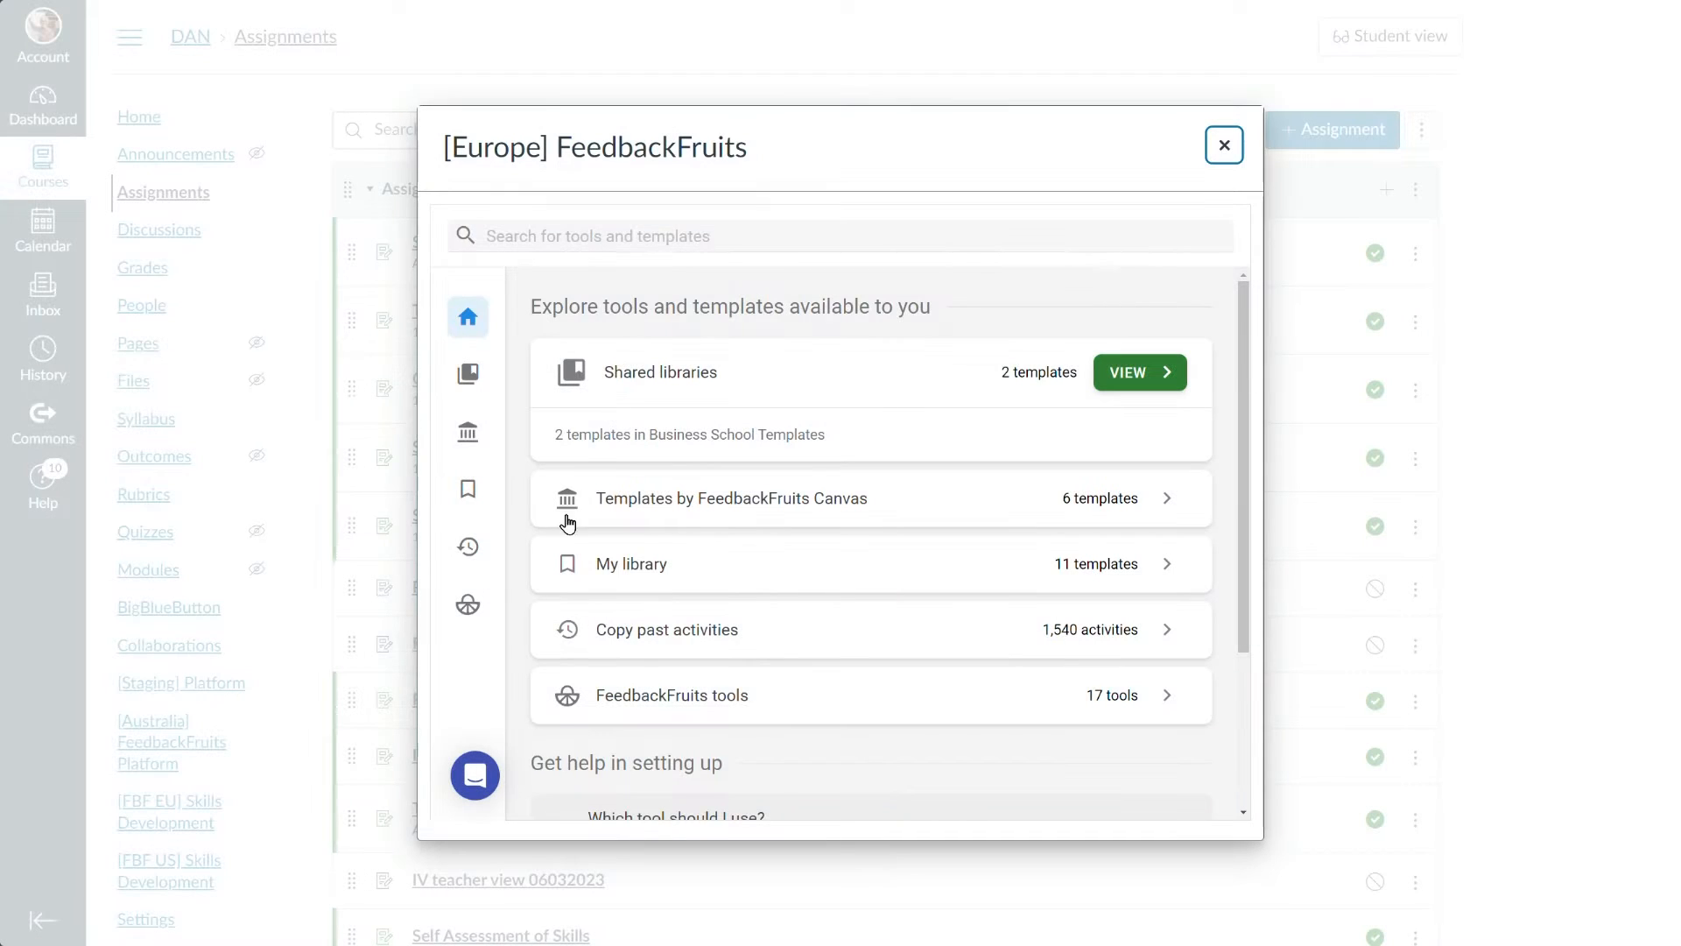
# - Create an Interactive Document named 'Milton Friedman Interactive Activity' from the FeedbackFruits tools
pyautogui.click(467, 603)
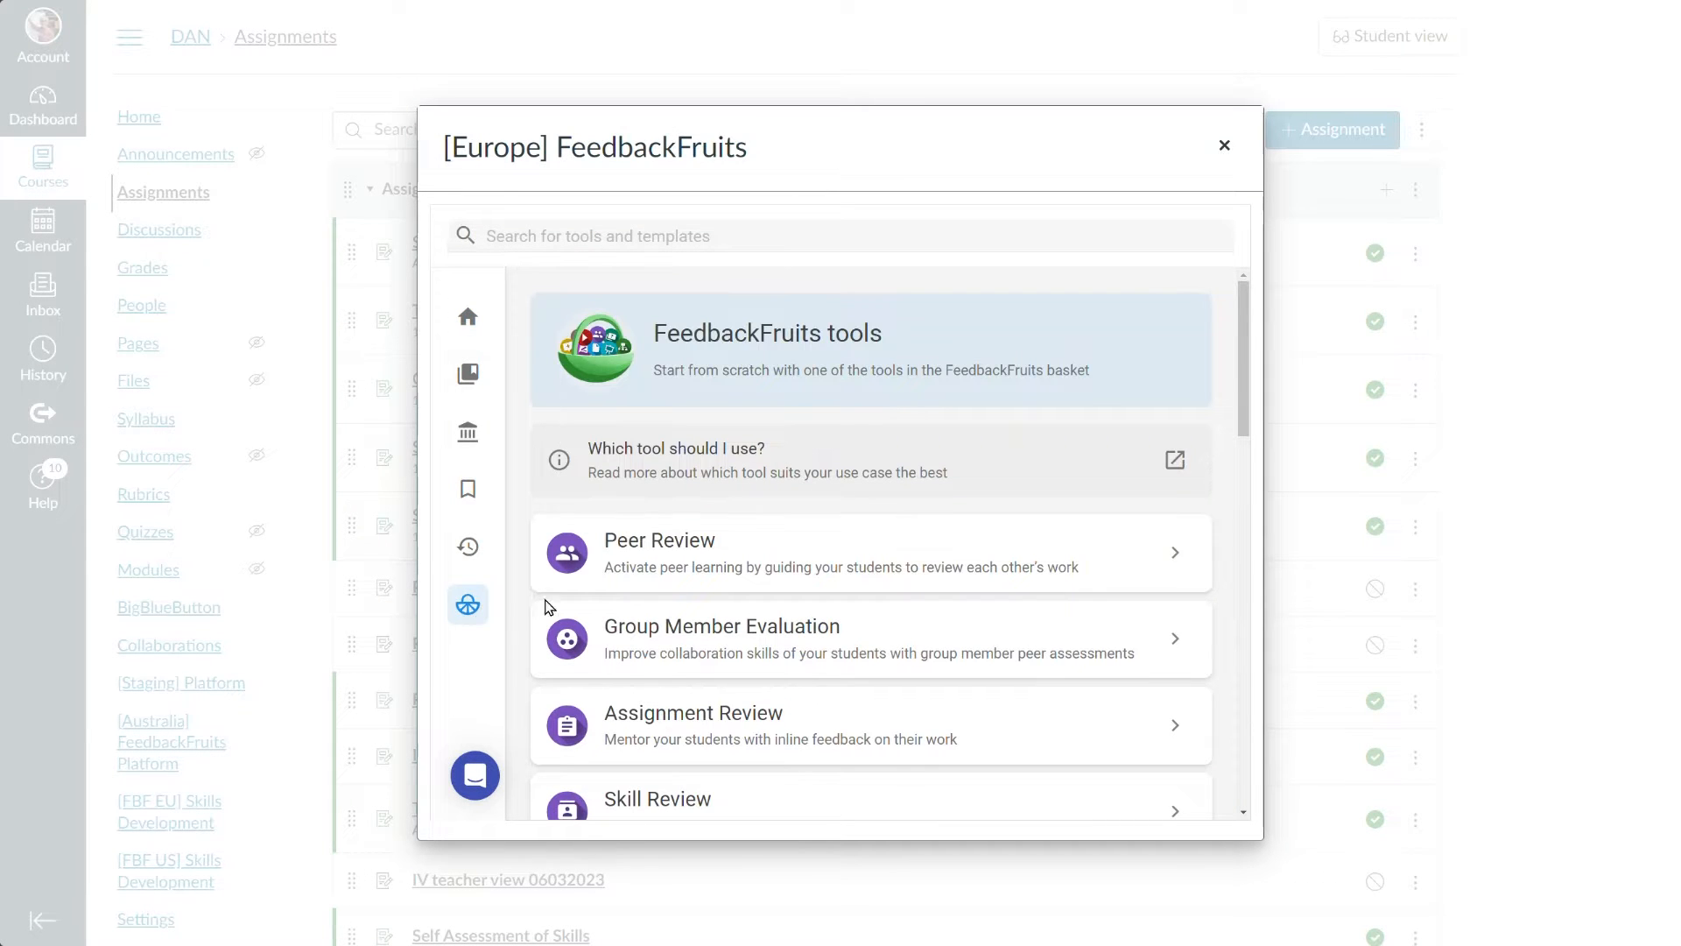
pyautogui.scroll(-3)
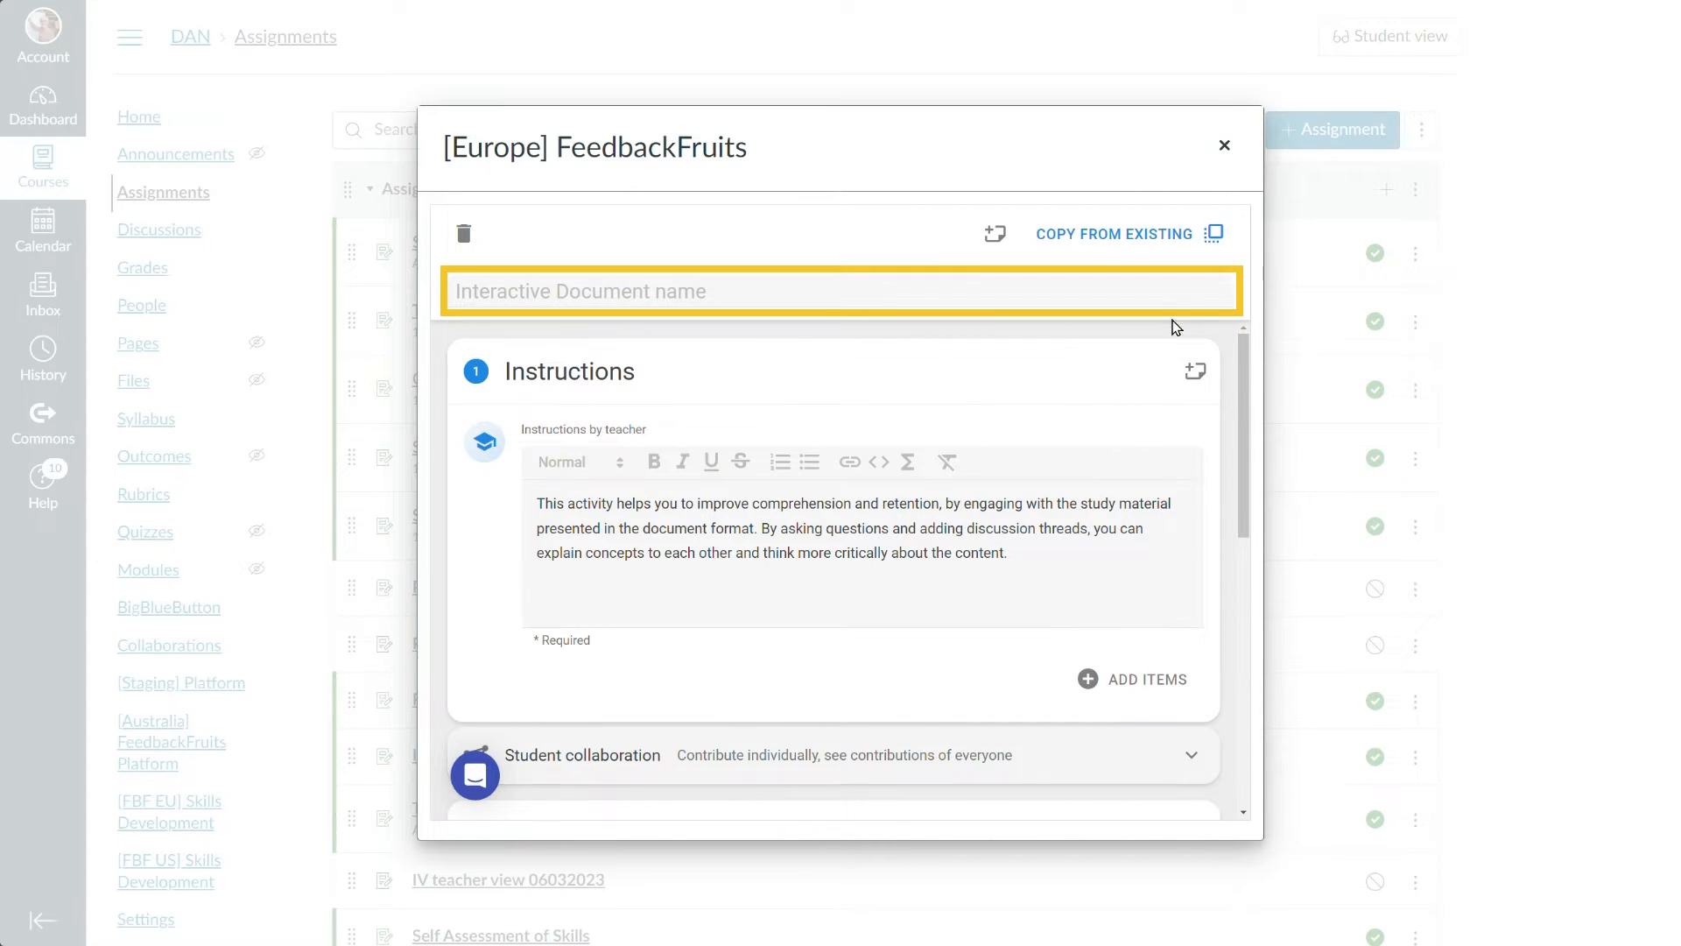
pyautogui.write('Milton Friedman Interactive Activity')
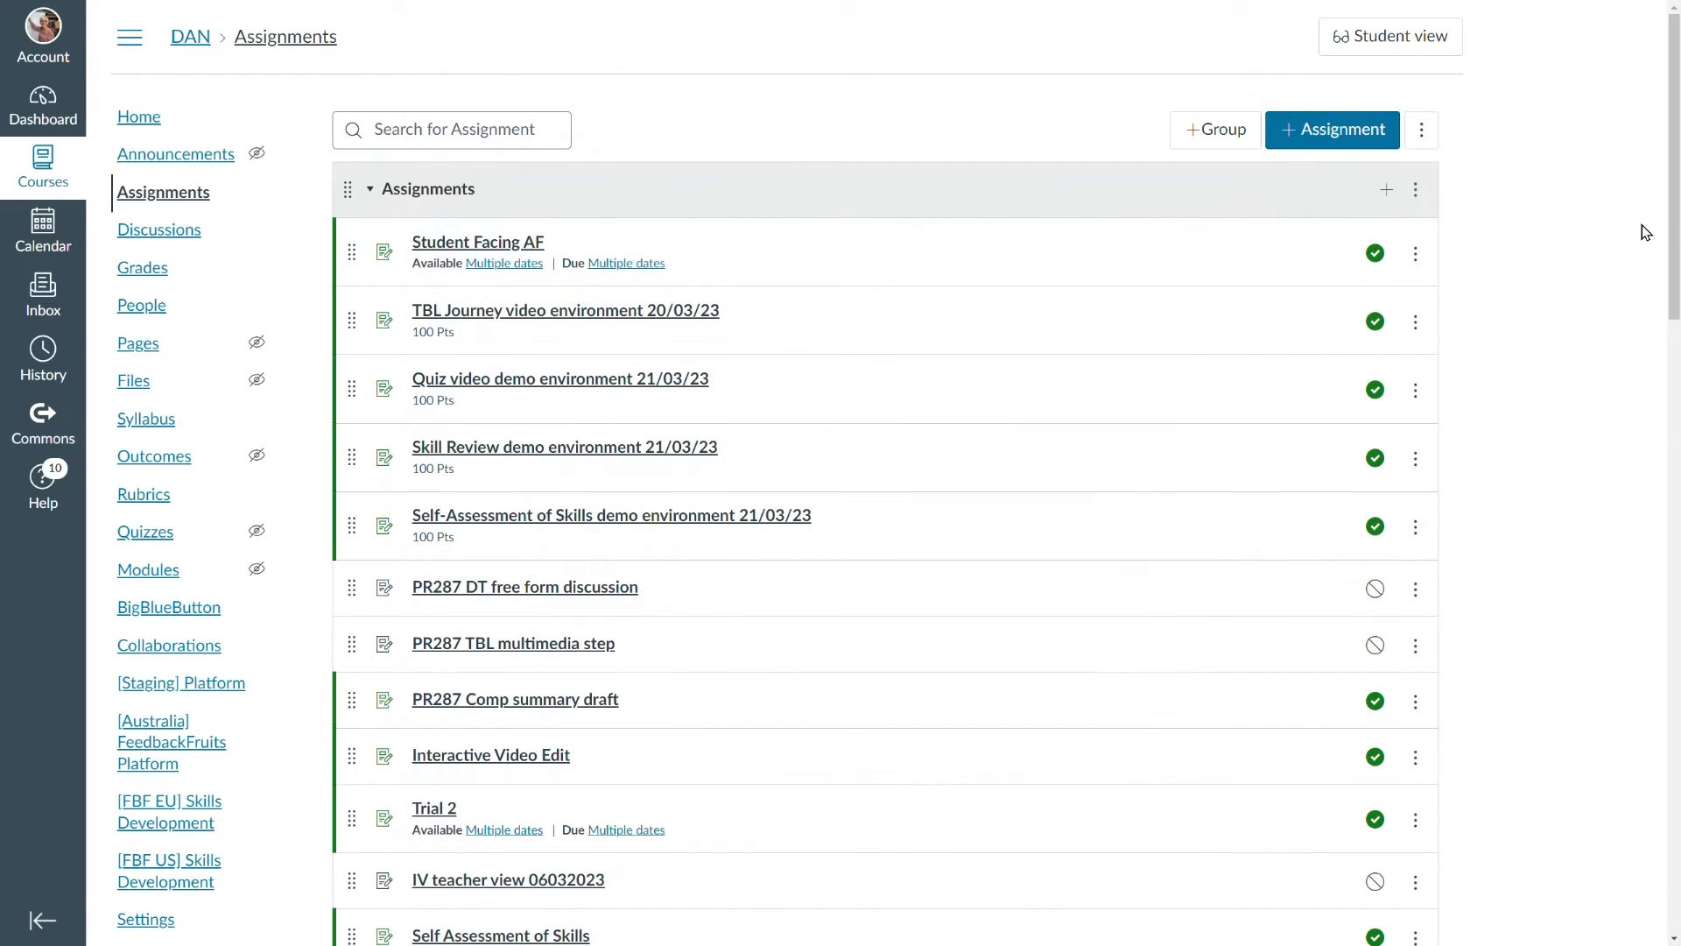
# - Open the Milton Friedman Interactive Activity assignment in fullscreen
pyautogui.scroll(-3)
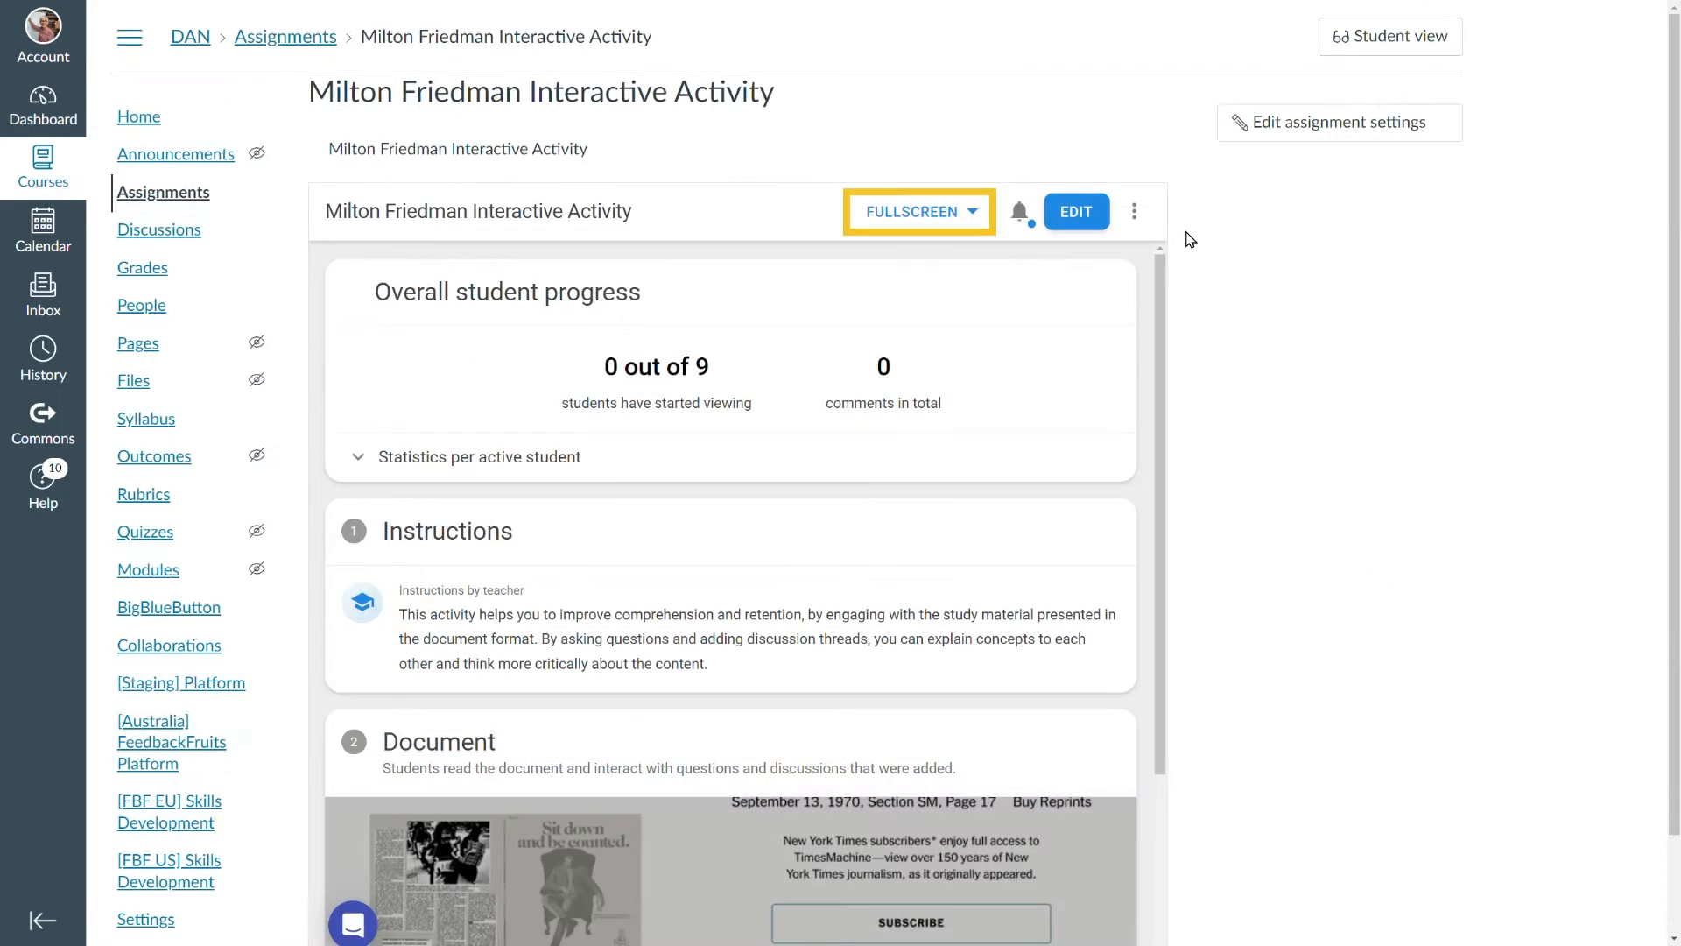
pyautogui.click(968, 211)
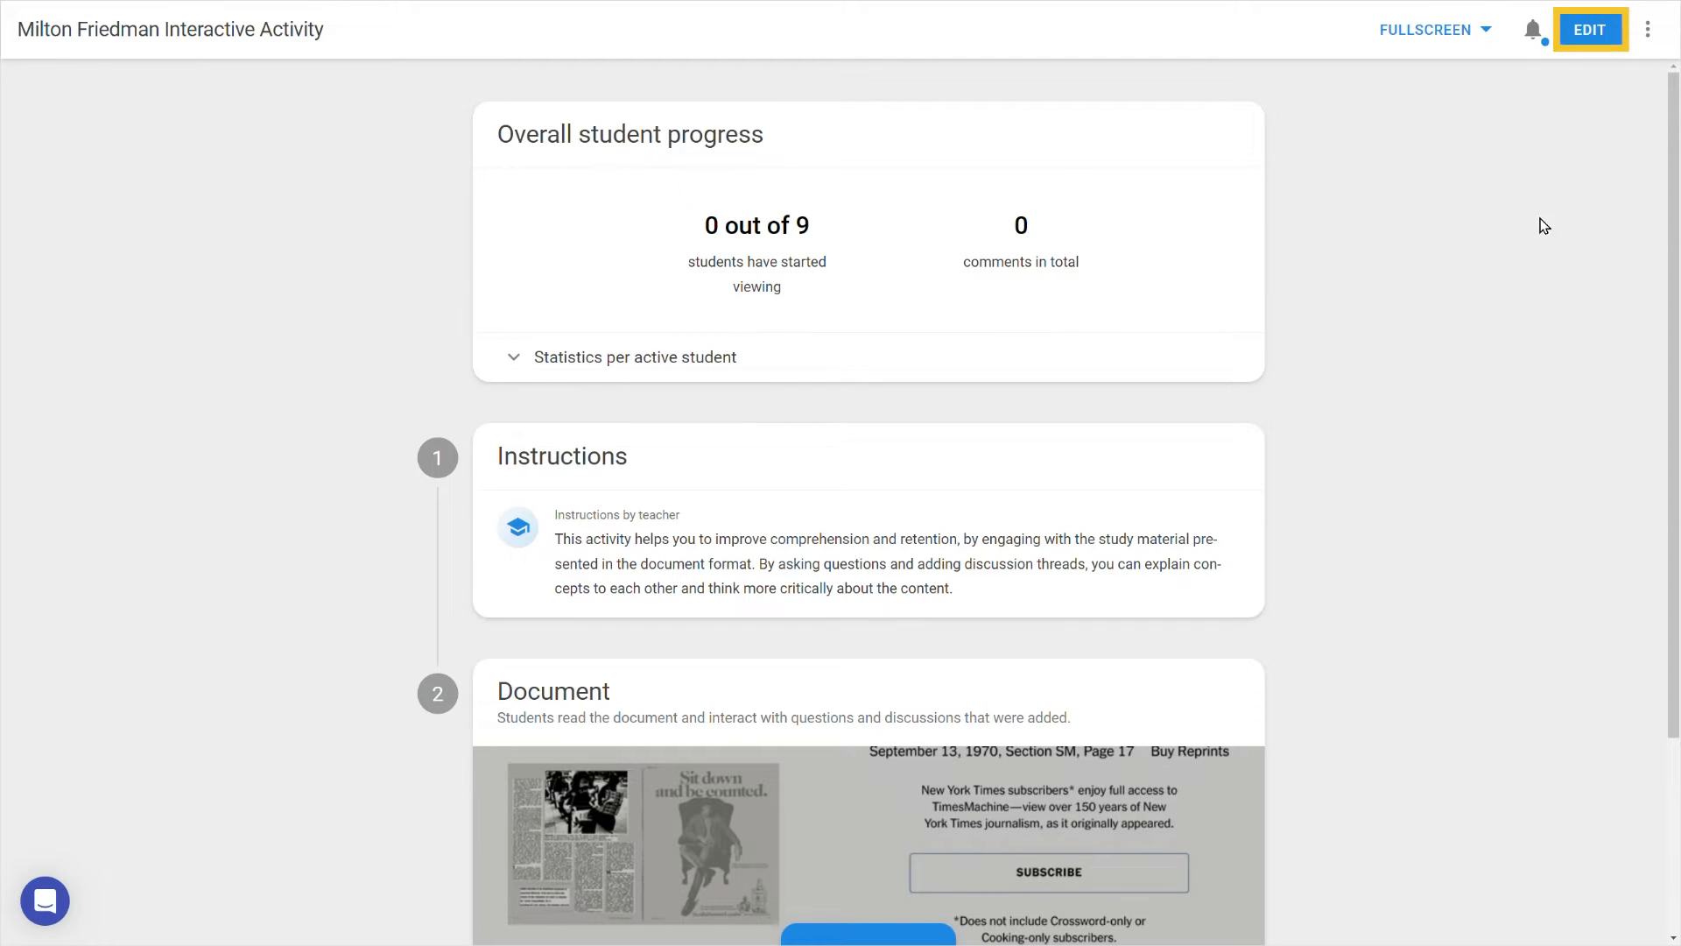
# - Switch the activity to edit mode and preview the learning steps that can be added
pyautogui.click(1589, 29)
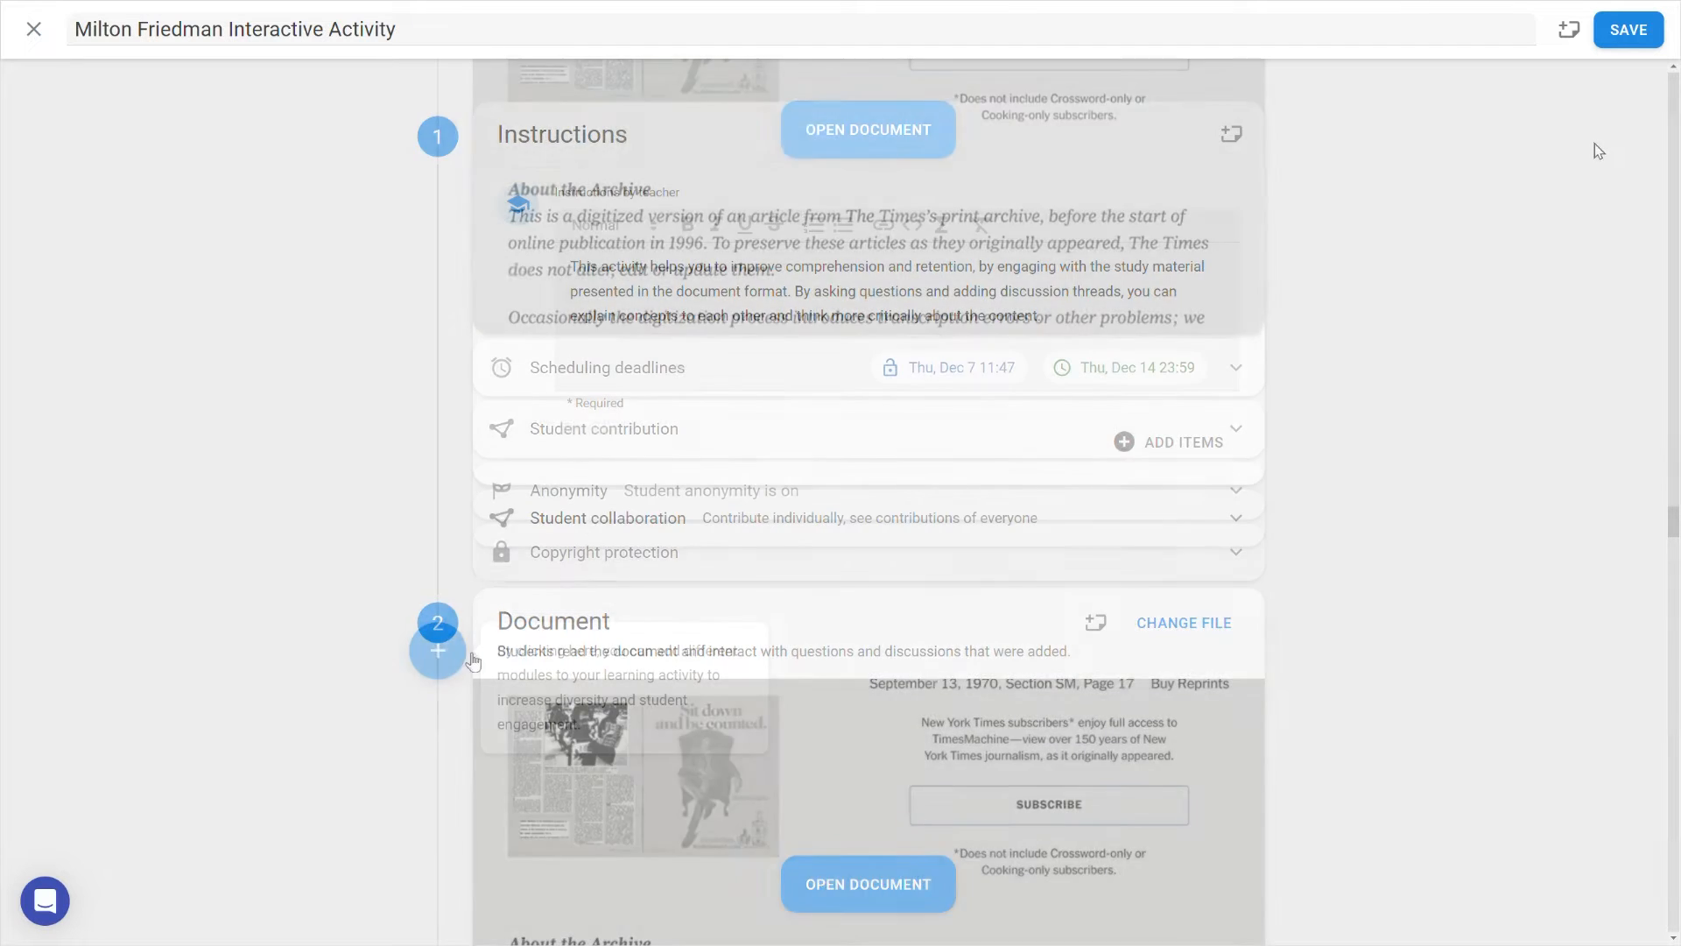
pyautogui.click(437, 651)
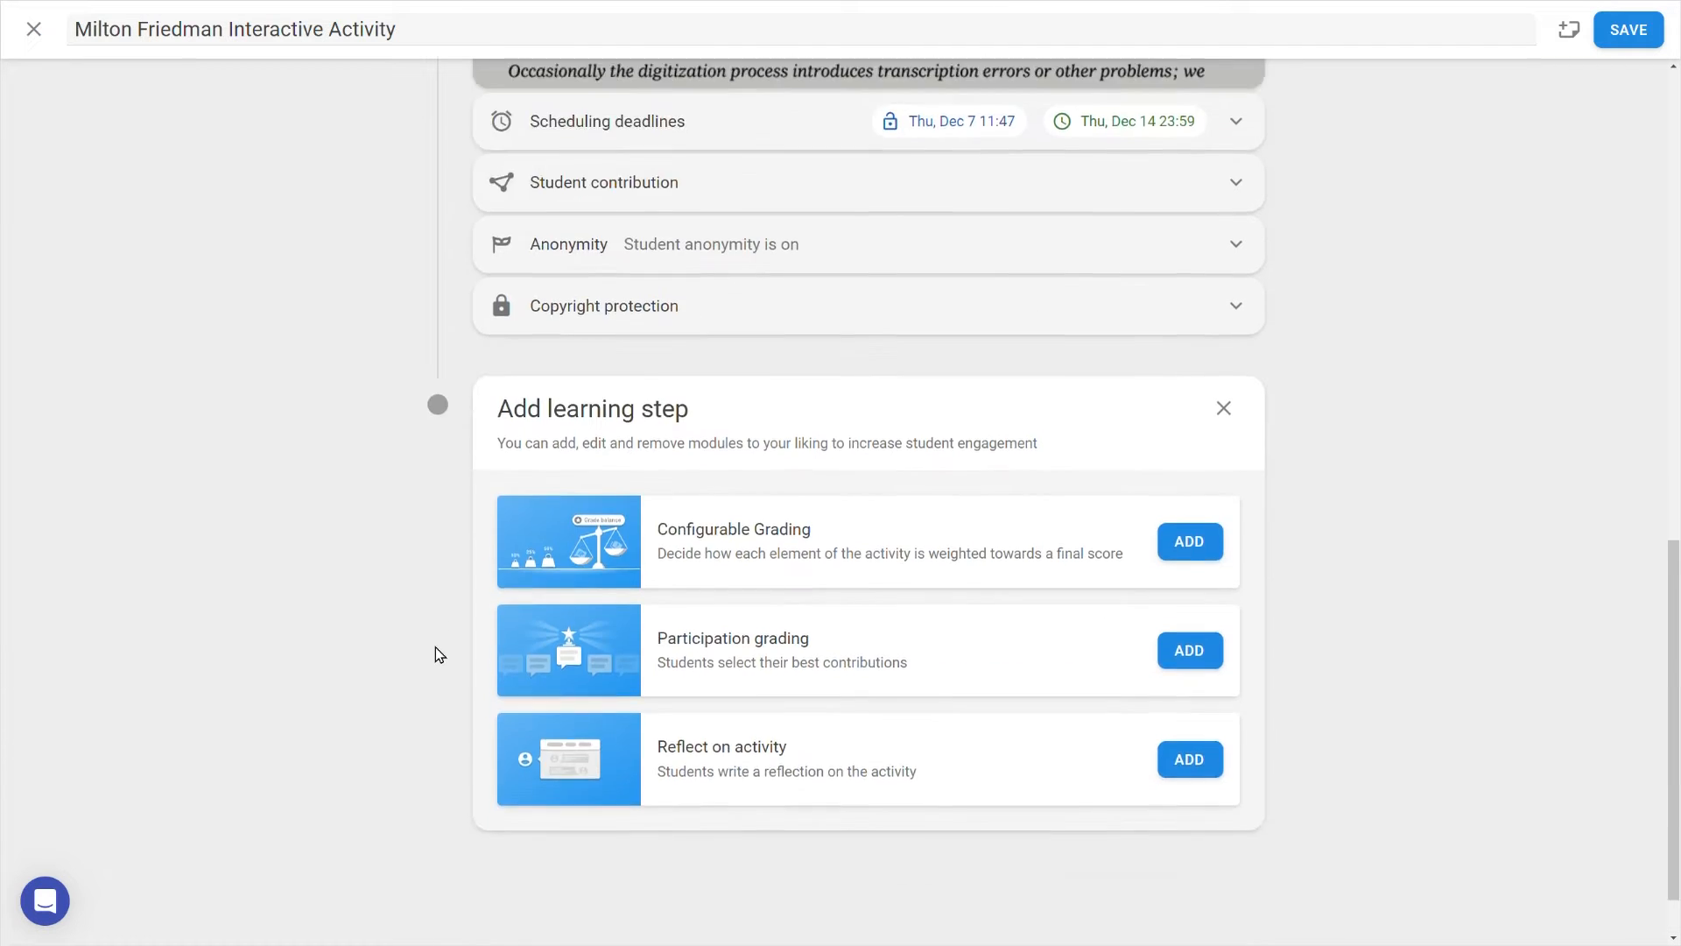
pyautogui.scroll(-3)
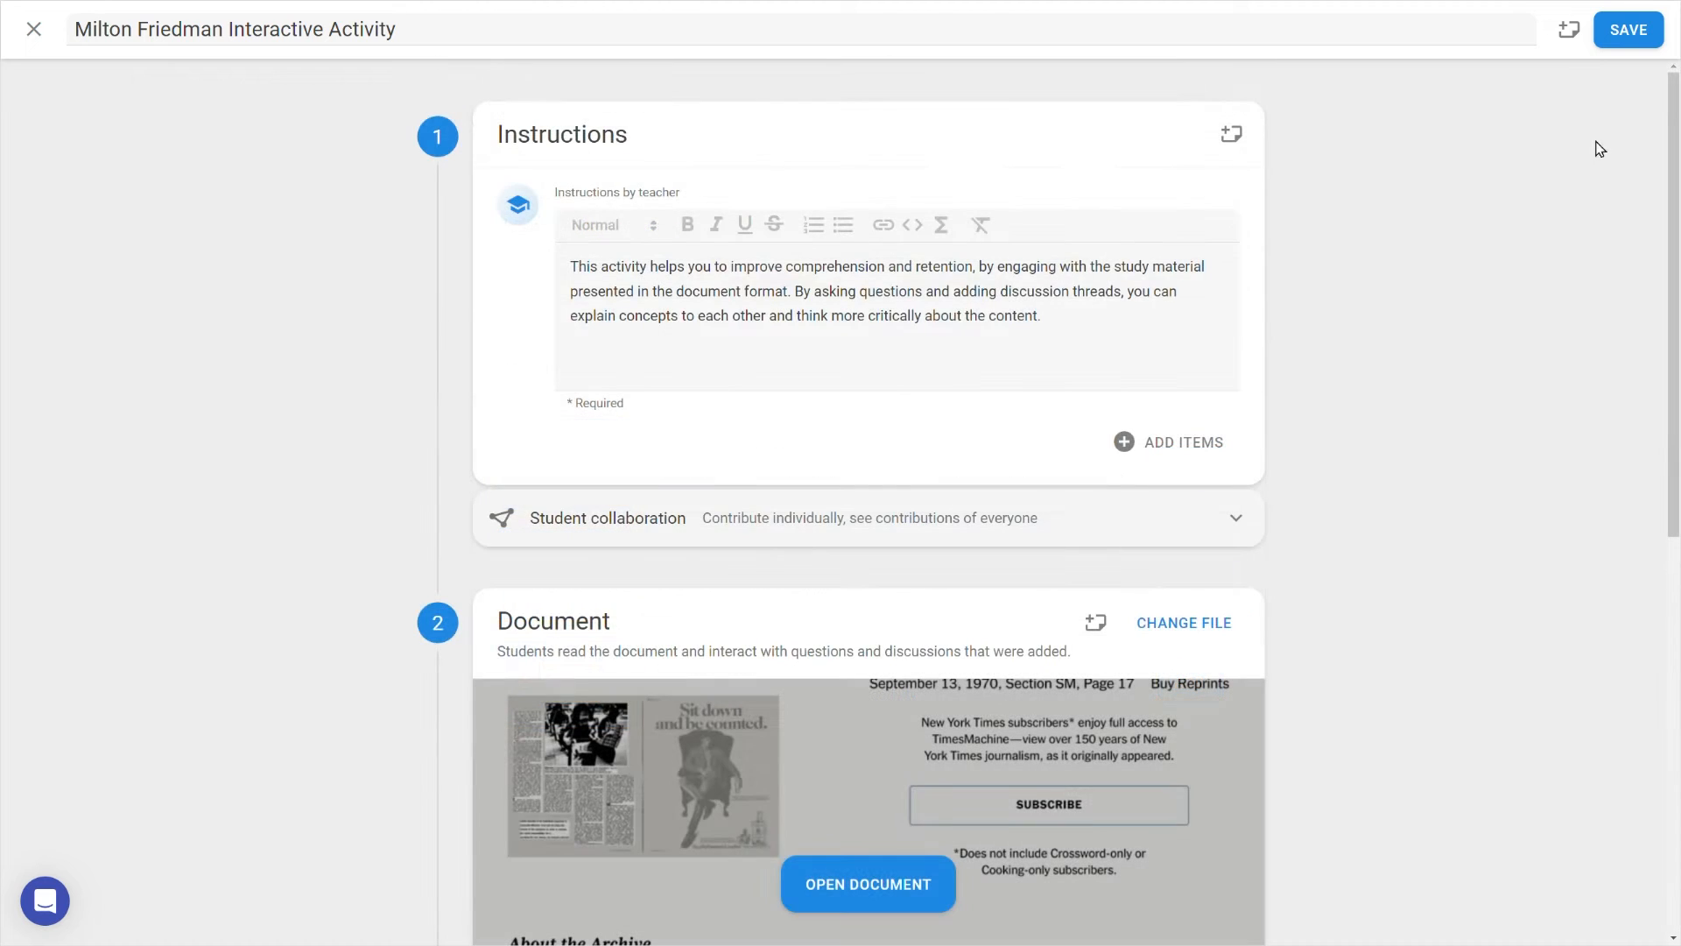
# - Prepend a bold 'Welcome students.' line to the instructions, checking attachment options without adding any
pyautogui.click(1037, 315)
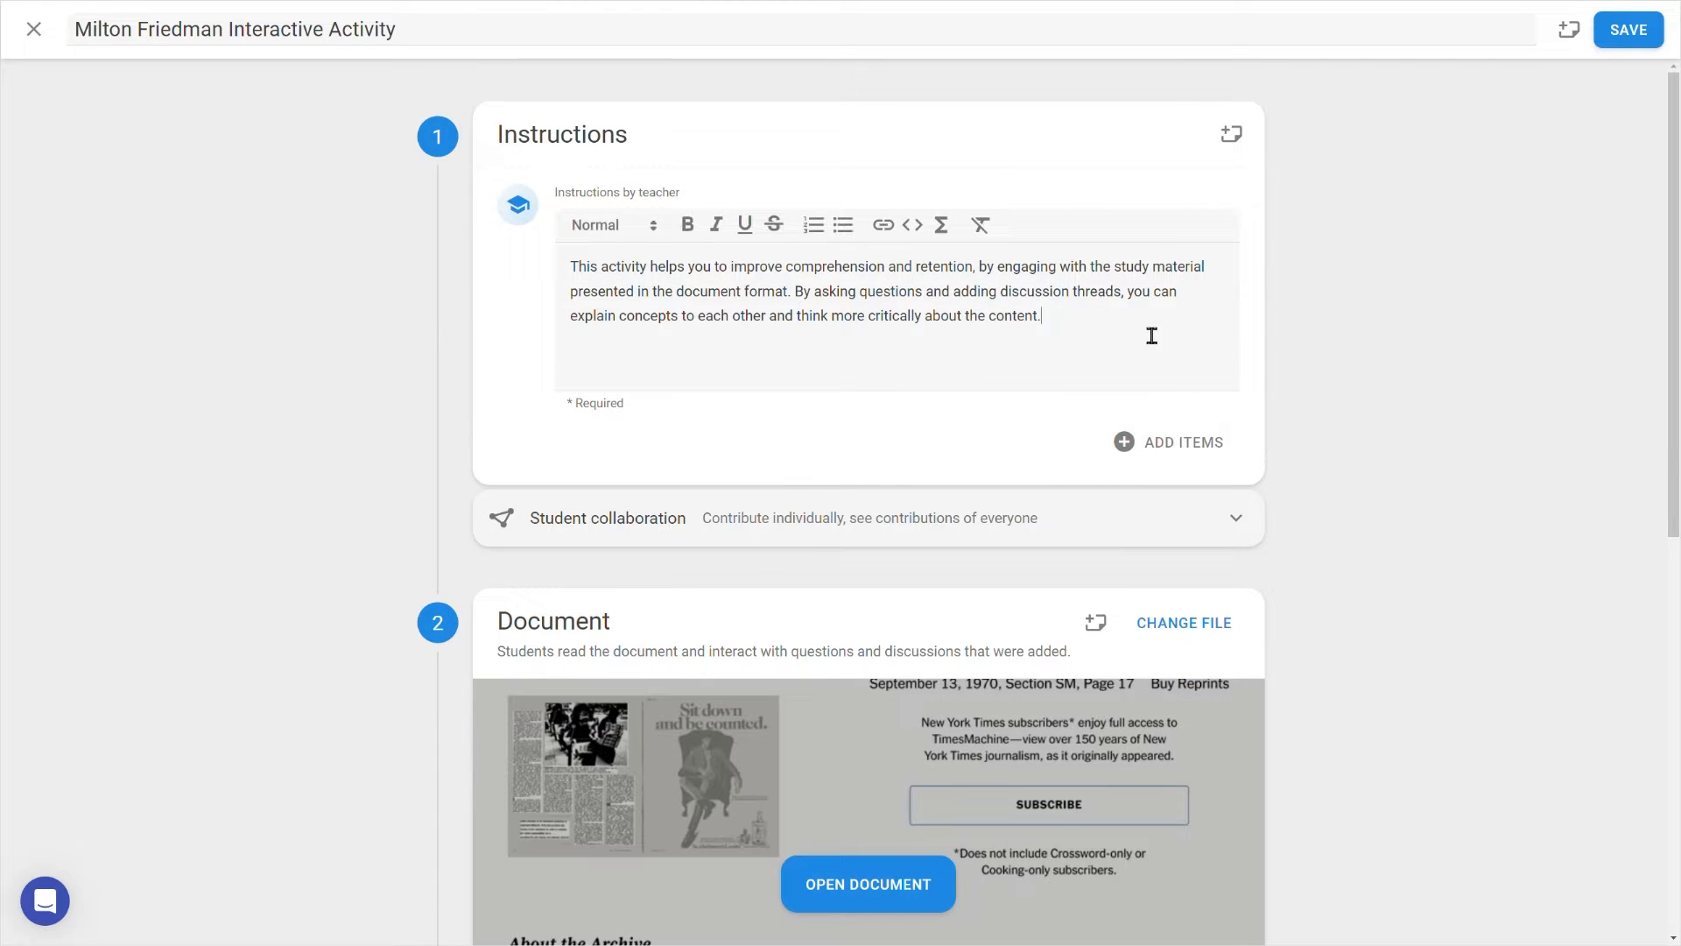
pyautogui.write('Welcome students.')
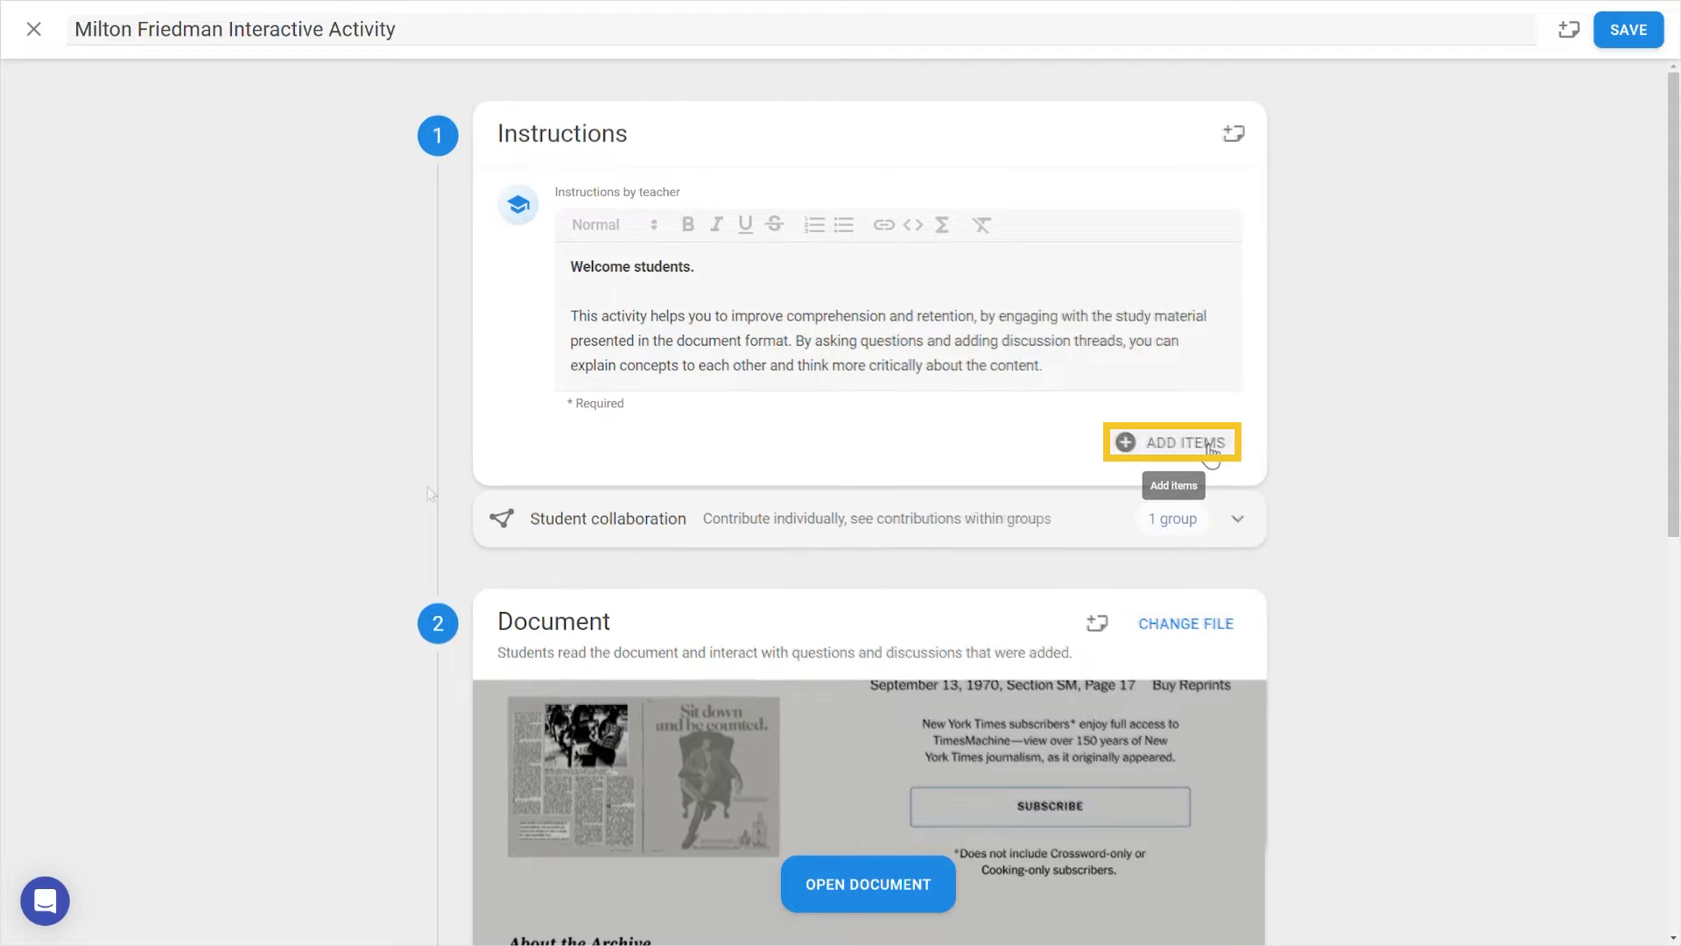
pyautogui.click(1170, 441)
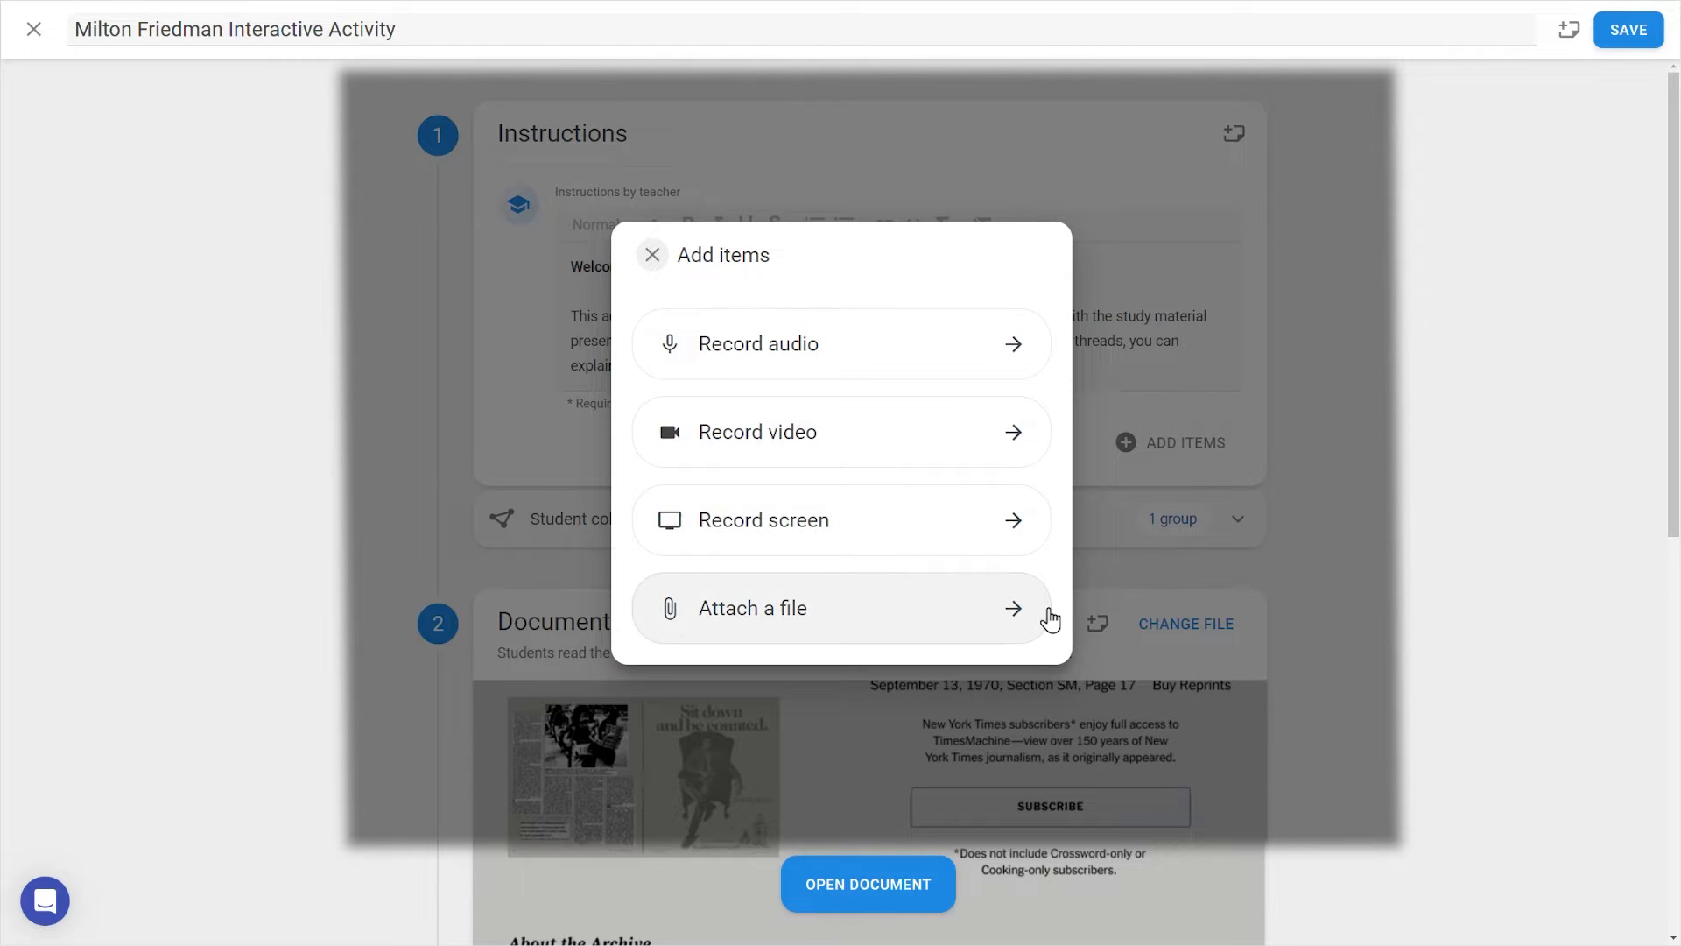
pyautogui.moveTo(1065, 611)
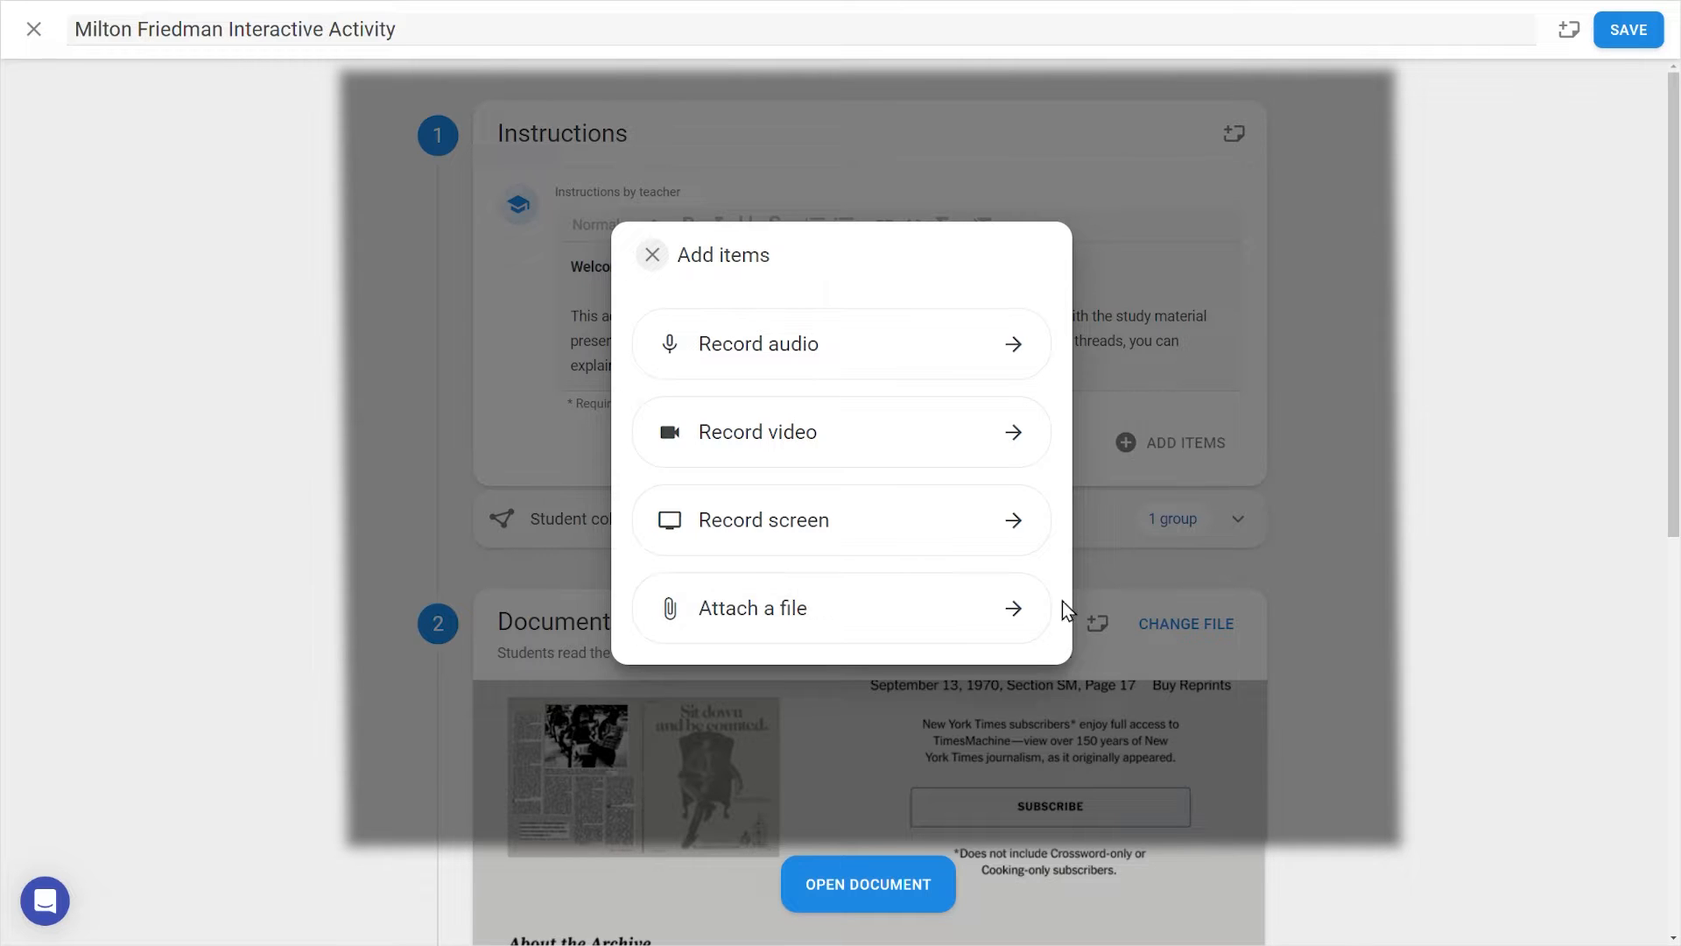
pyautogui.click(650, 254)
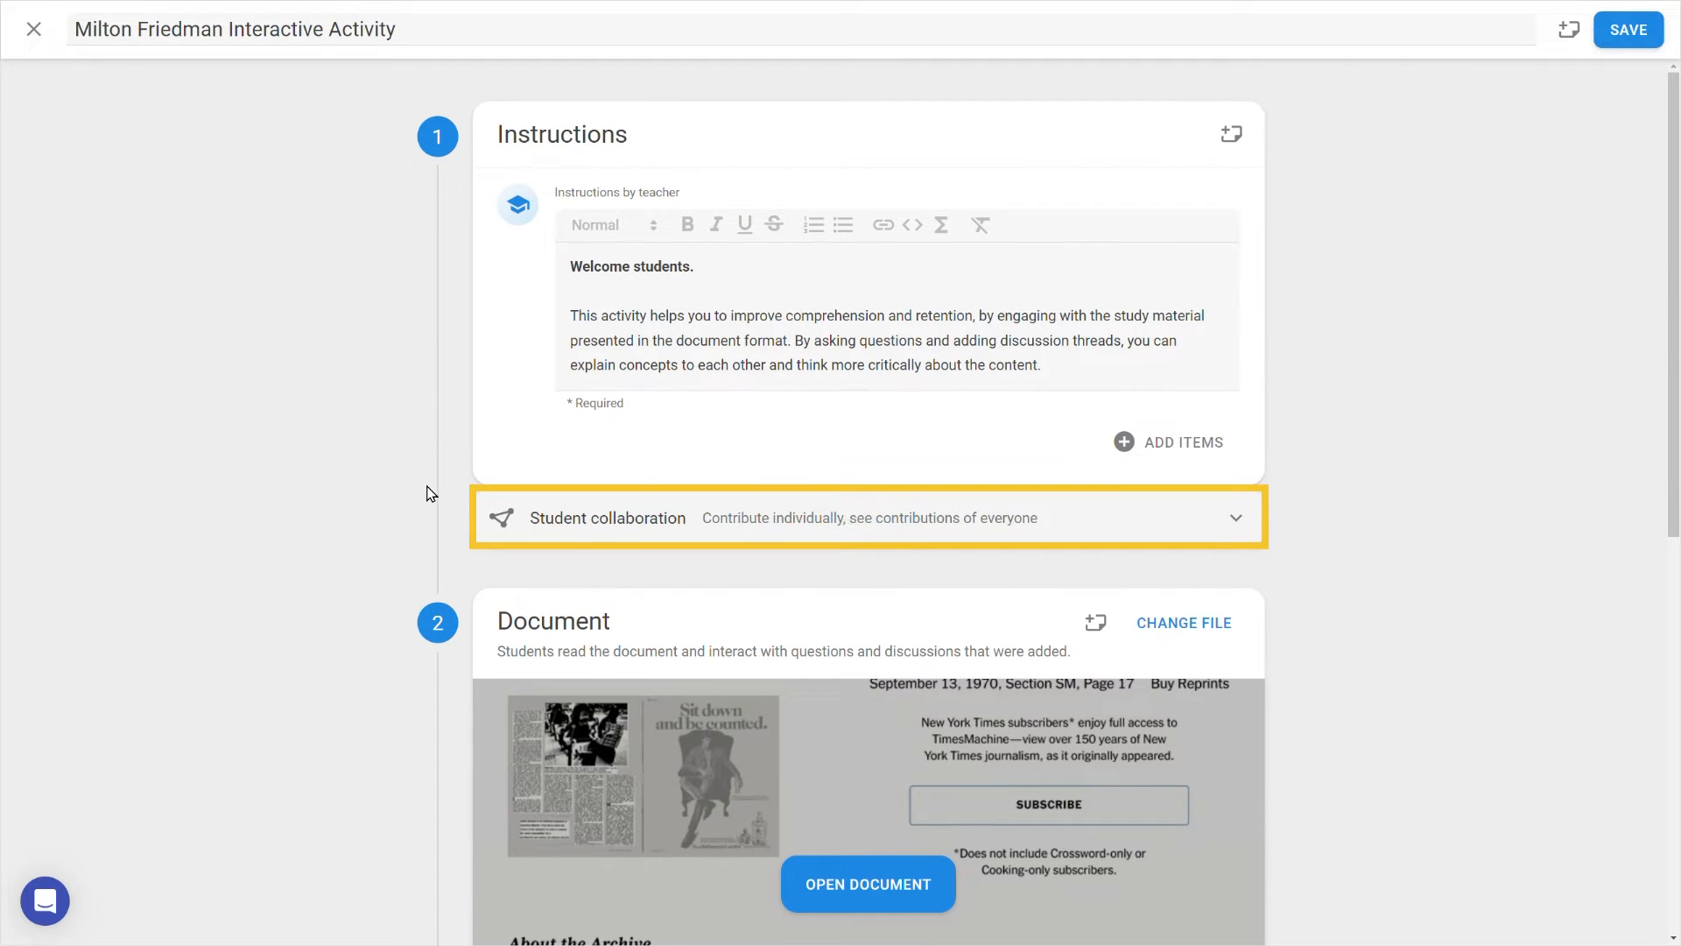
# - Make the activity a group assignment using Sections, so the 9-student Demo Environment participates
pyautogui.click(606, 518)
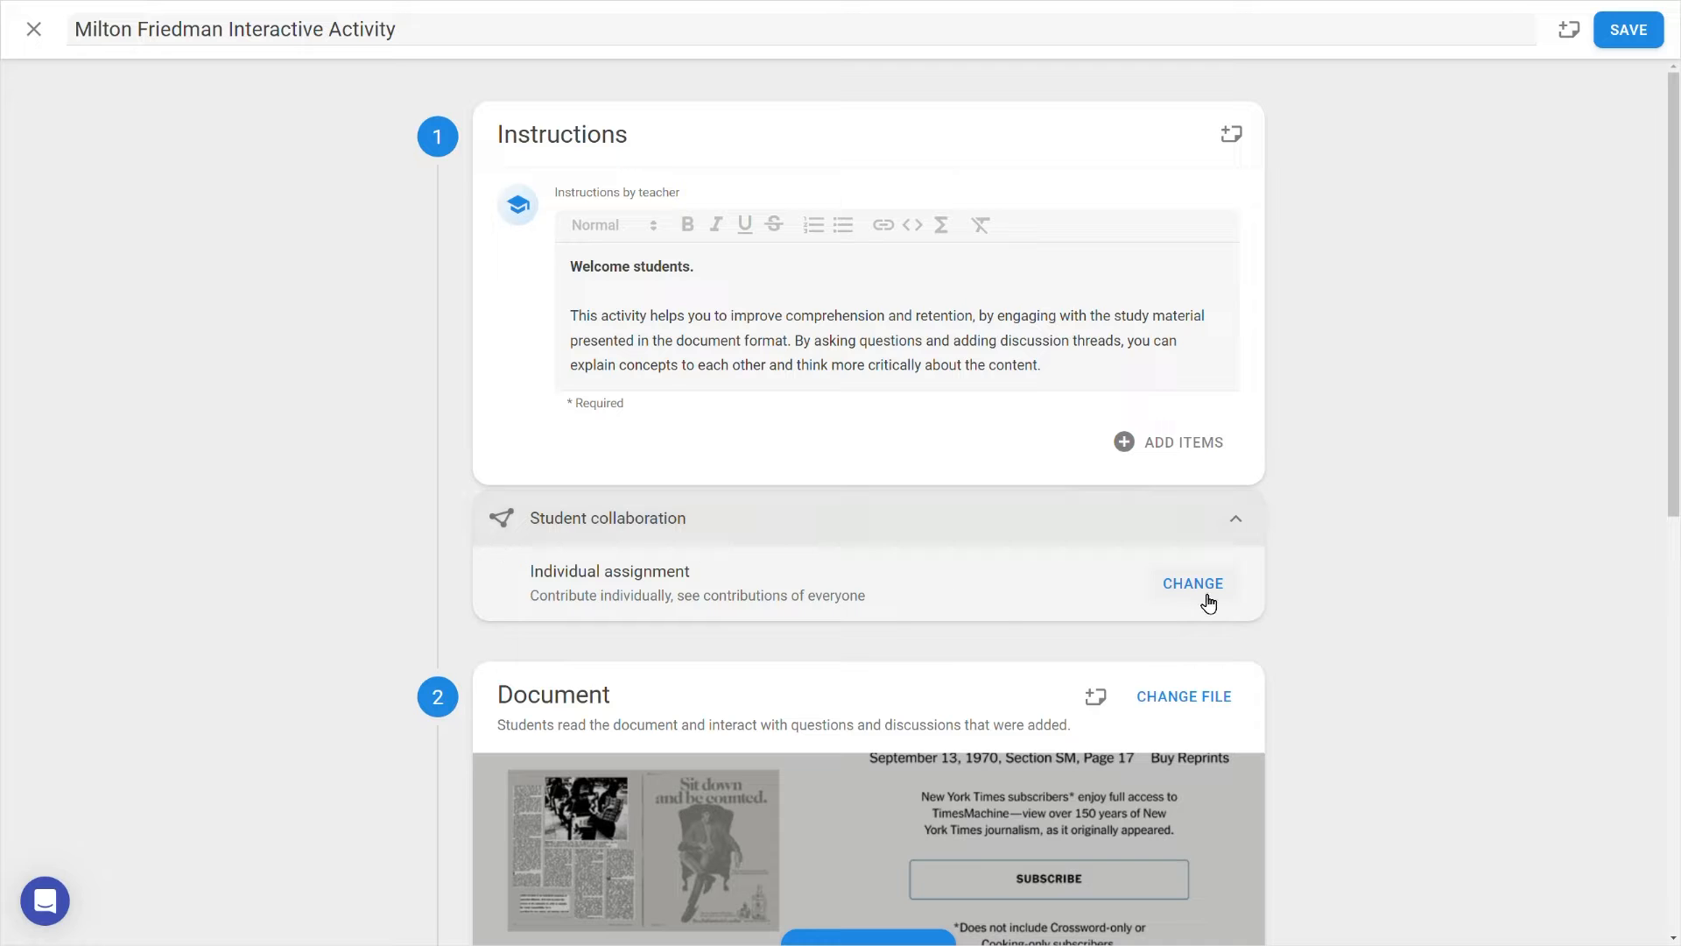
pyautogui.click(1192, 583)
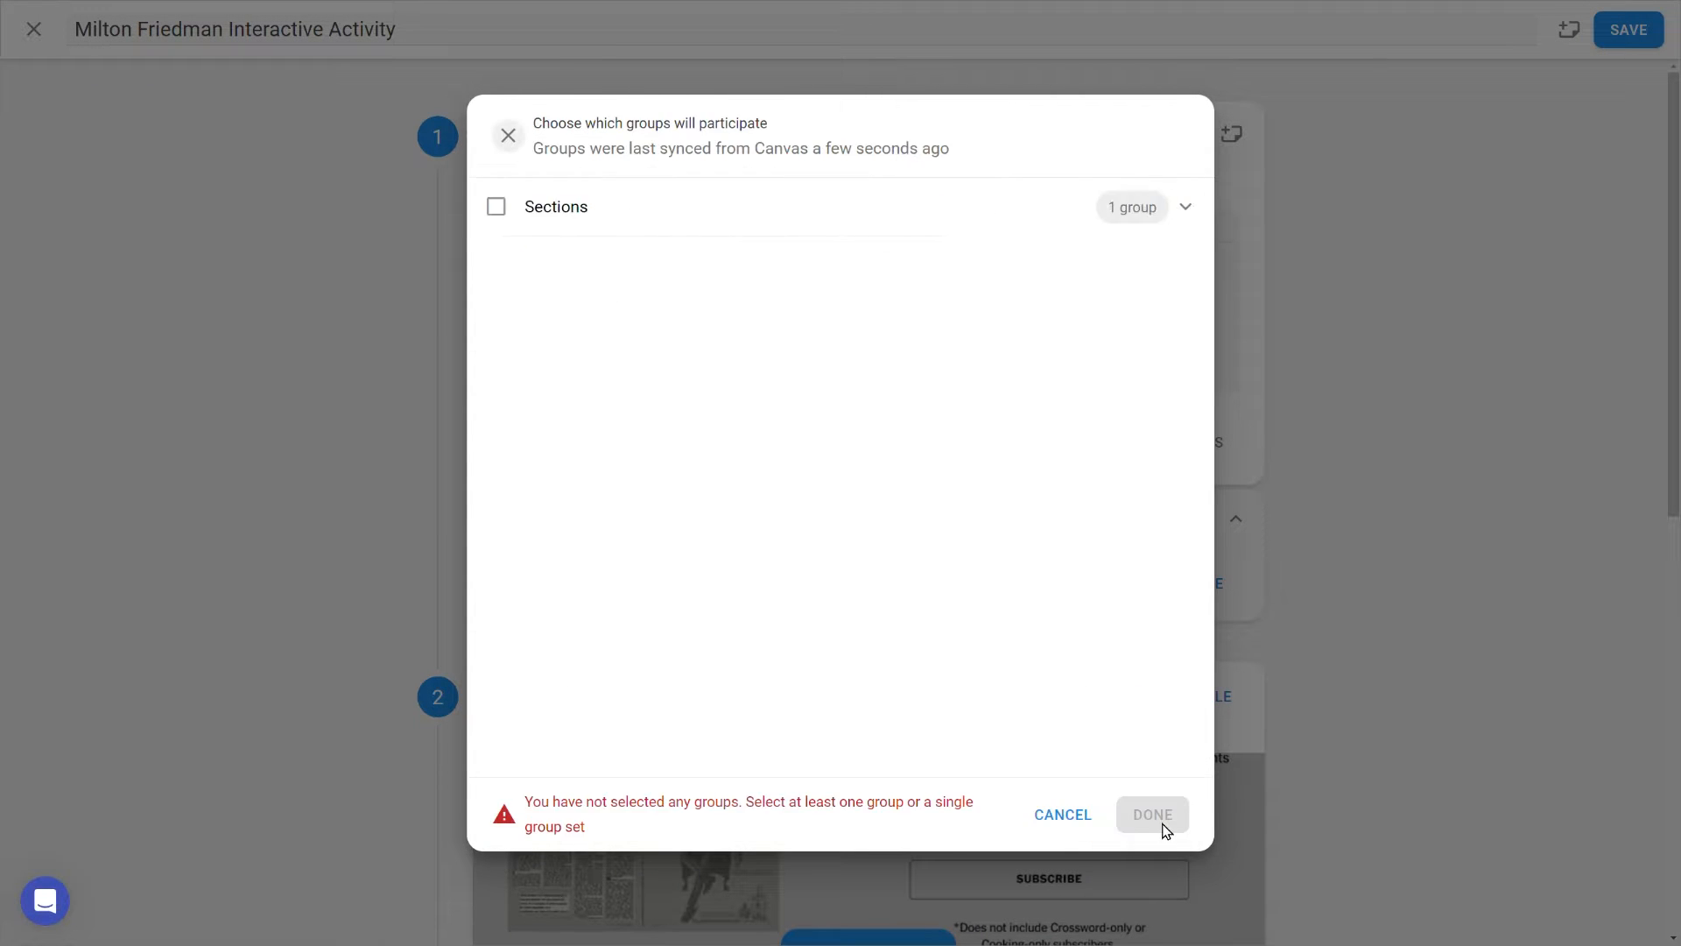
pyautogui.click(495, 206)
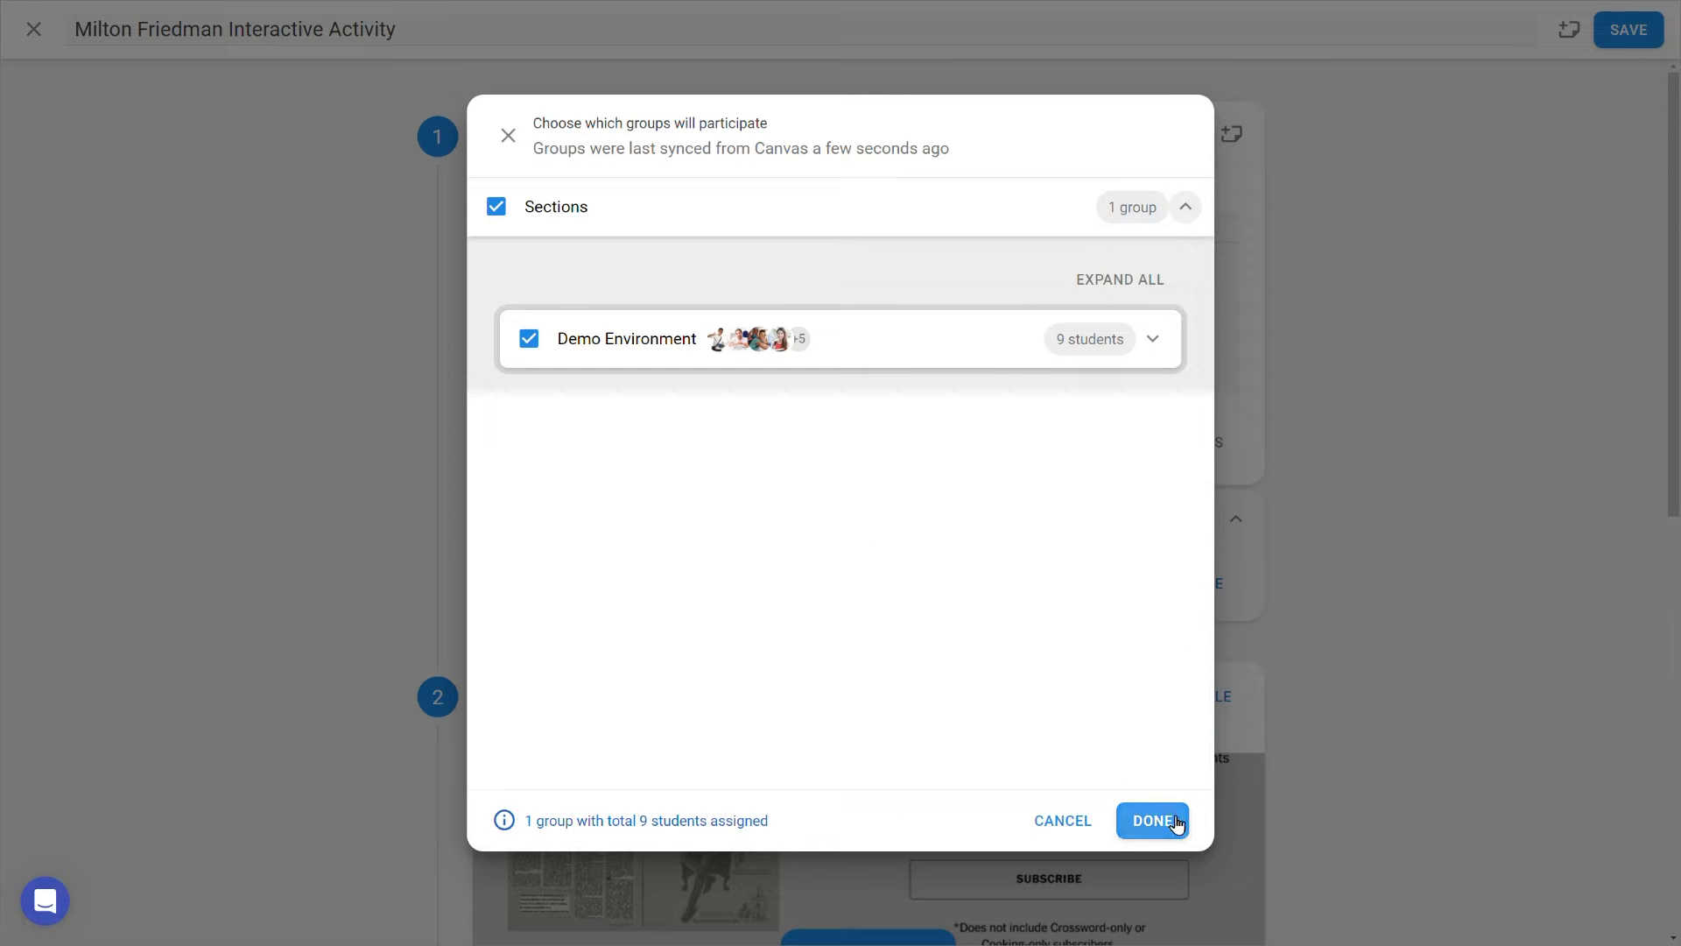
pyautogui.click(1152, 821)
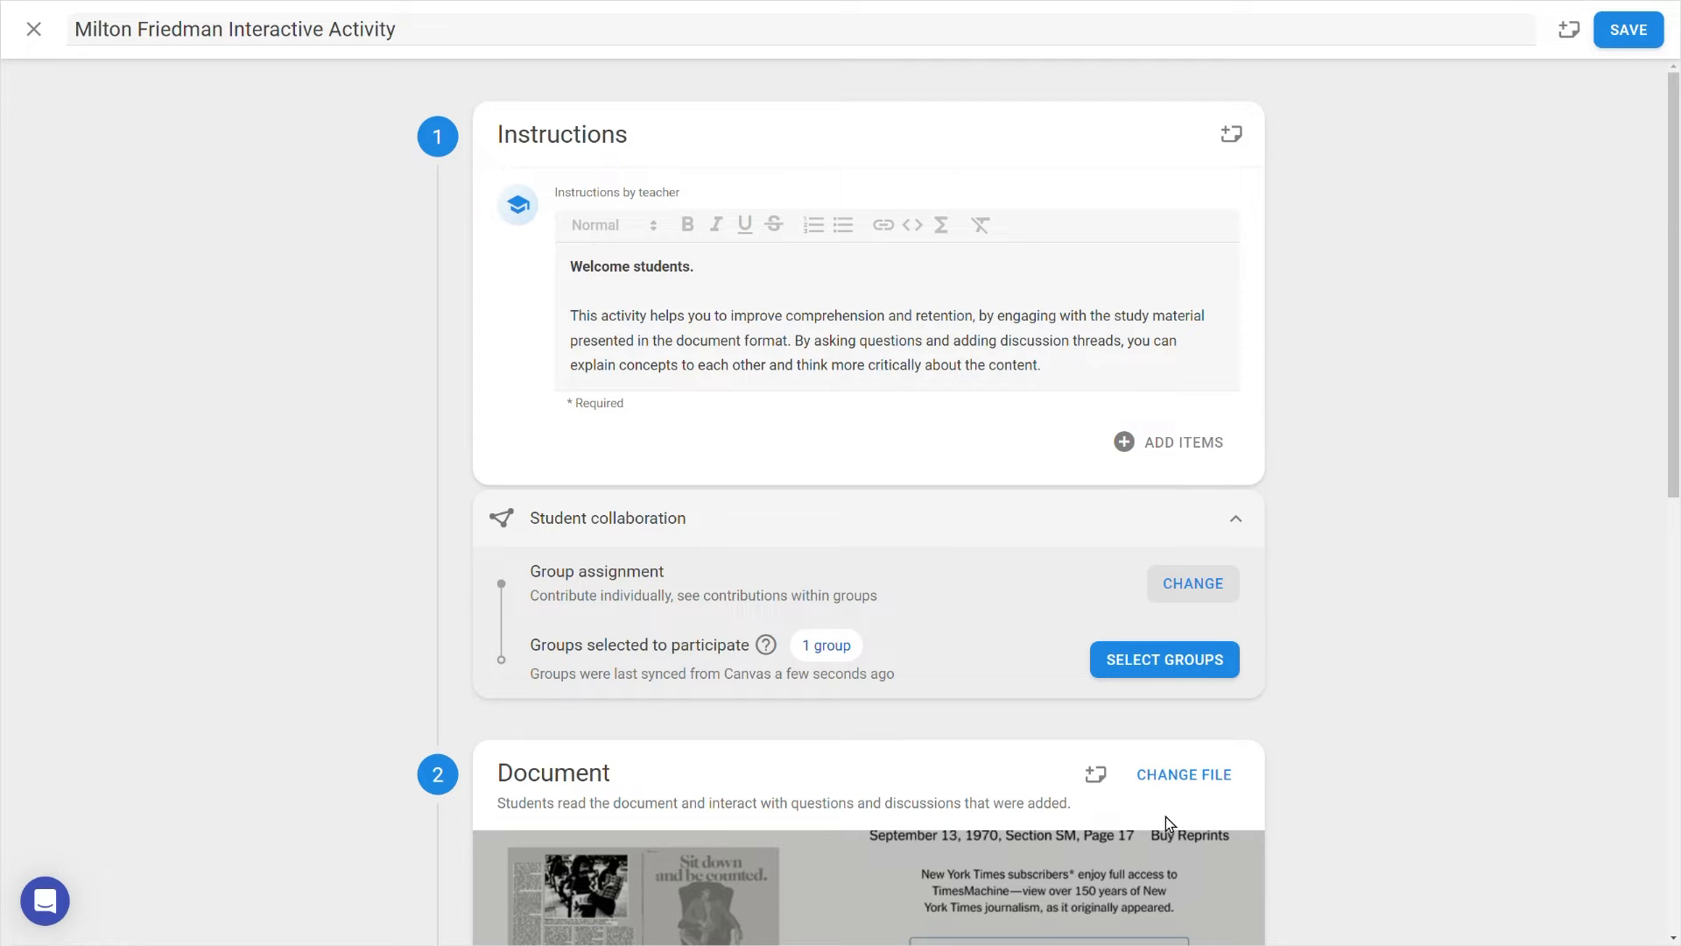
pyautogui.scroll(-3)
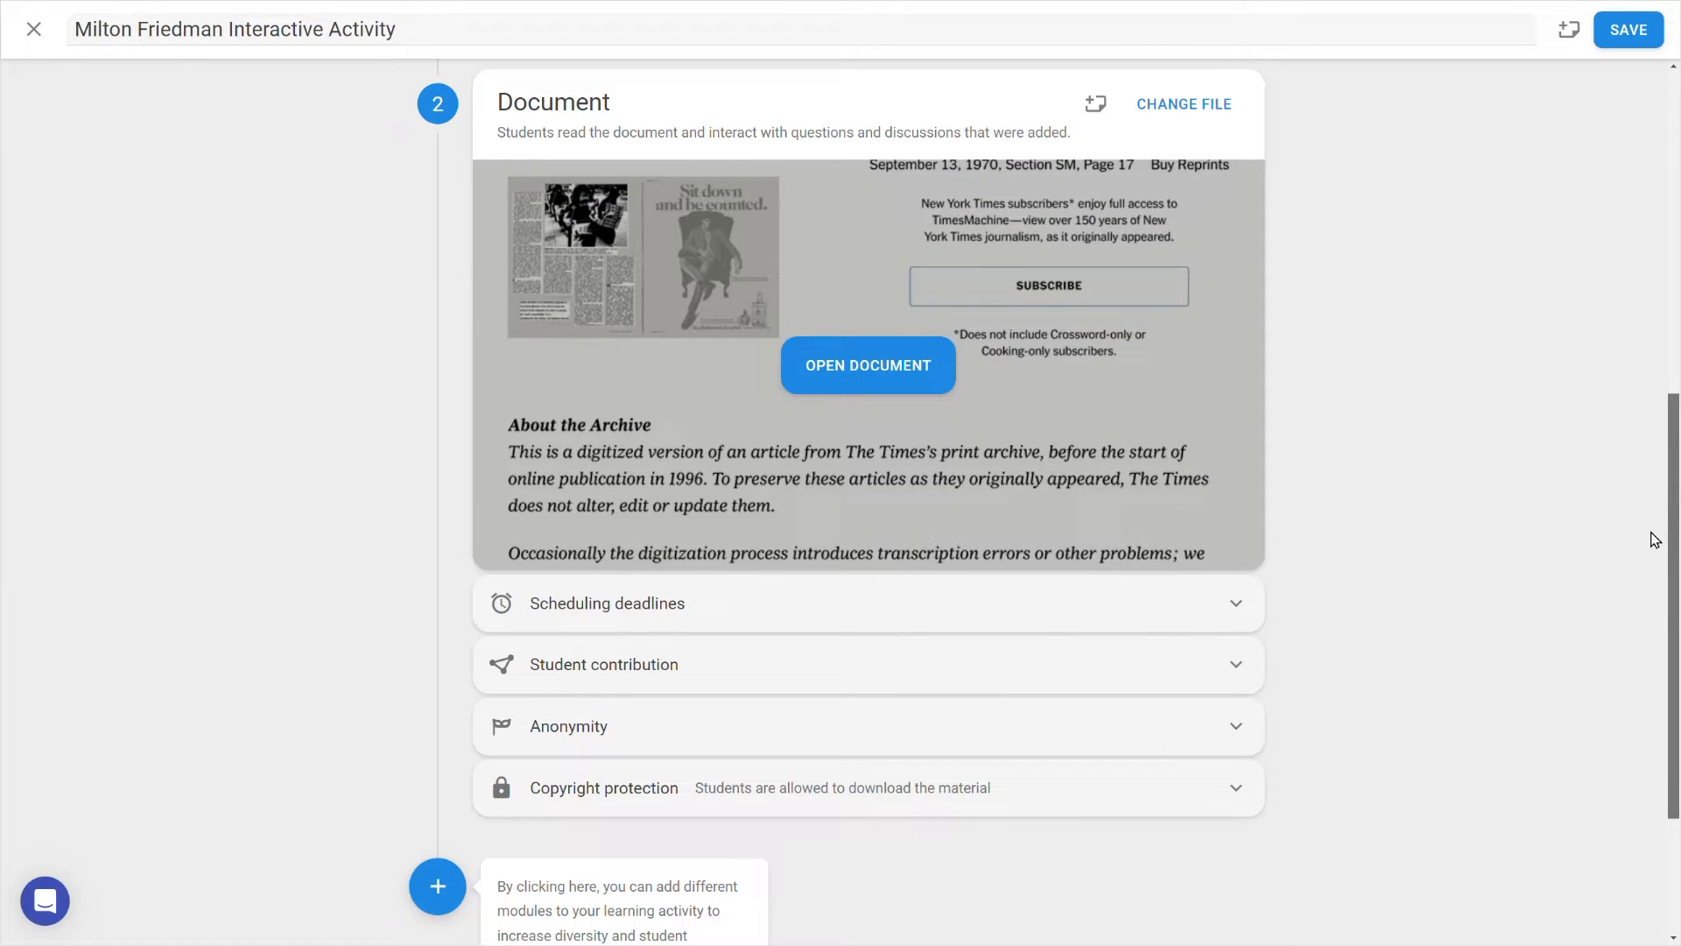
pyautogui.moveTo(1281, 630)
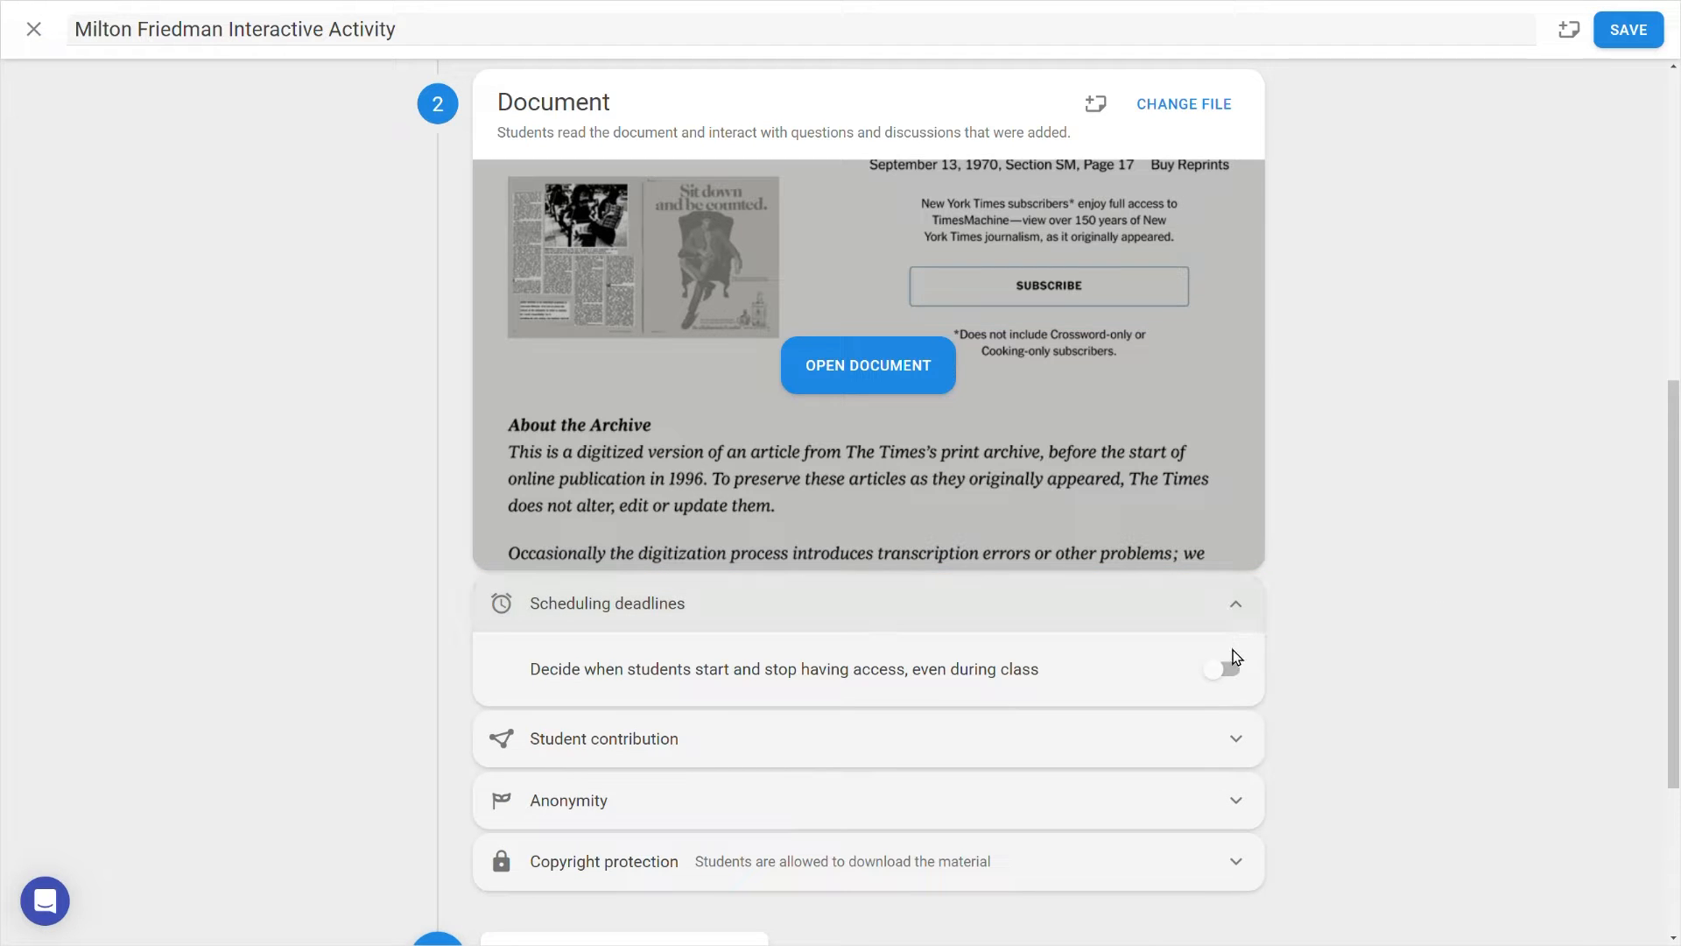
# - Turn on scheduling: open after Thu, Dec 7 11:47, close Thu, Dec 14 23:59
pyautogui.click(1223, 668)
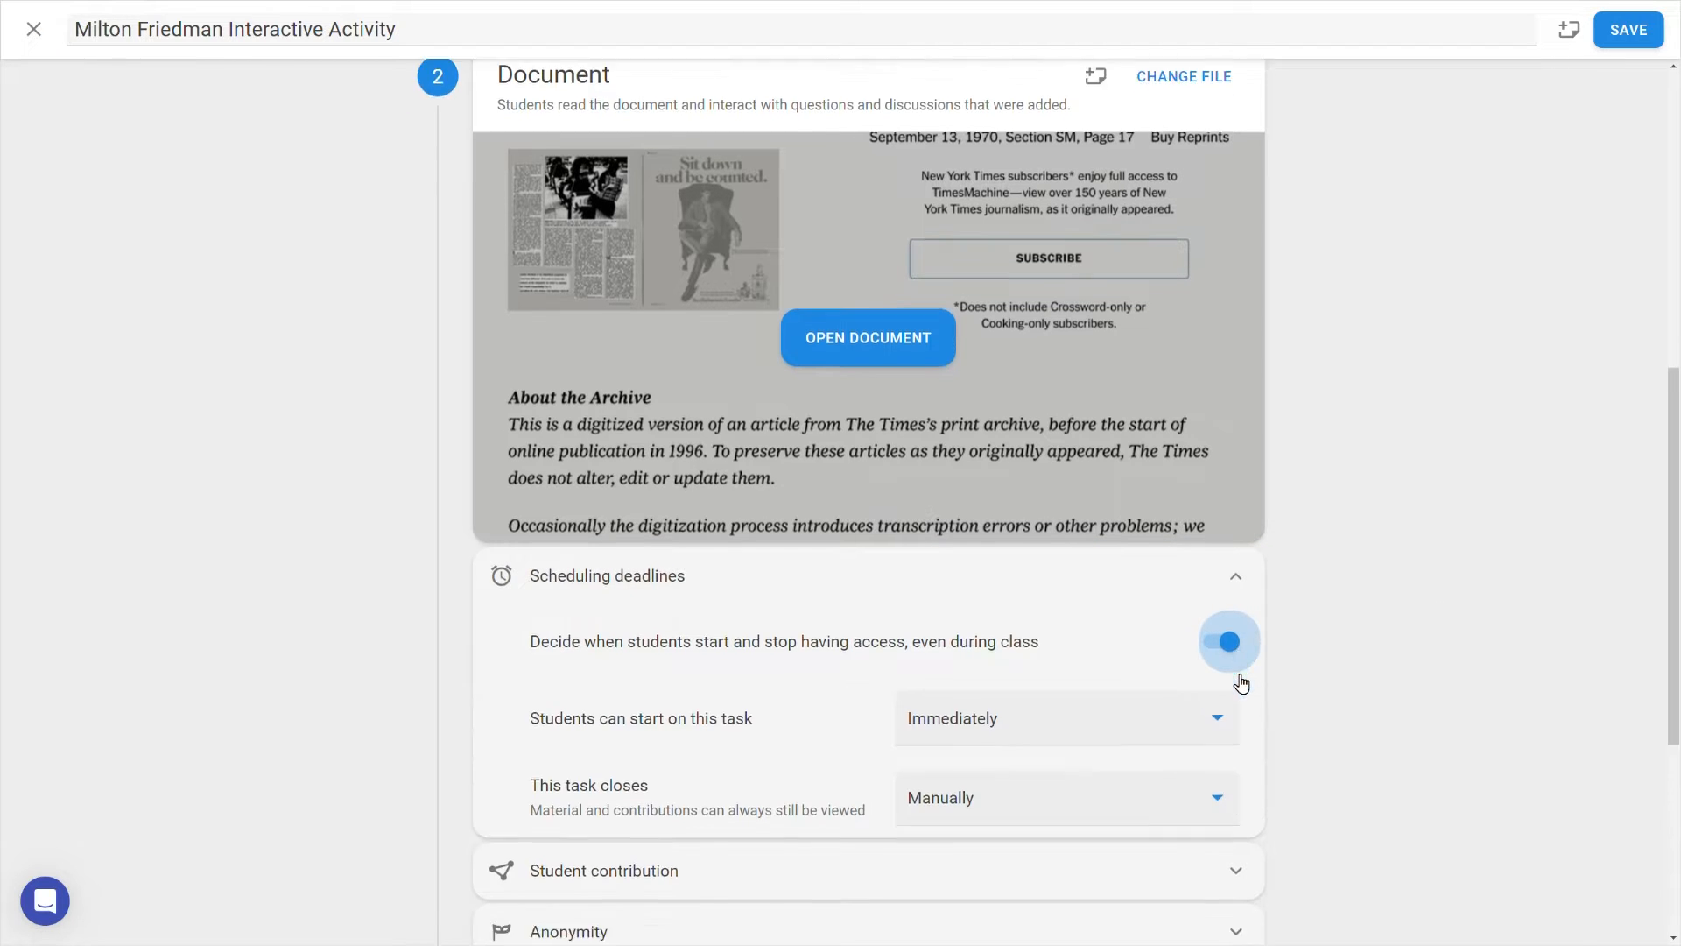
pyautogui.scroll(-3)
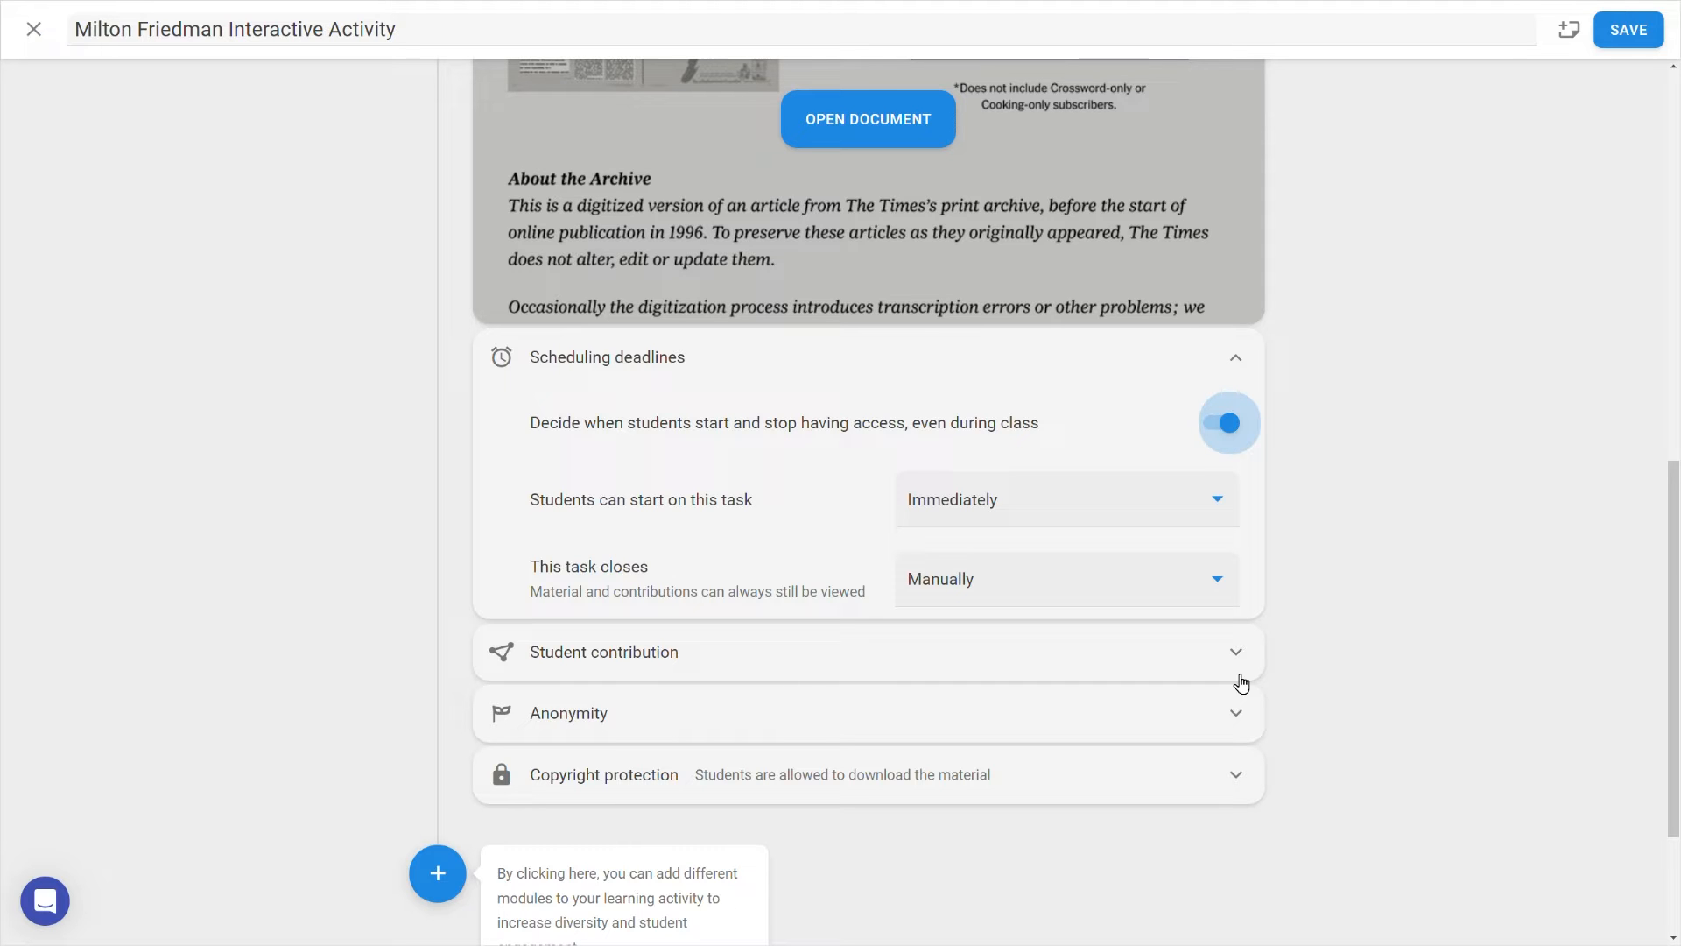
pyautogui.click(1065, 498)
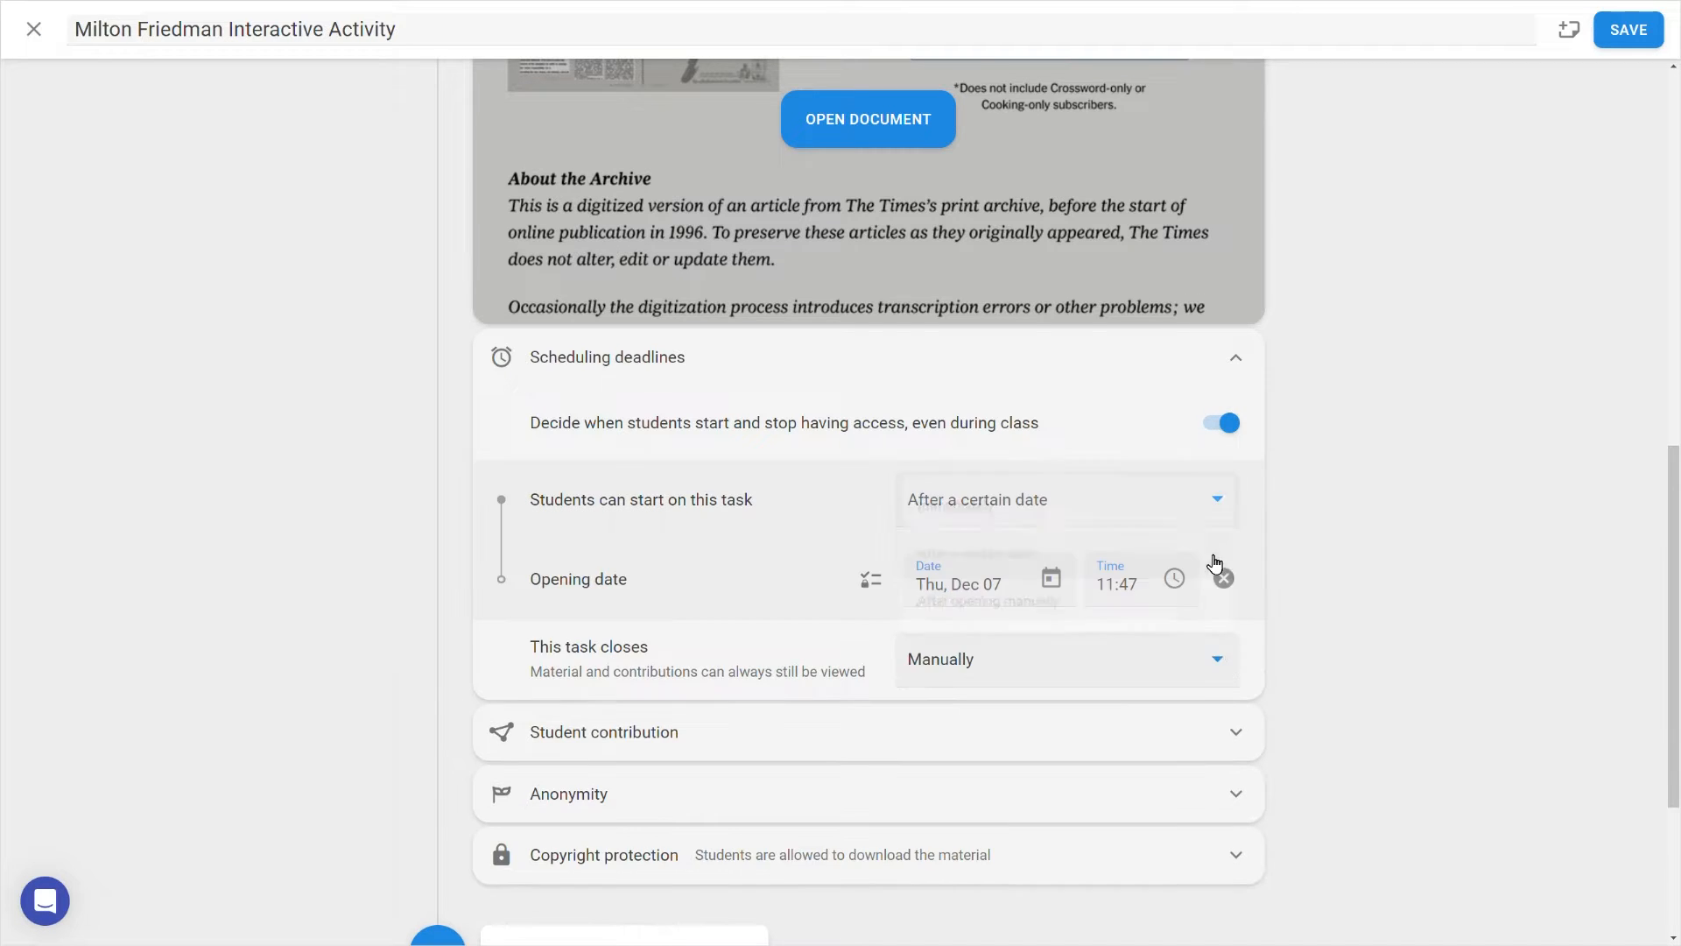
pyautogui.click(1065, 658)
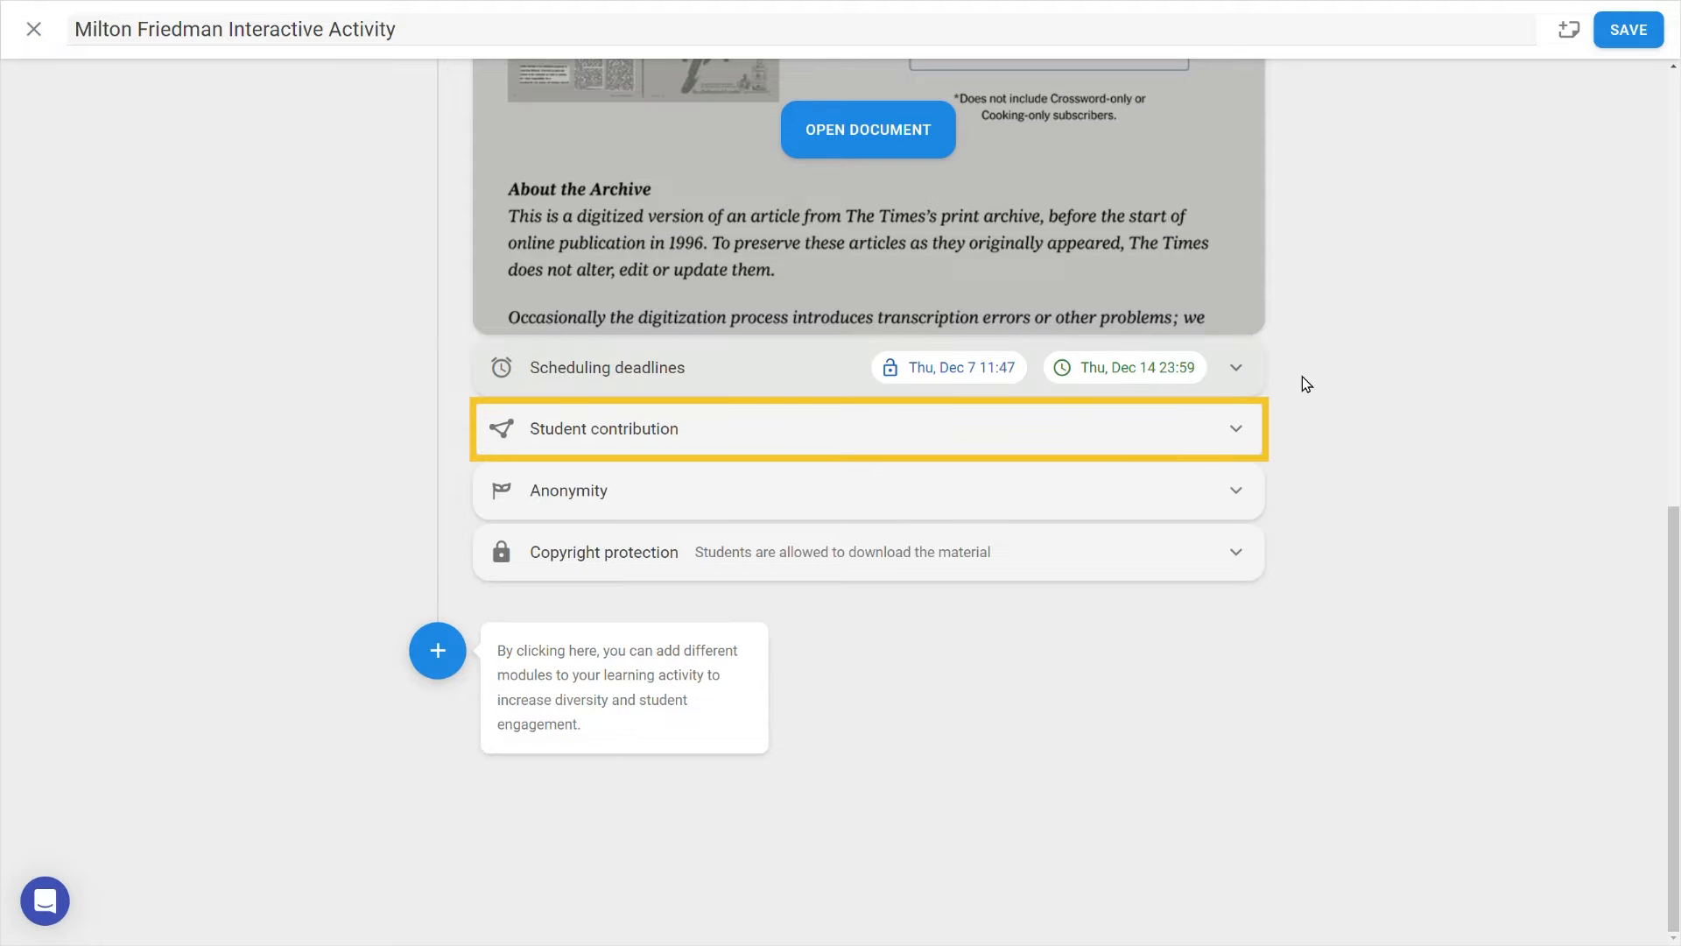
# - Keep student discussion threads enabled while leaving student question cards switched off
pyautogui.click(868, 429)
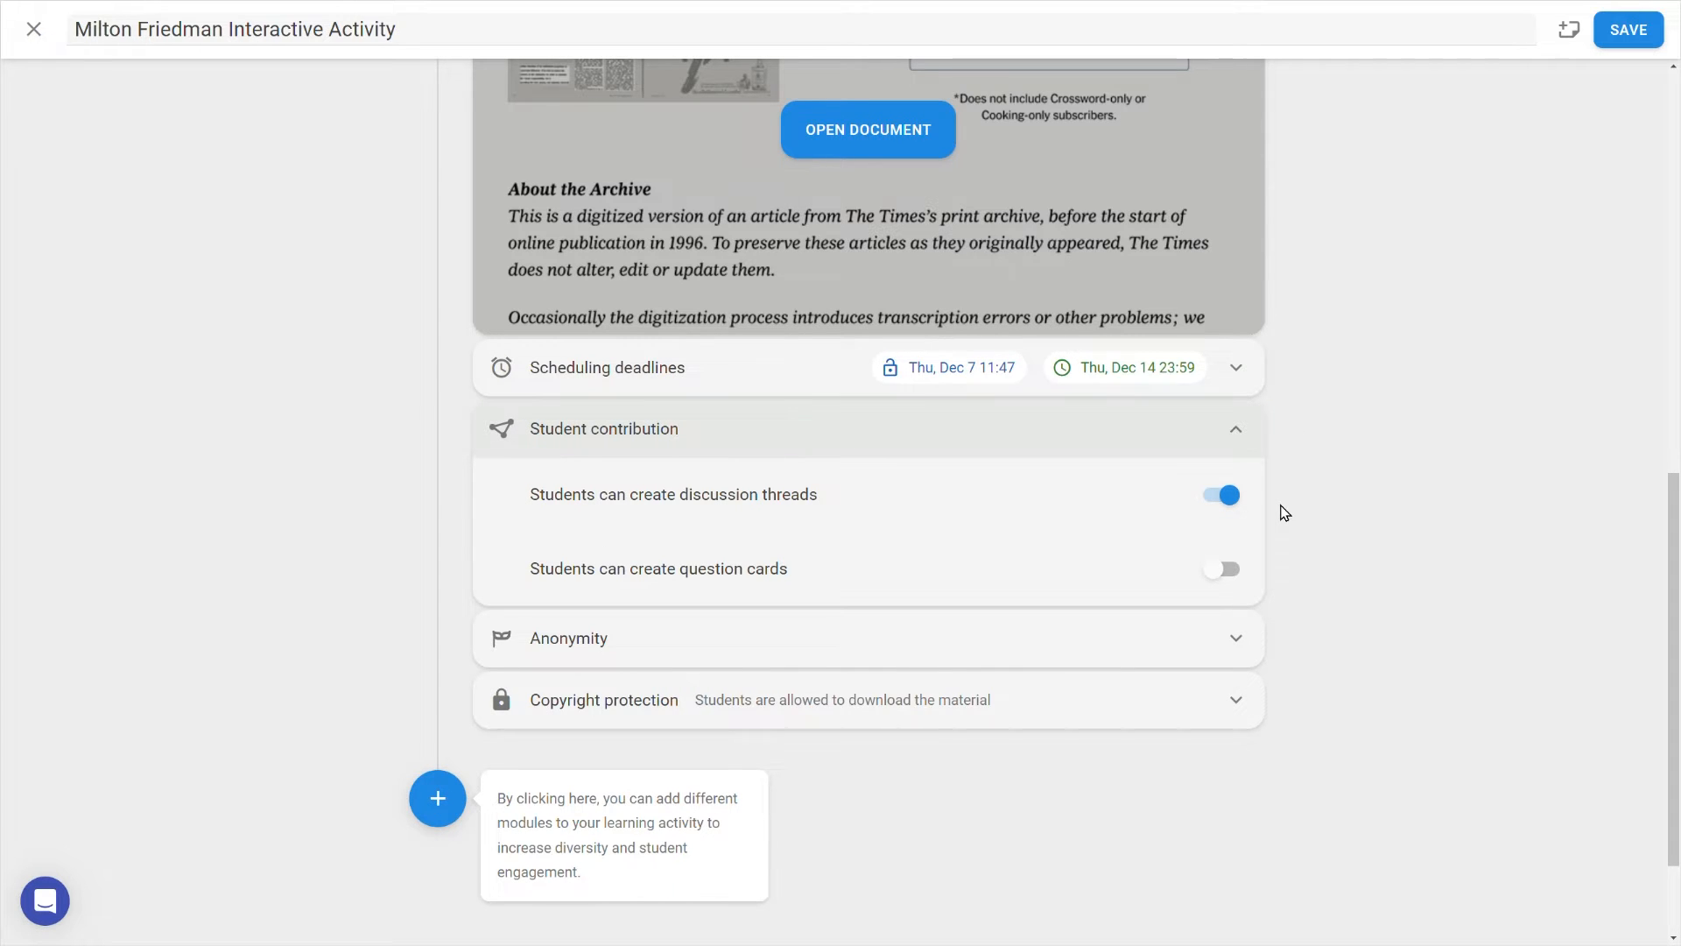
pyautogui.click(1221, 569)
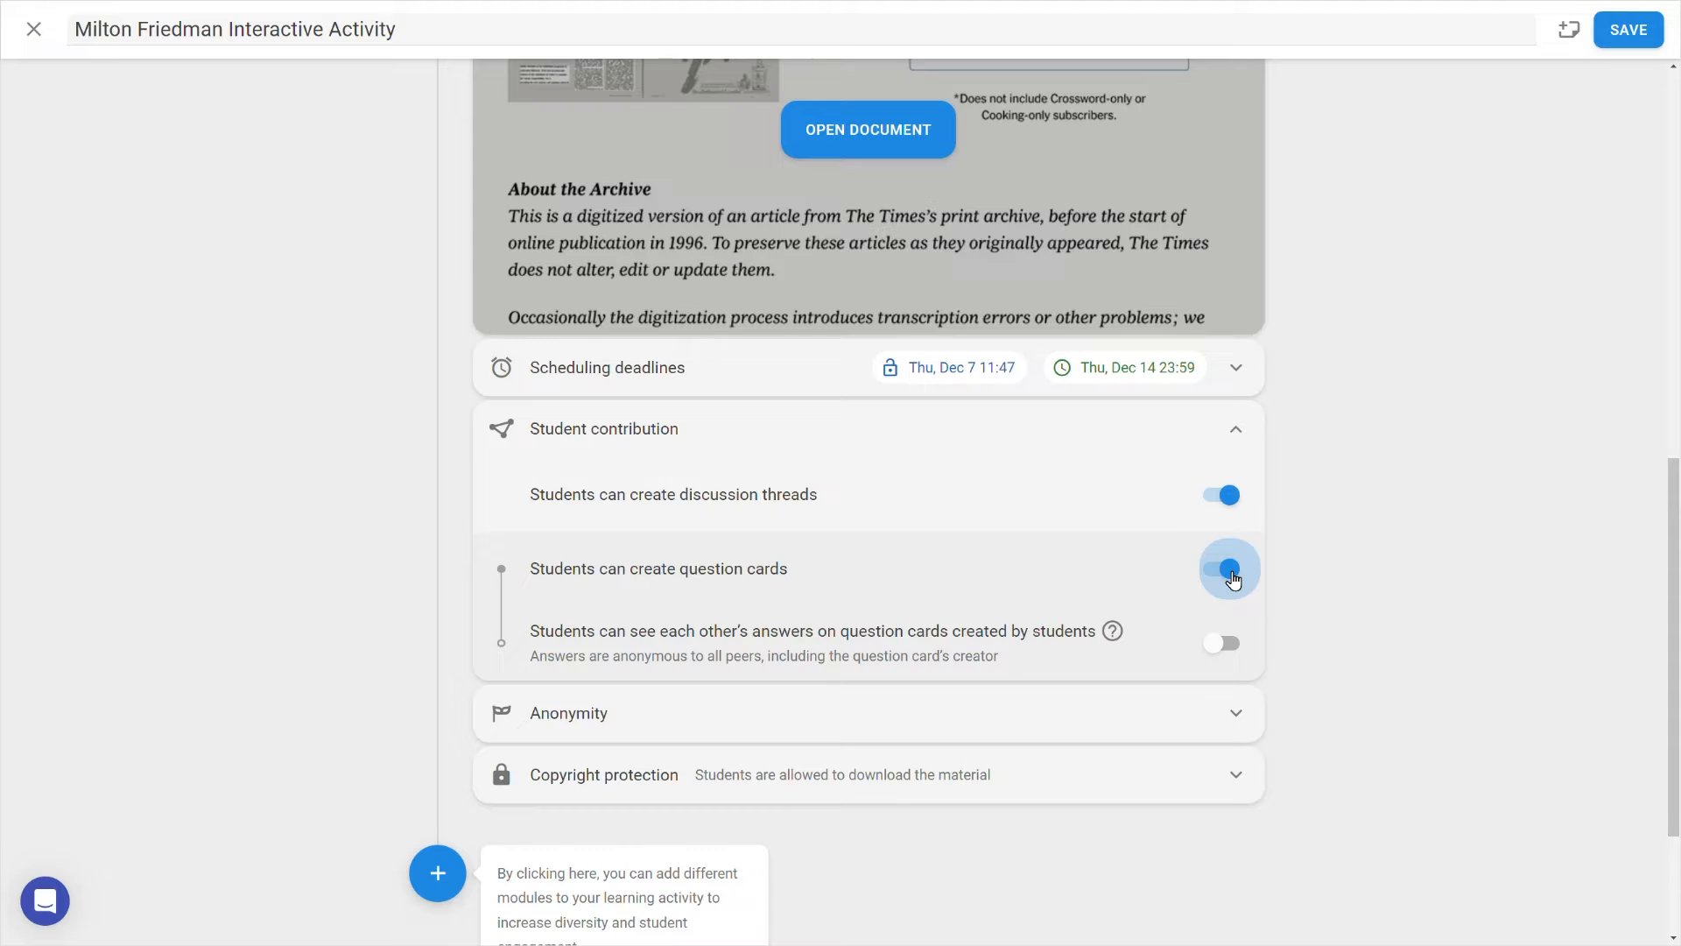
pyautogui.click(1219, 568)
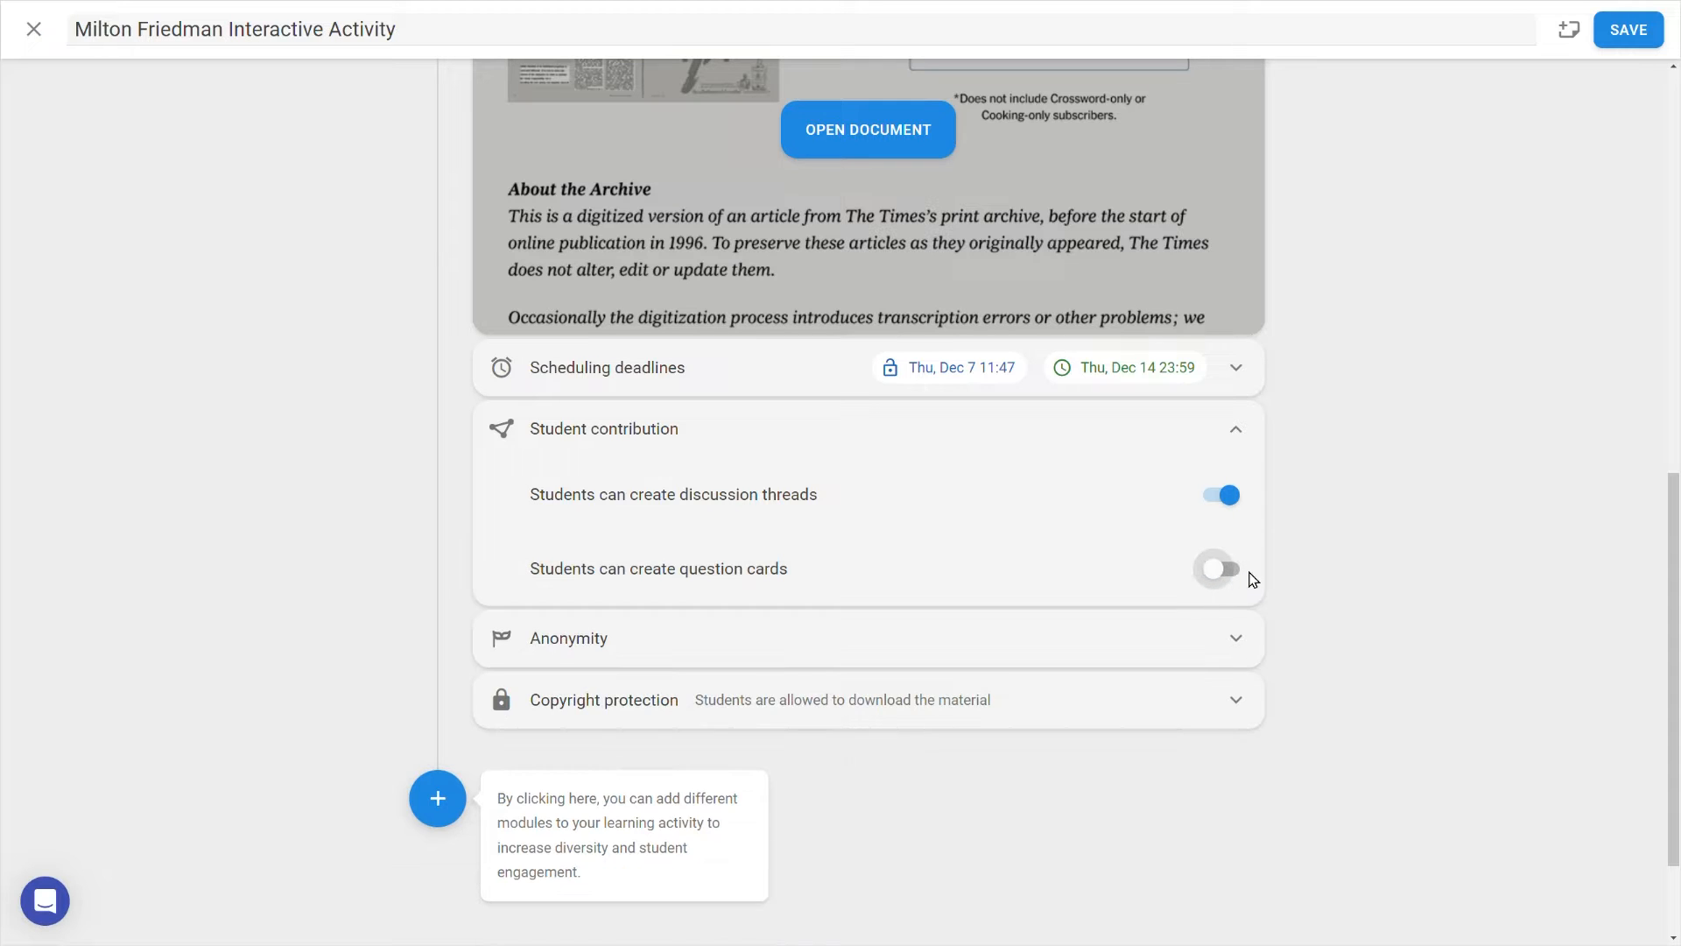
pyautogui.moveTo(1299, 515)
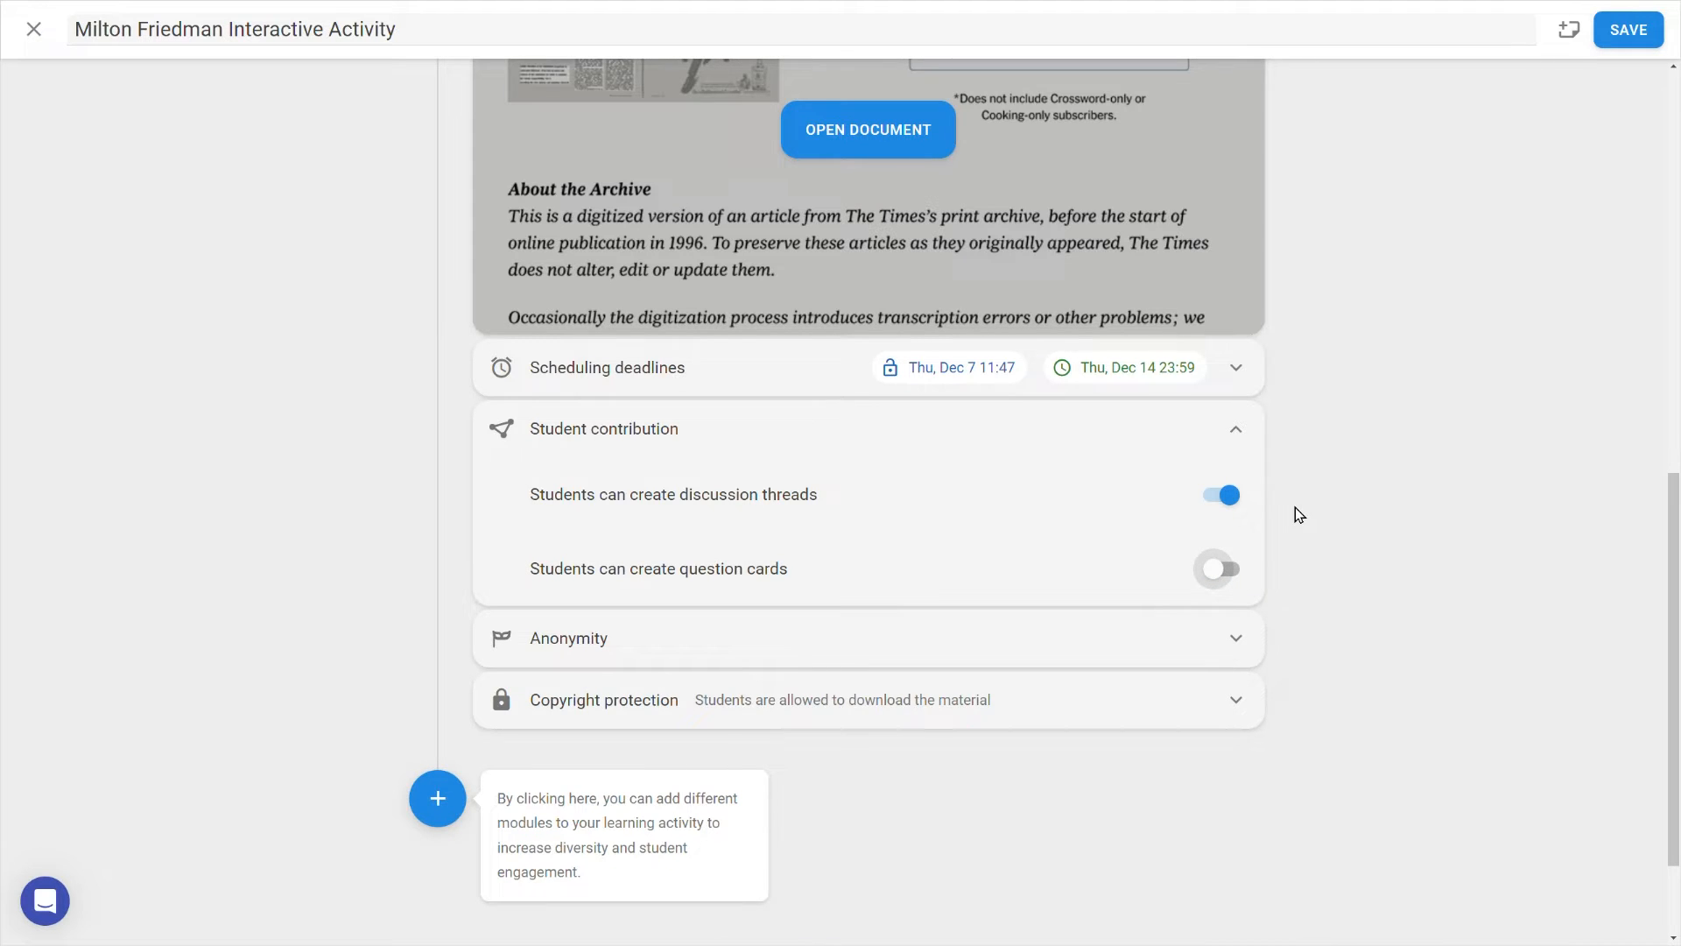
pyautogui.moveTo(1298, 504)
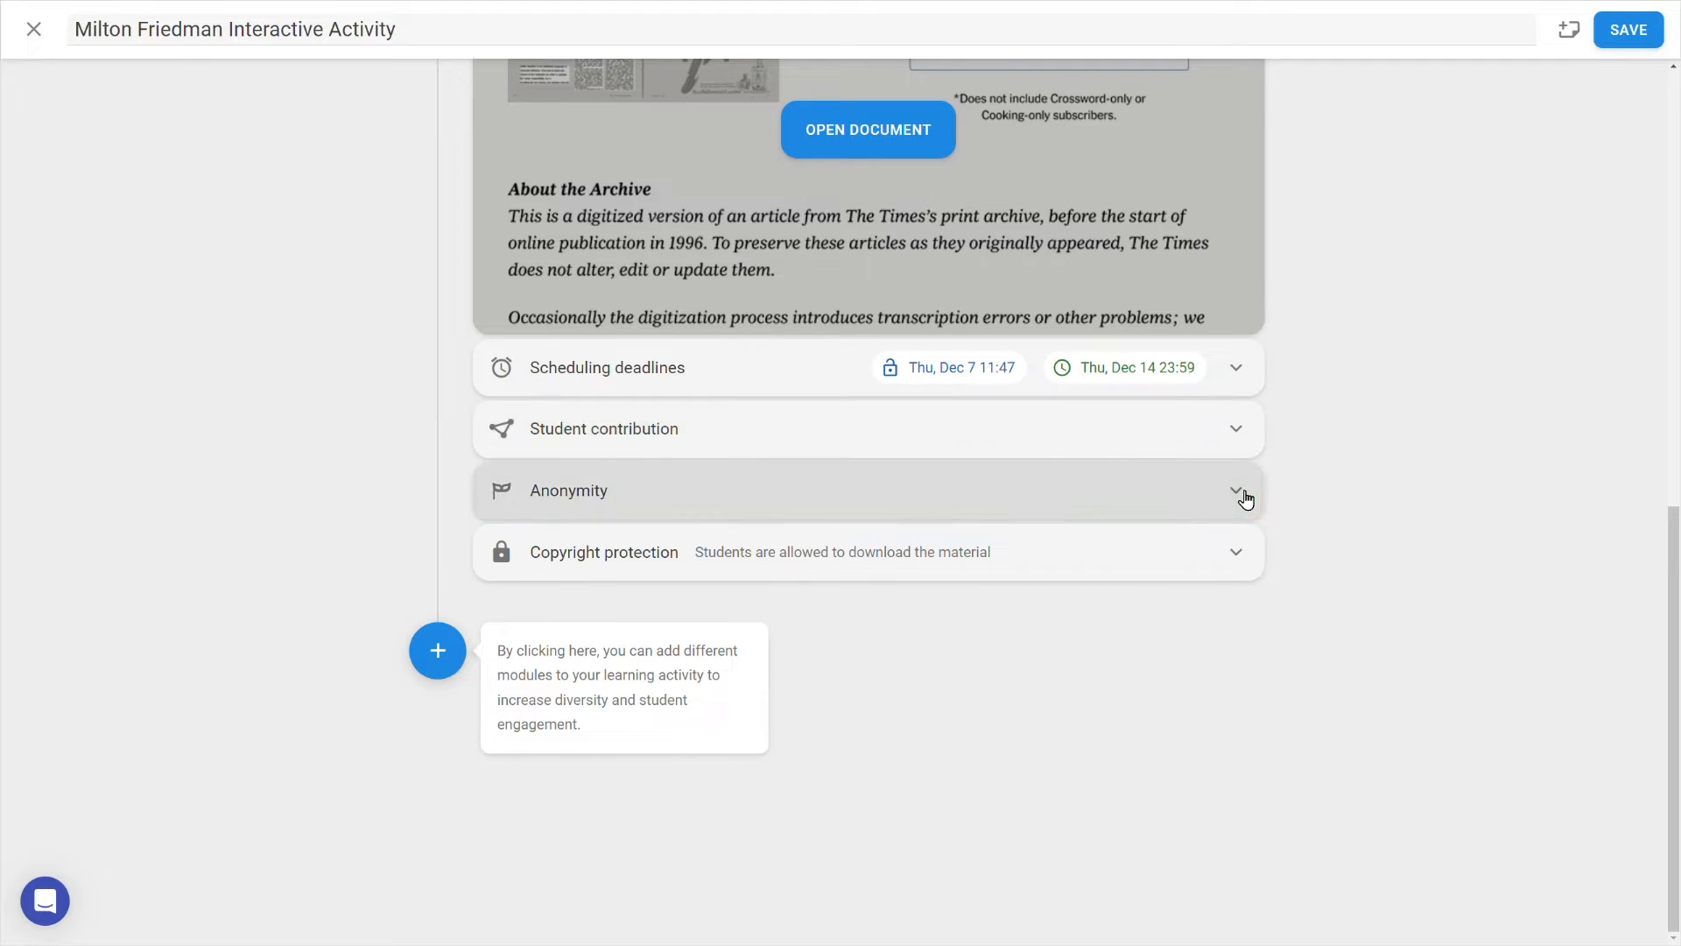
# - Enable anonymity so discussion threads and replies are anonymous
pyautogui.click(1234, 491)
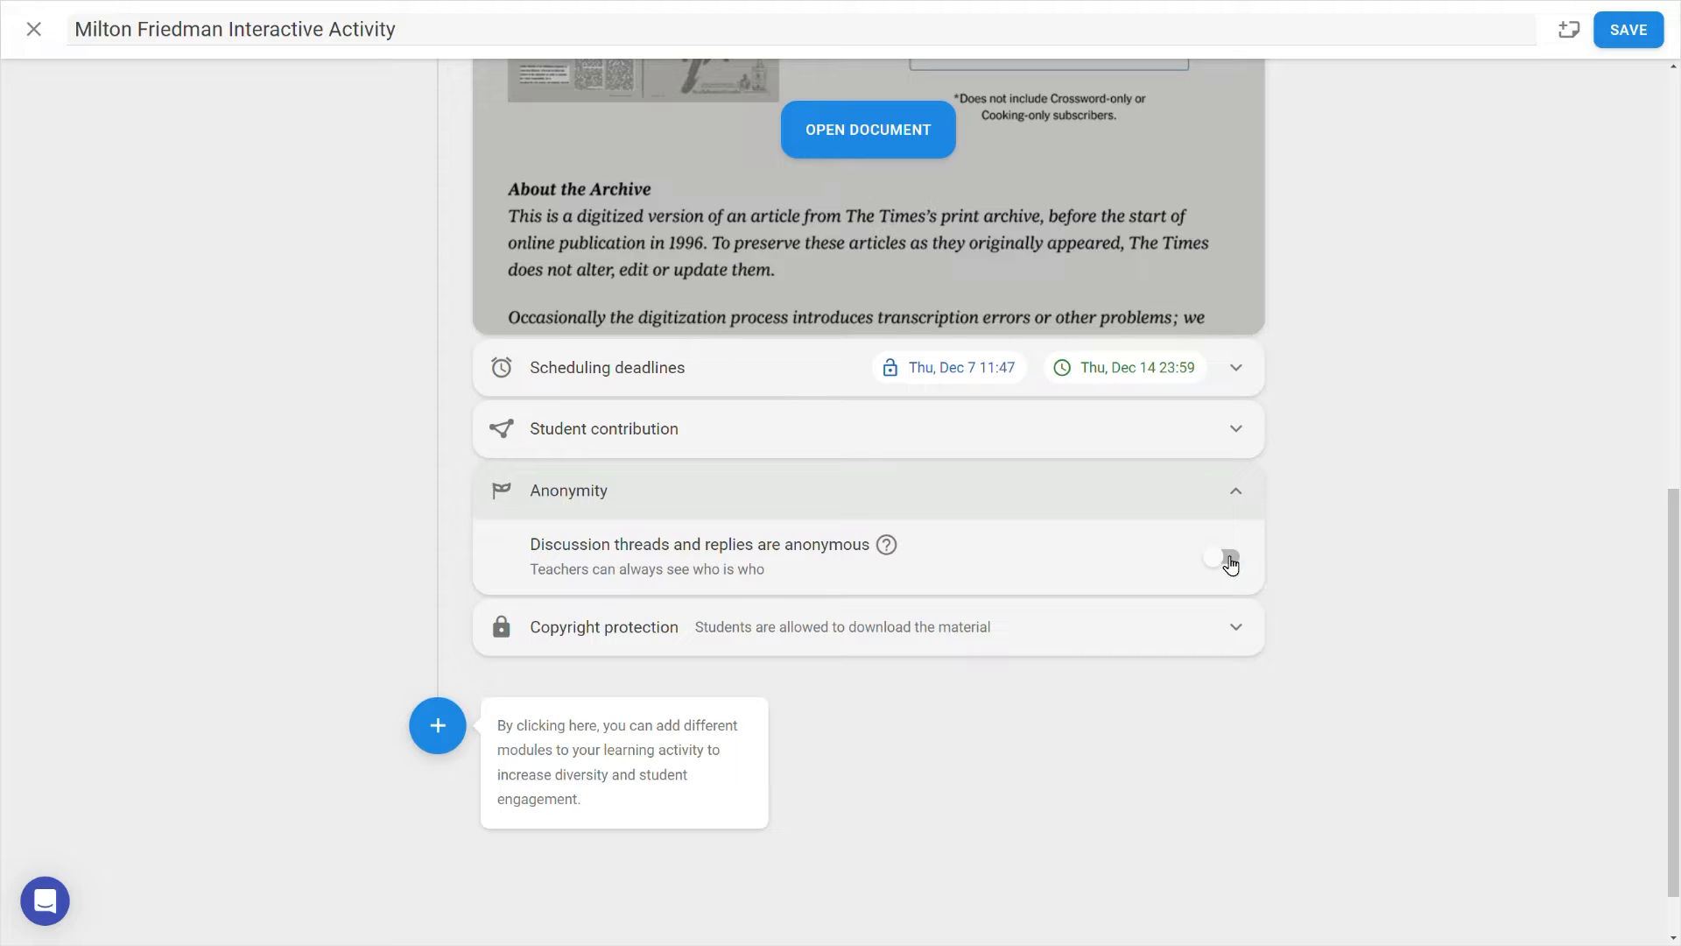
pyautogui.click(1228, 556)
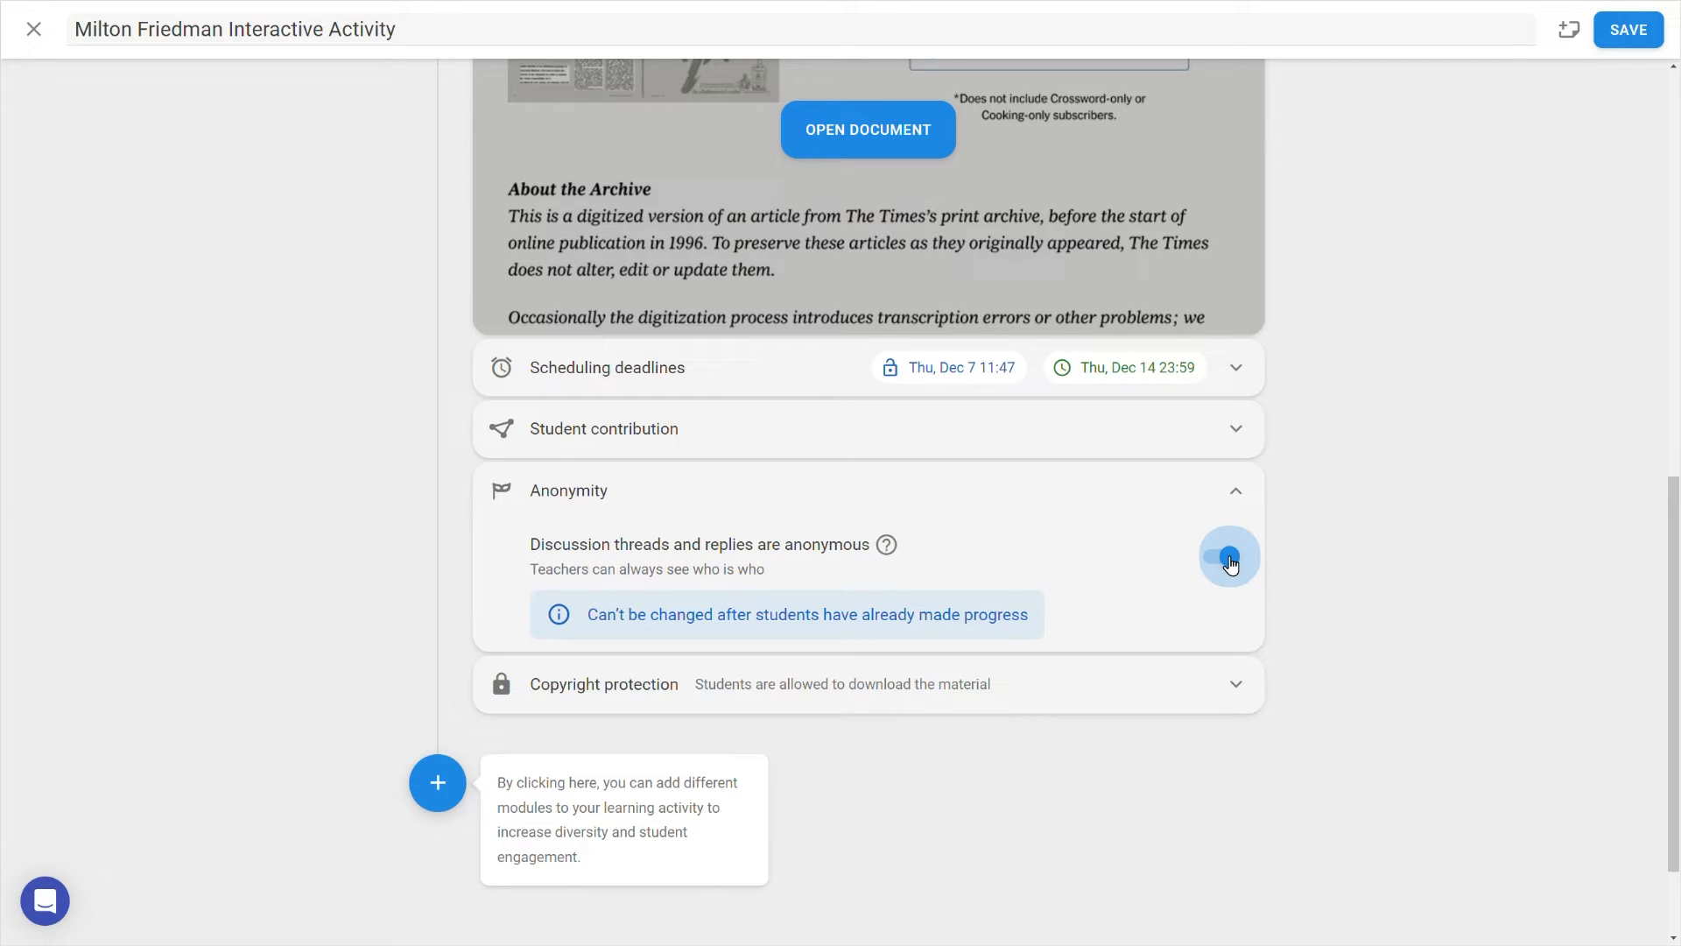
pyautogui.click(1233, 490)
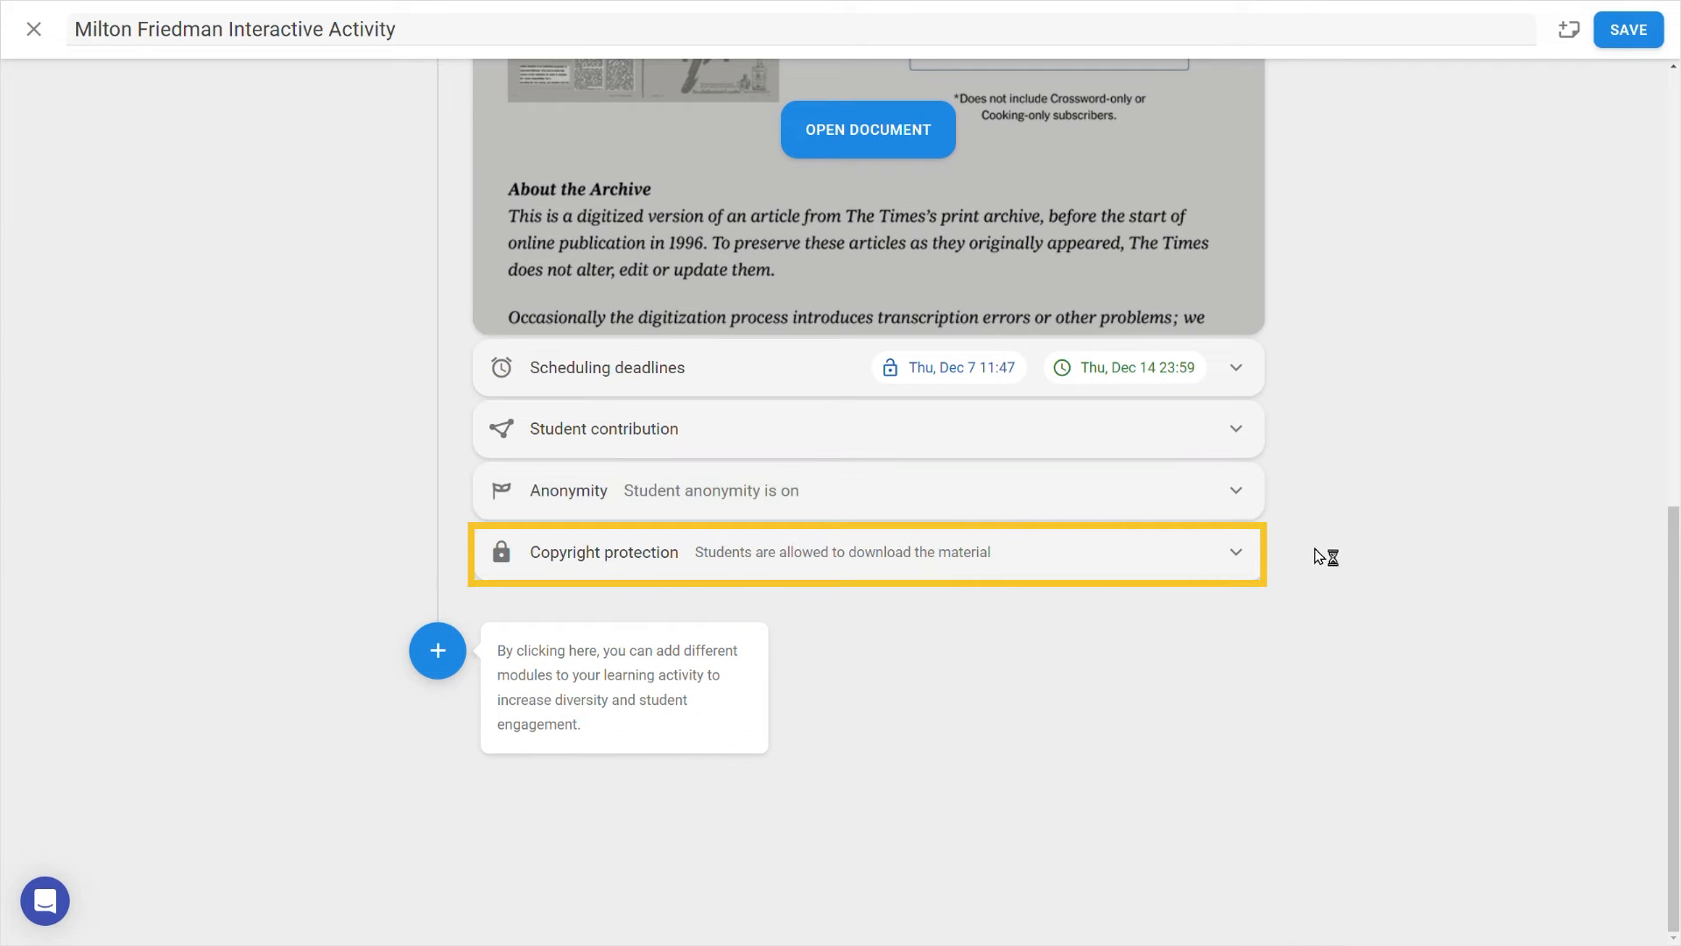
pyautogui.click(868, 551)
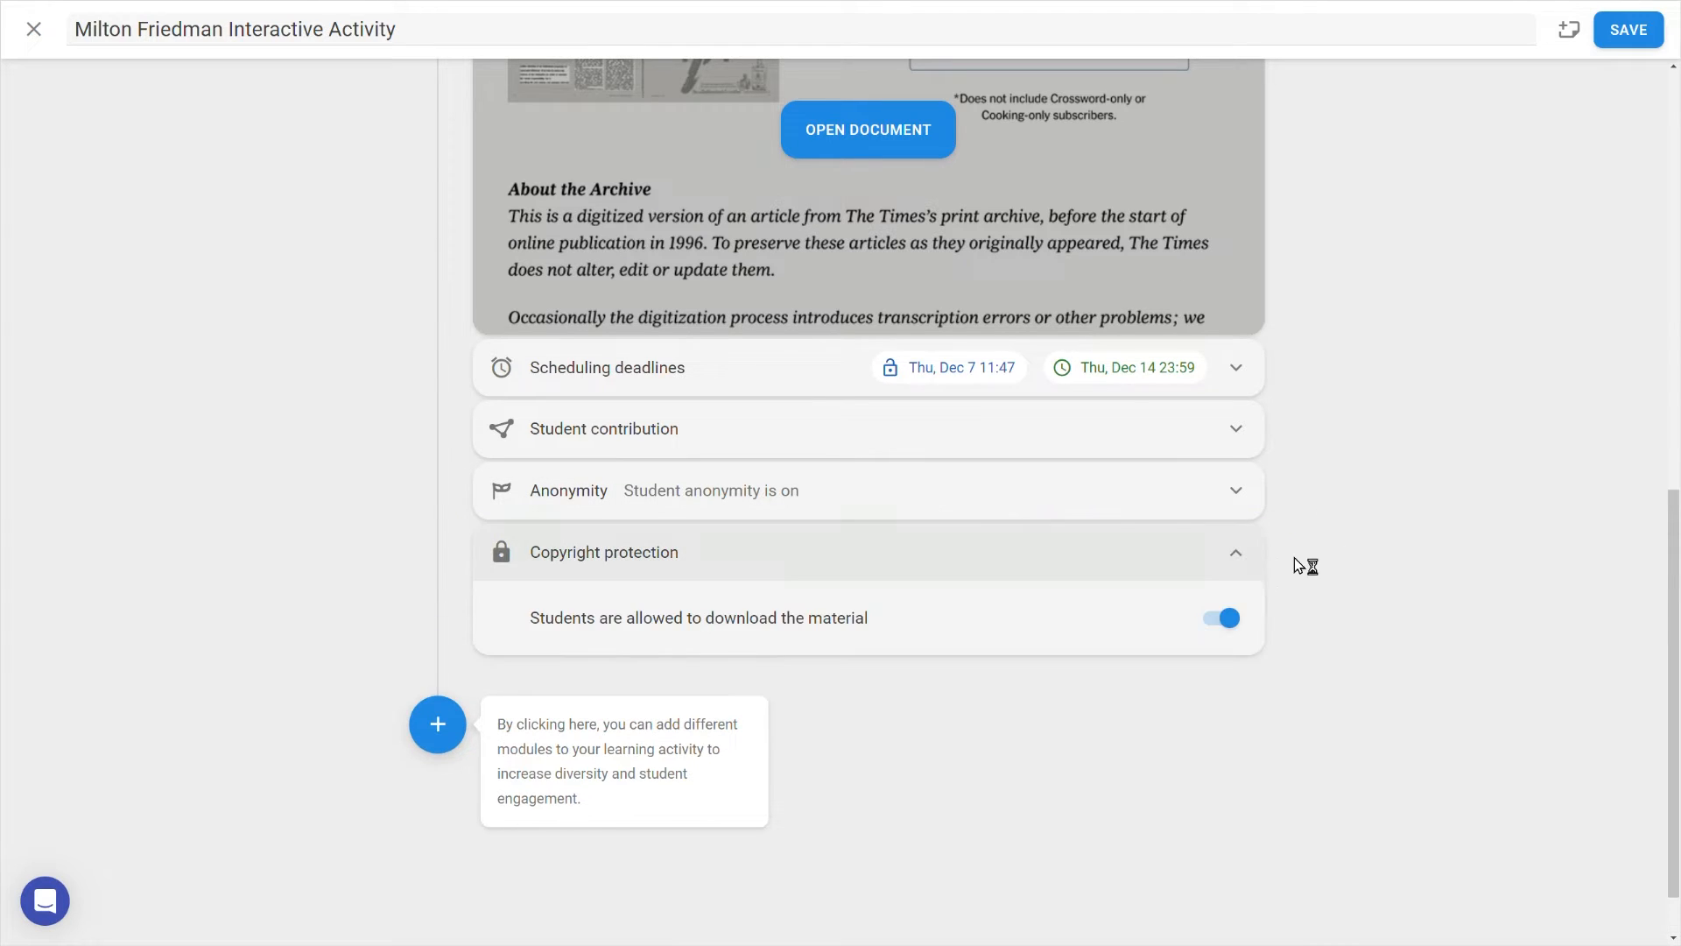
pyautogui.click(1220, 617)
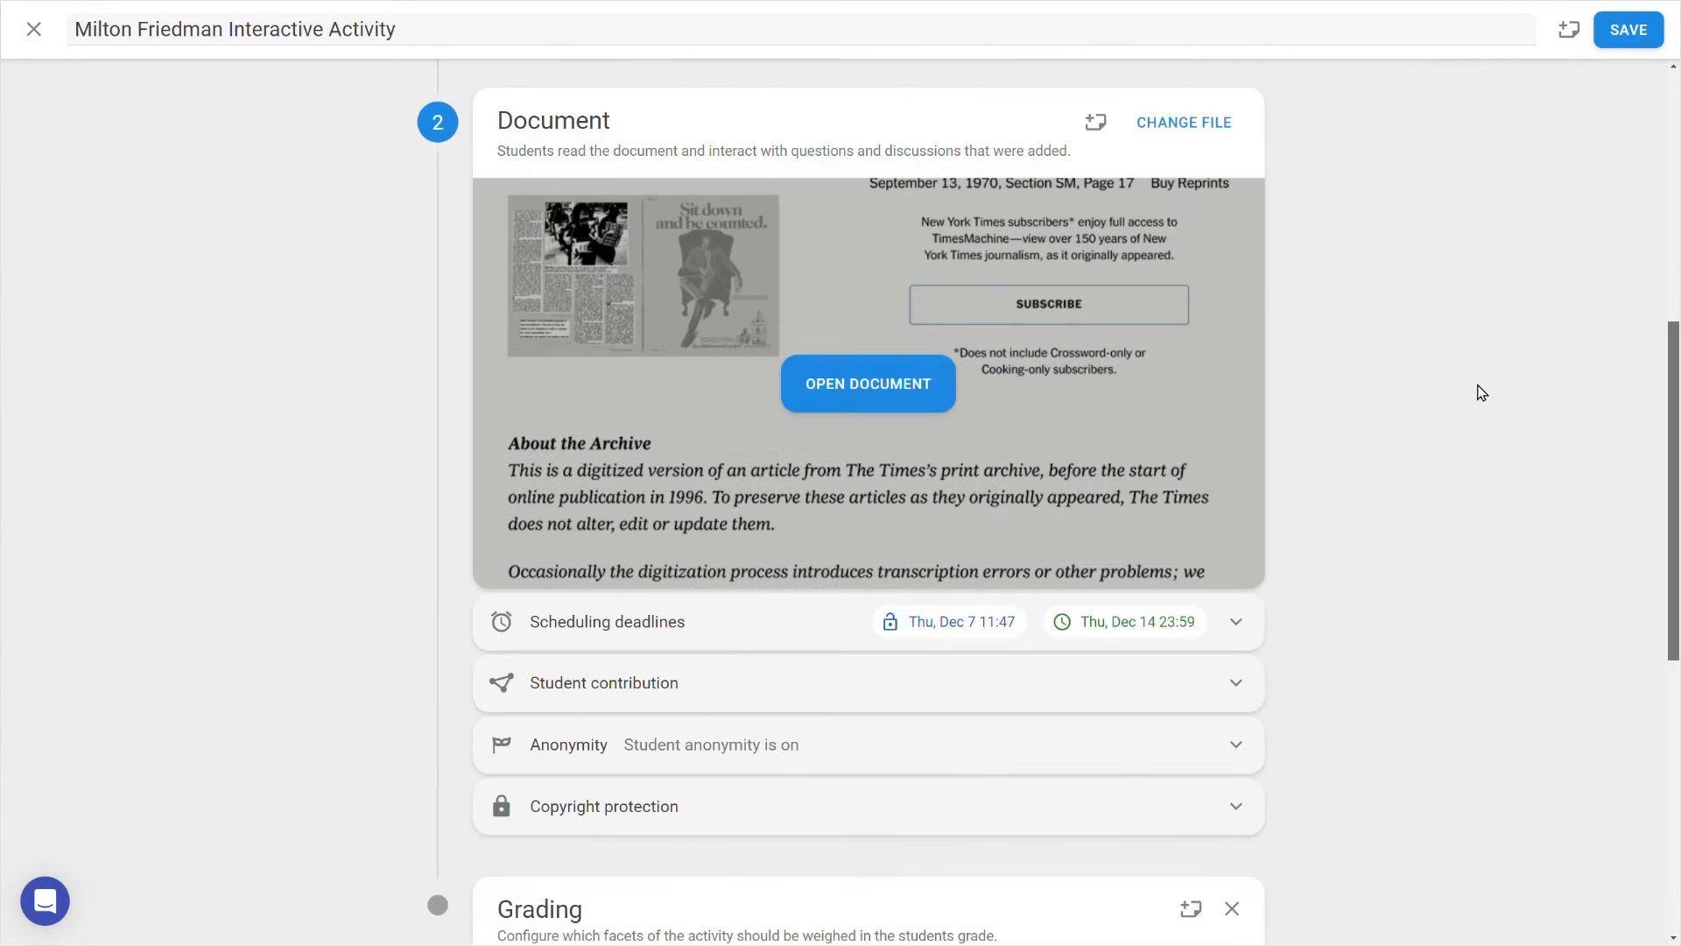
pyautogui.moveTo(915, 377)
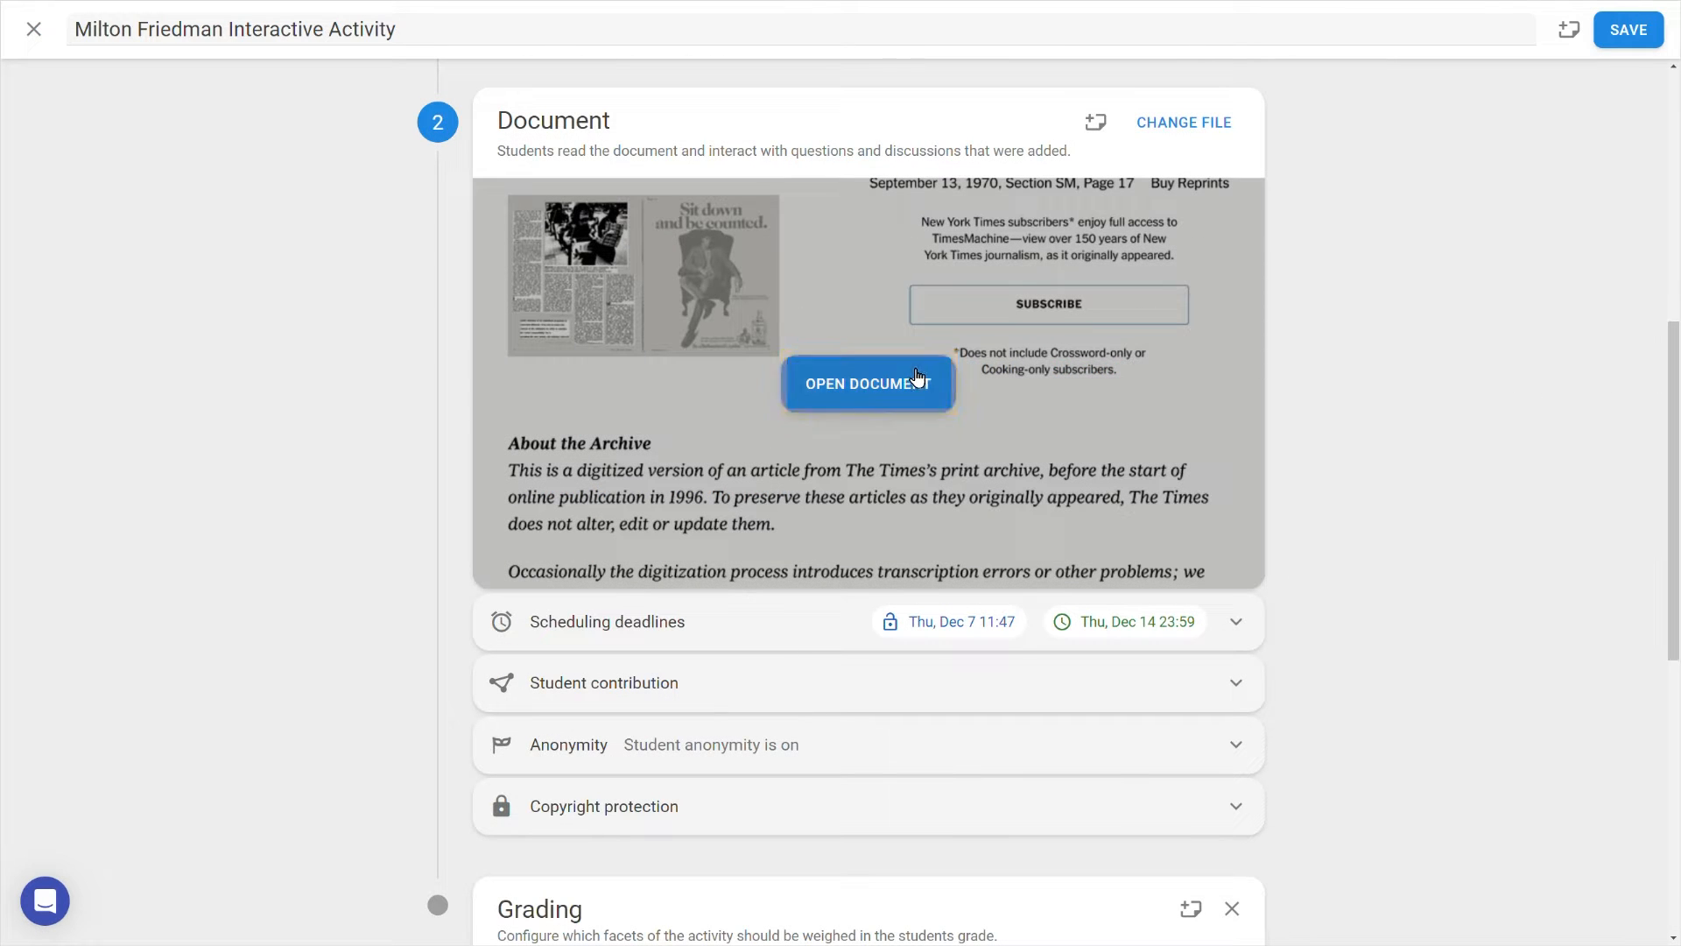
# - Add a multiple choice question on Friedman's economic theory: Marxism, Monetarism (correct), Mercantilism
pyautogui.click(868, 383)
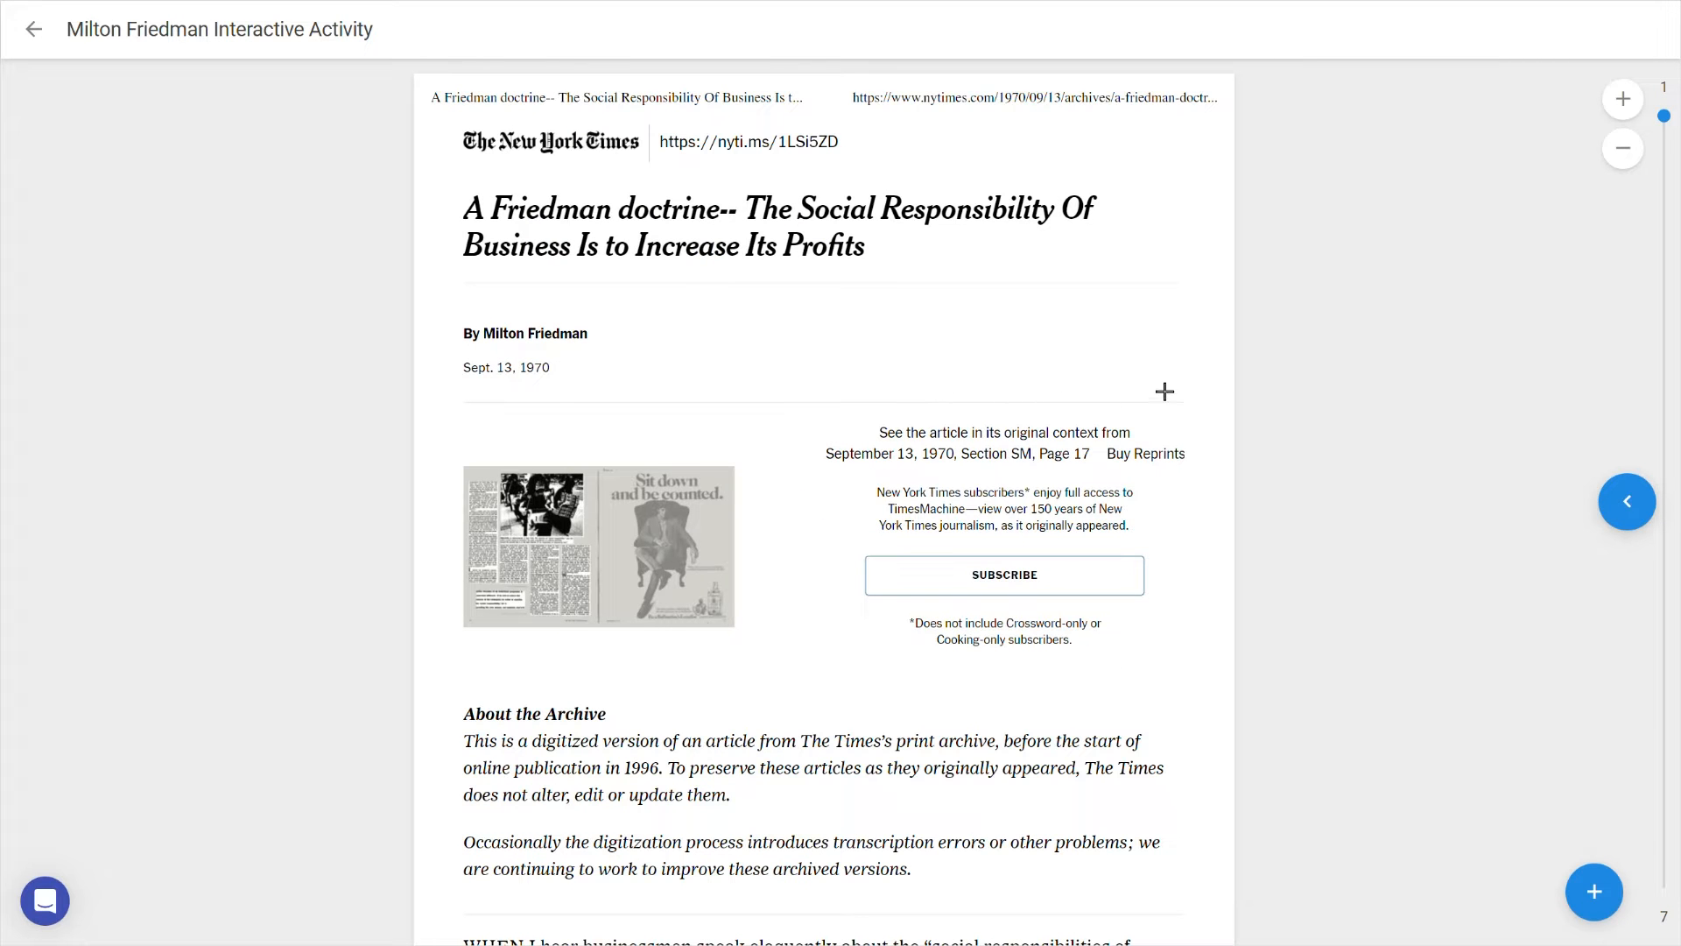
pyautogui.moveTo(1313, 382)
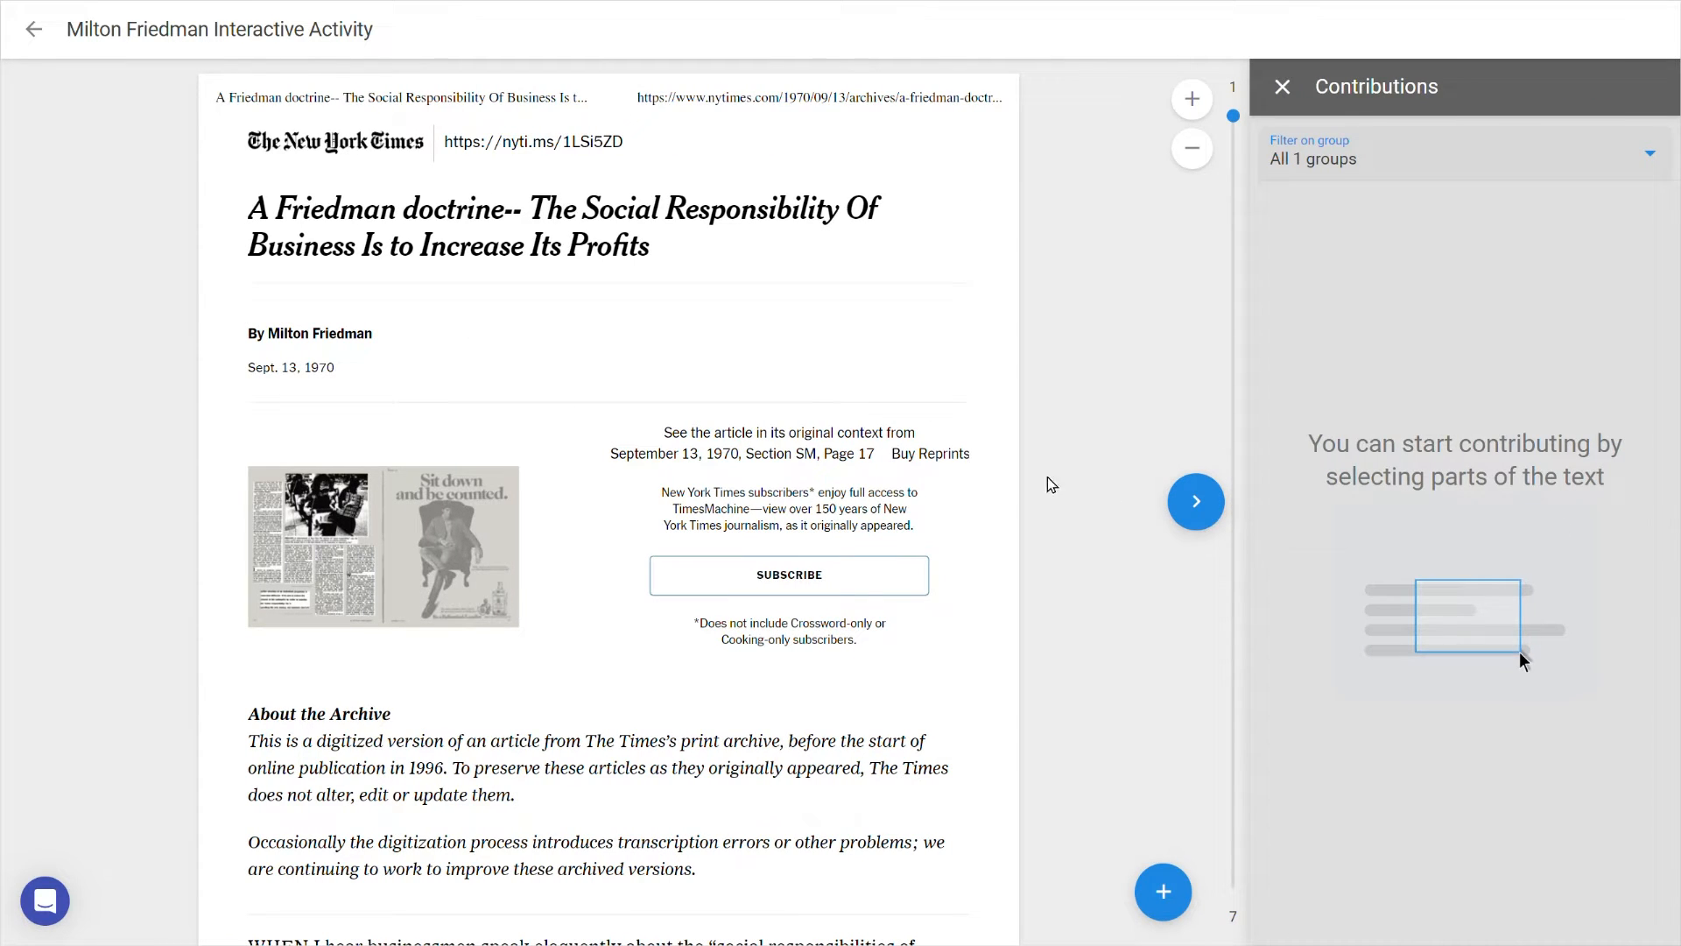
pyautogui.scroll(-3)
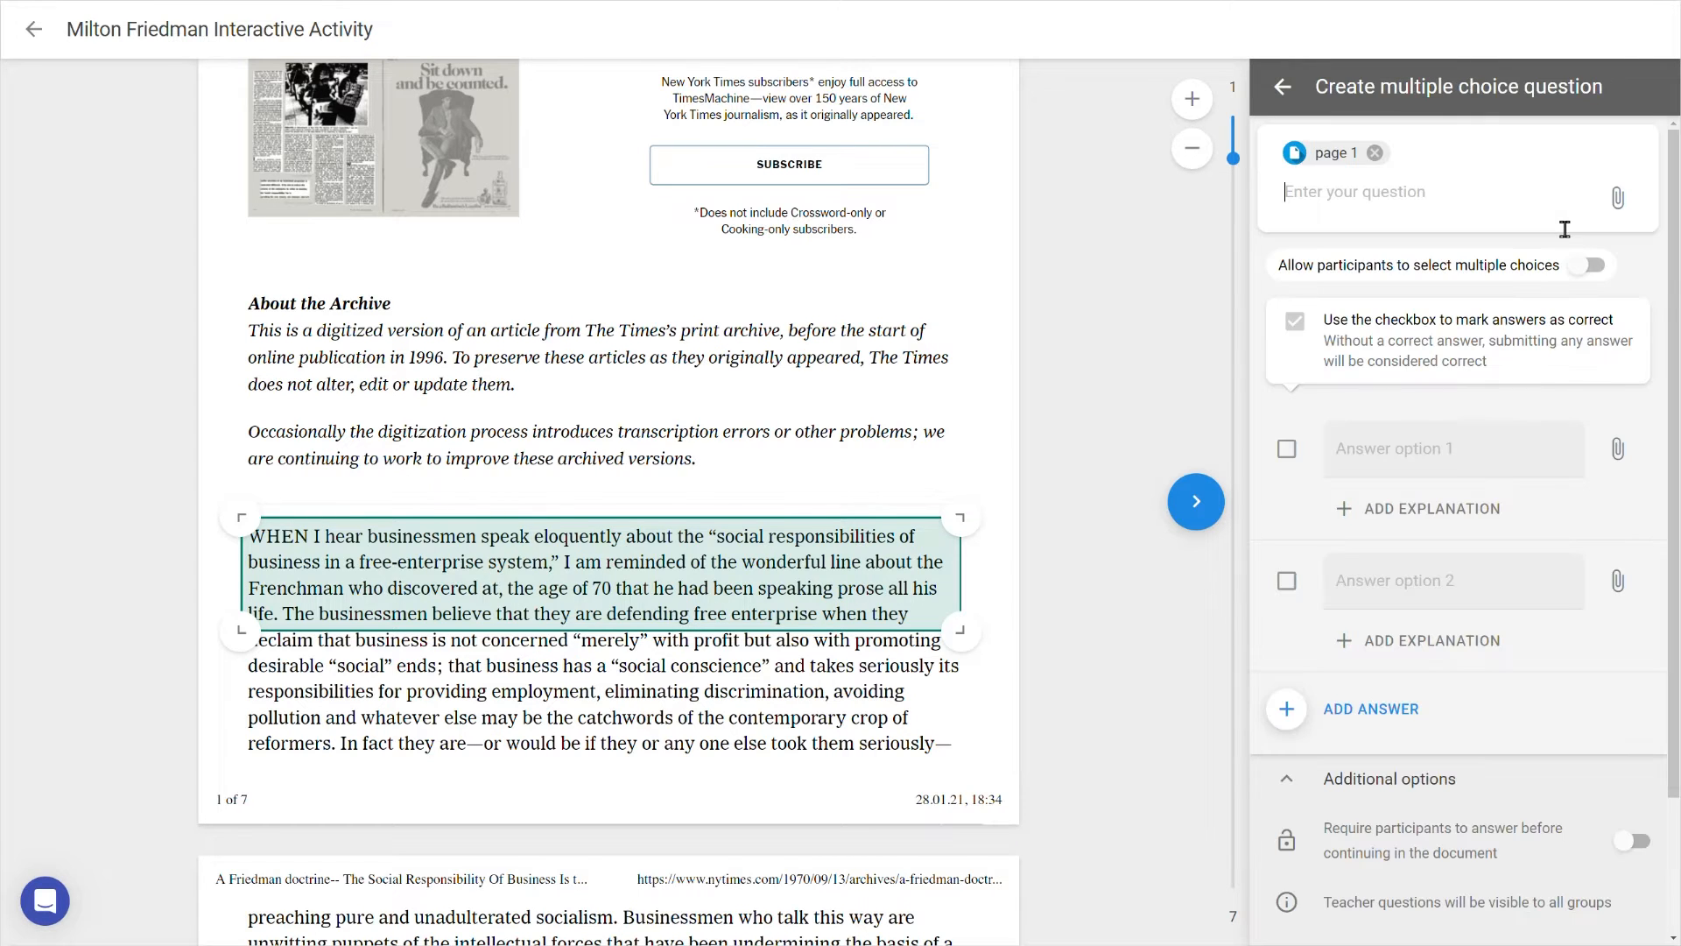
pyautogui.write('Which economic theory is associated with Friedma')
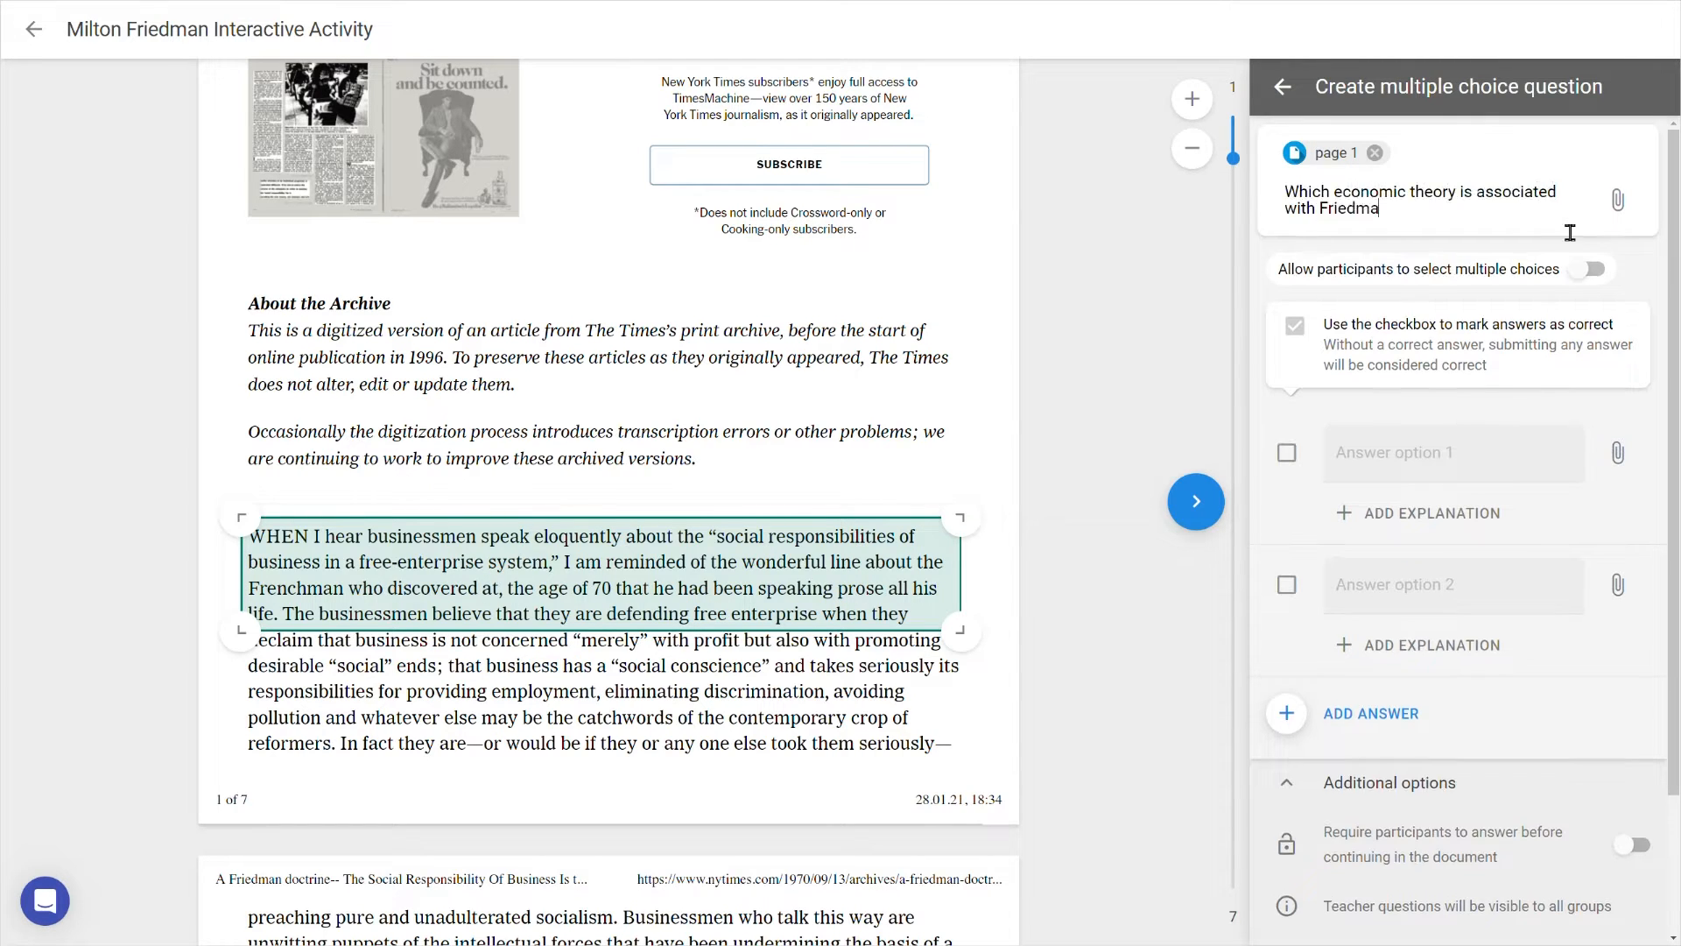
pyautogui.click(1587, 268)
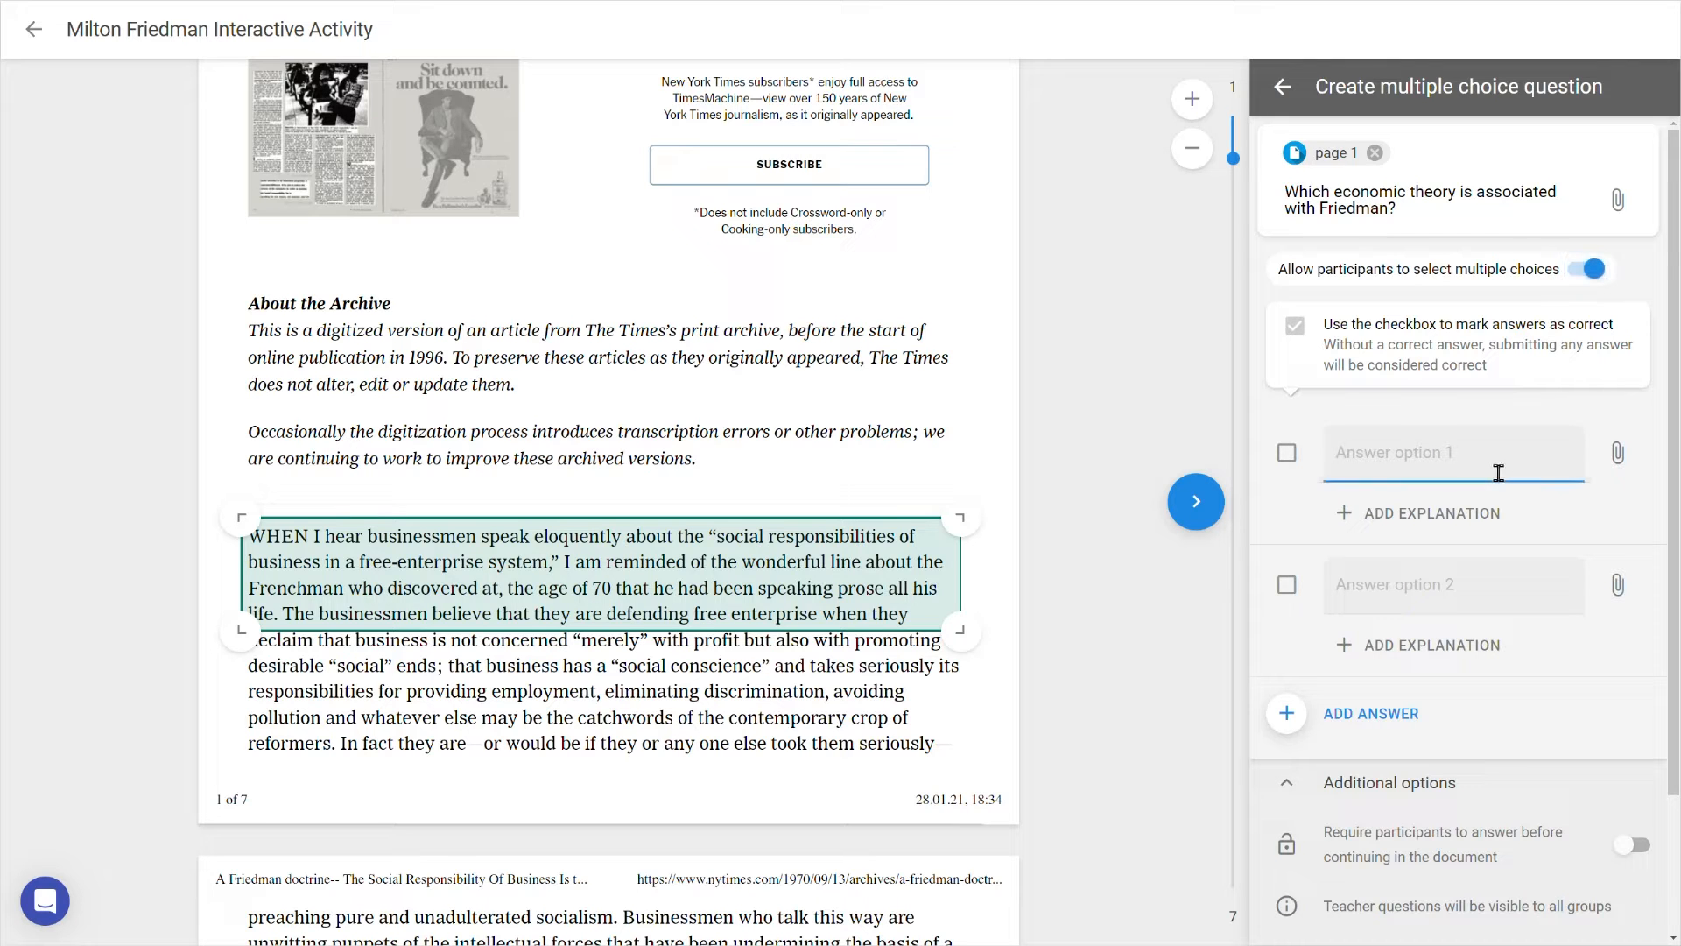
pyautogui.write('Mercantili')
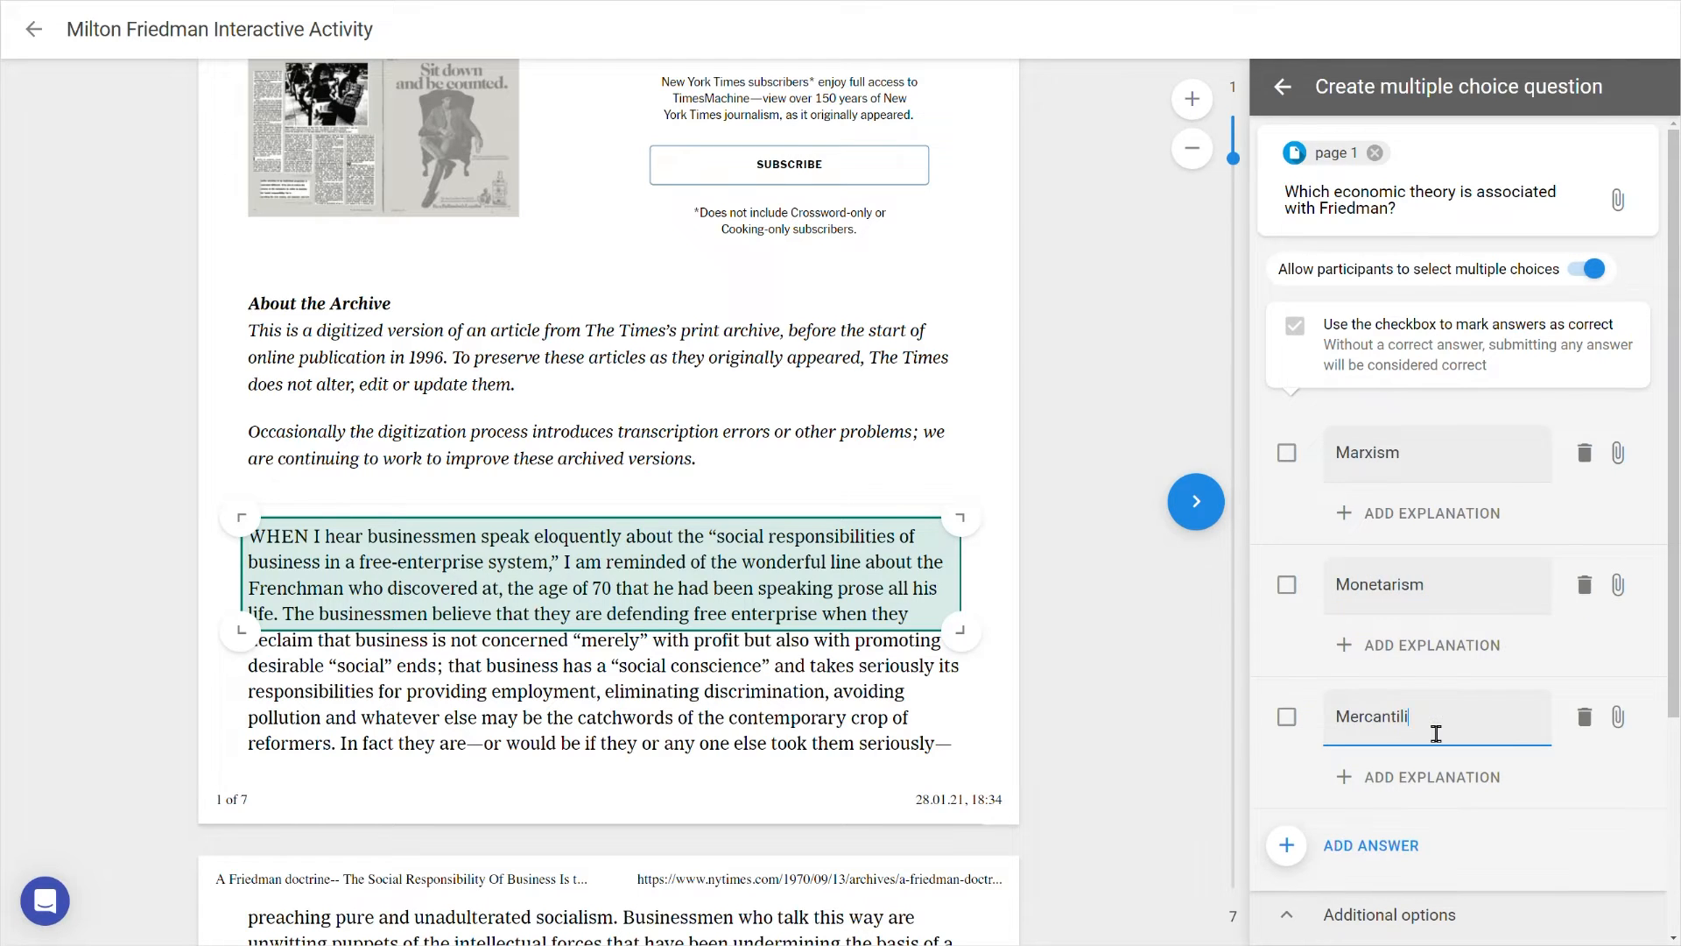
pyautogui.click(1286, 584)
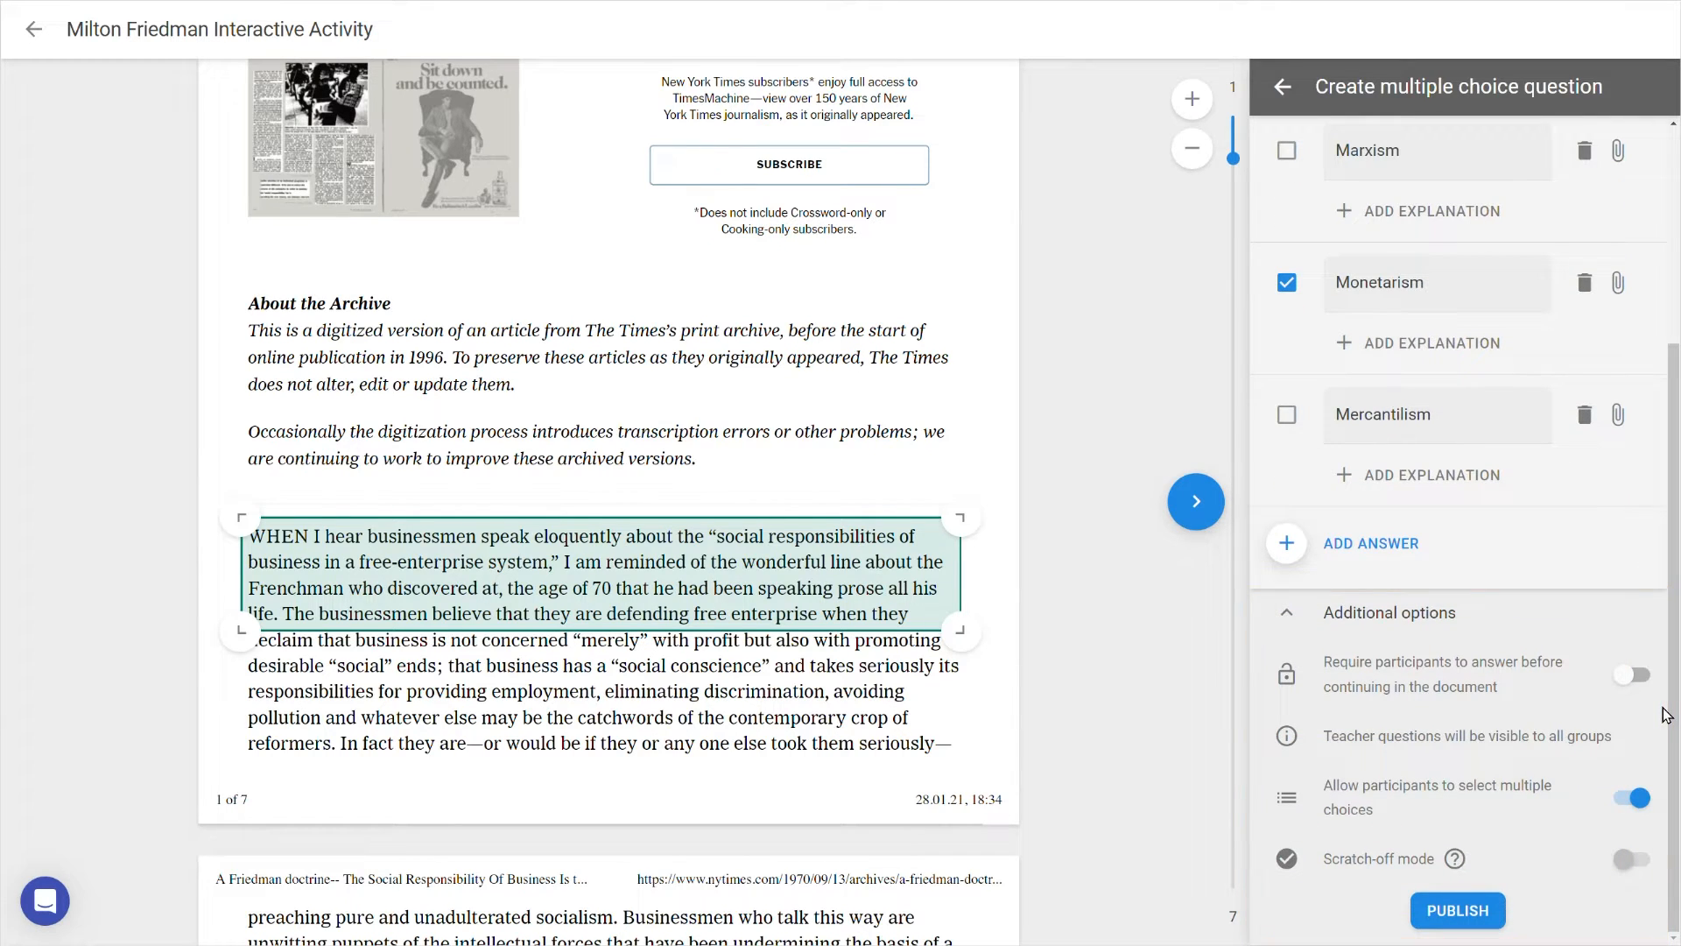
# - Make the Friedman question required, test-answer Monetarism in preview, and publish it
pyautogui.click(1630, 673)
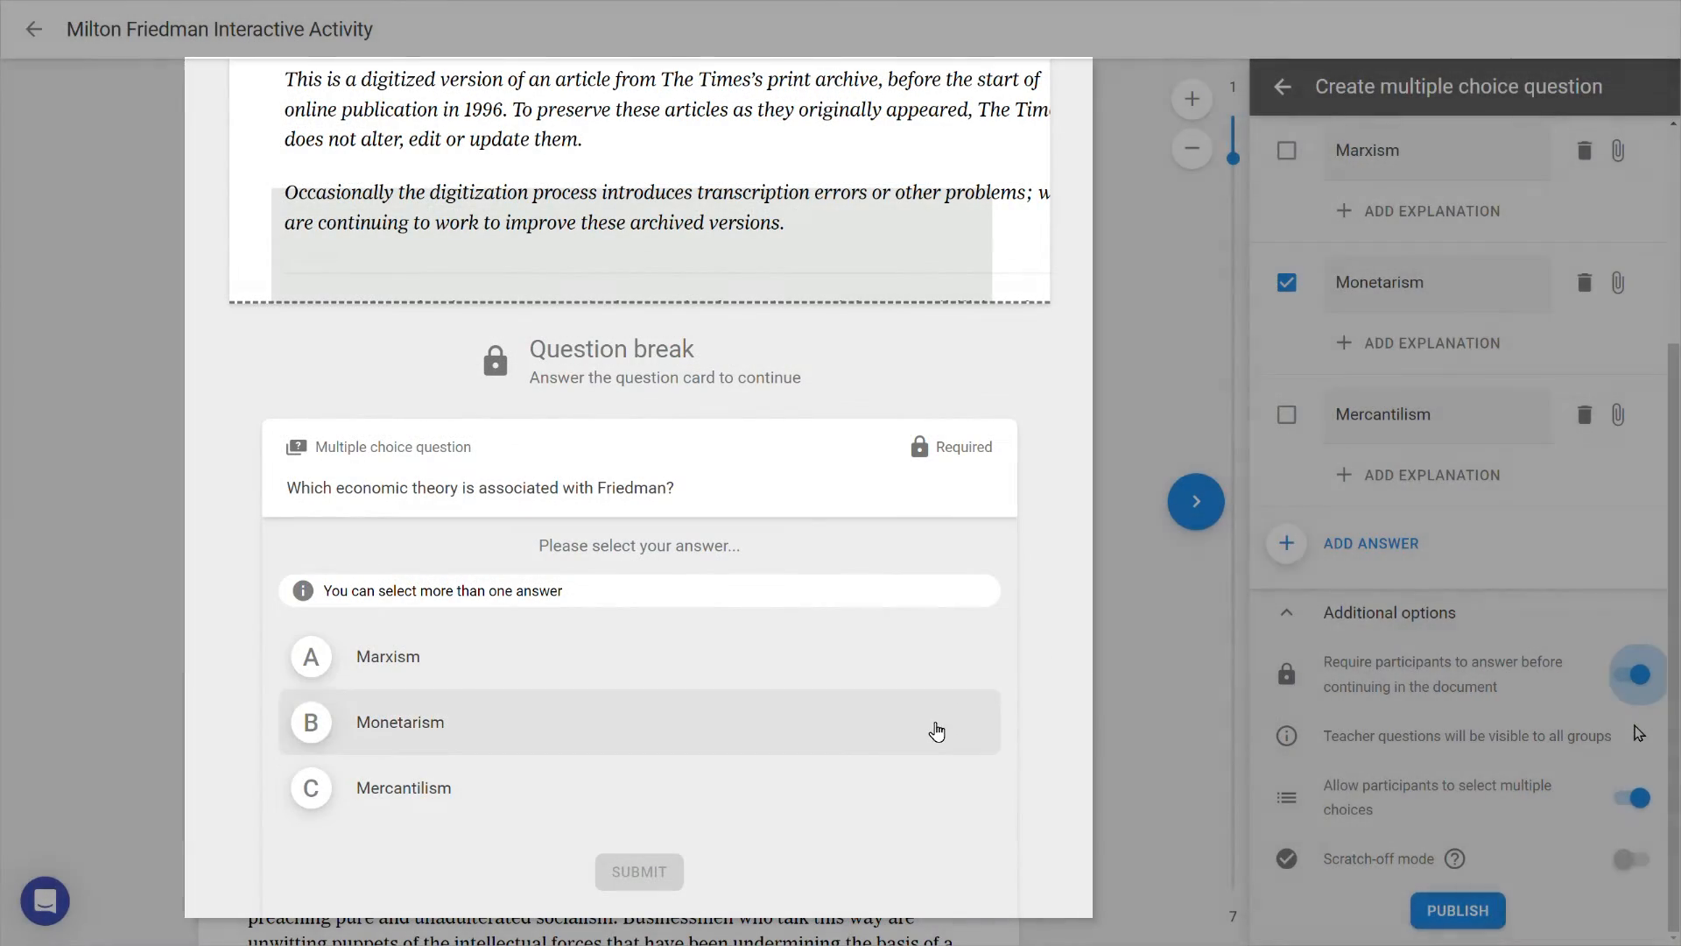
pyautogui.click(639, 871)
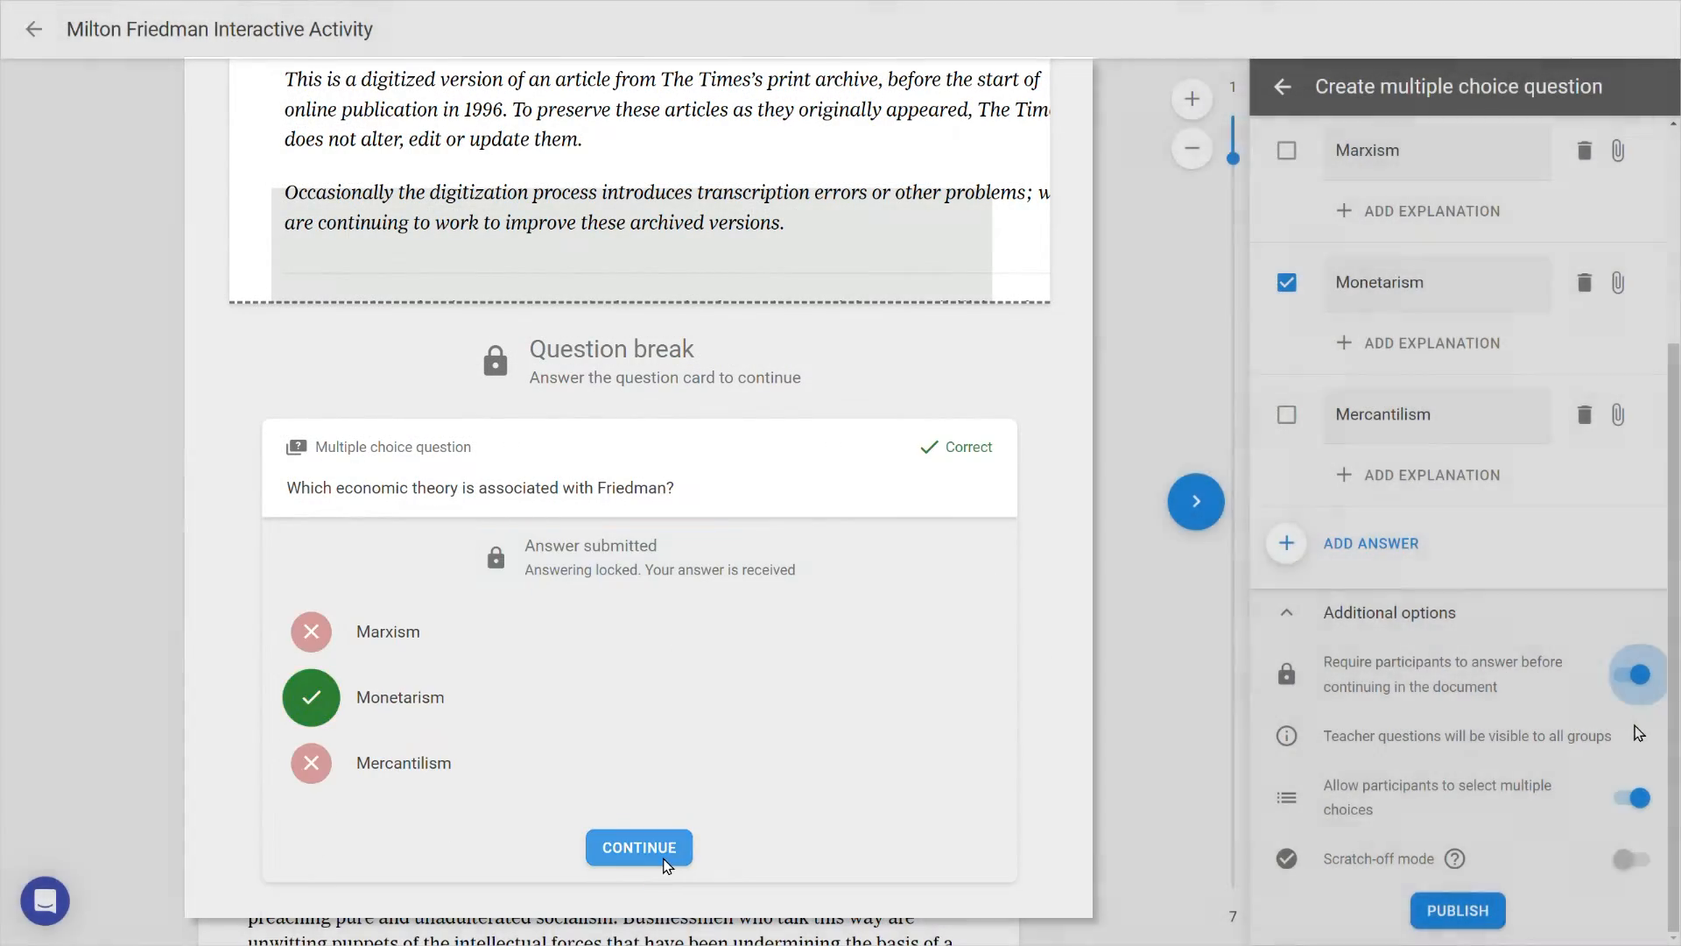
pyautogui.click(639, 847)
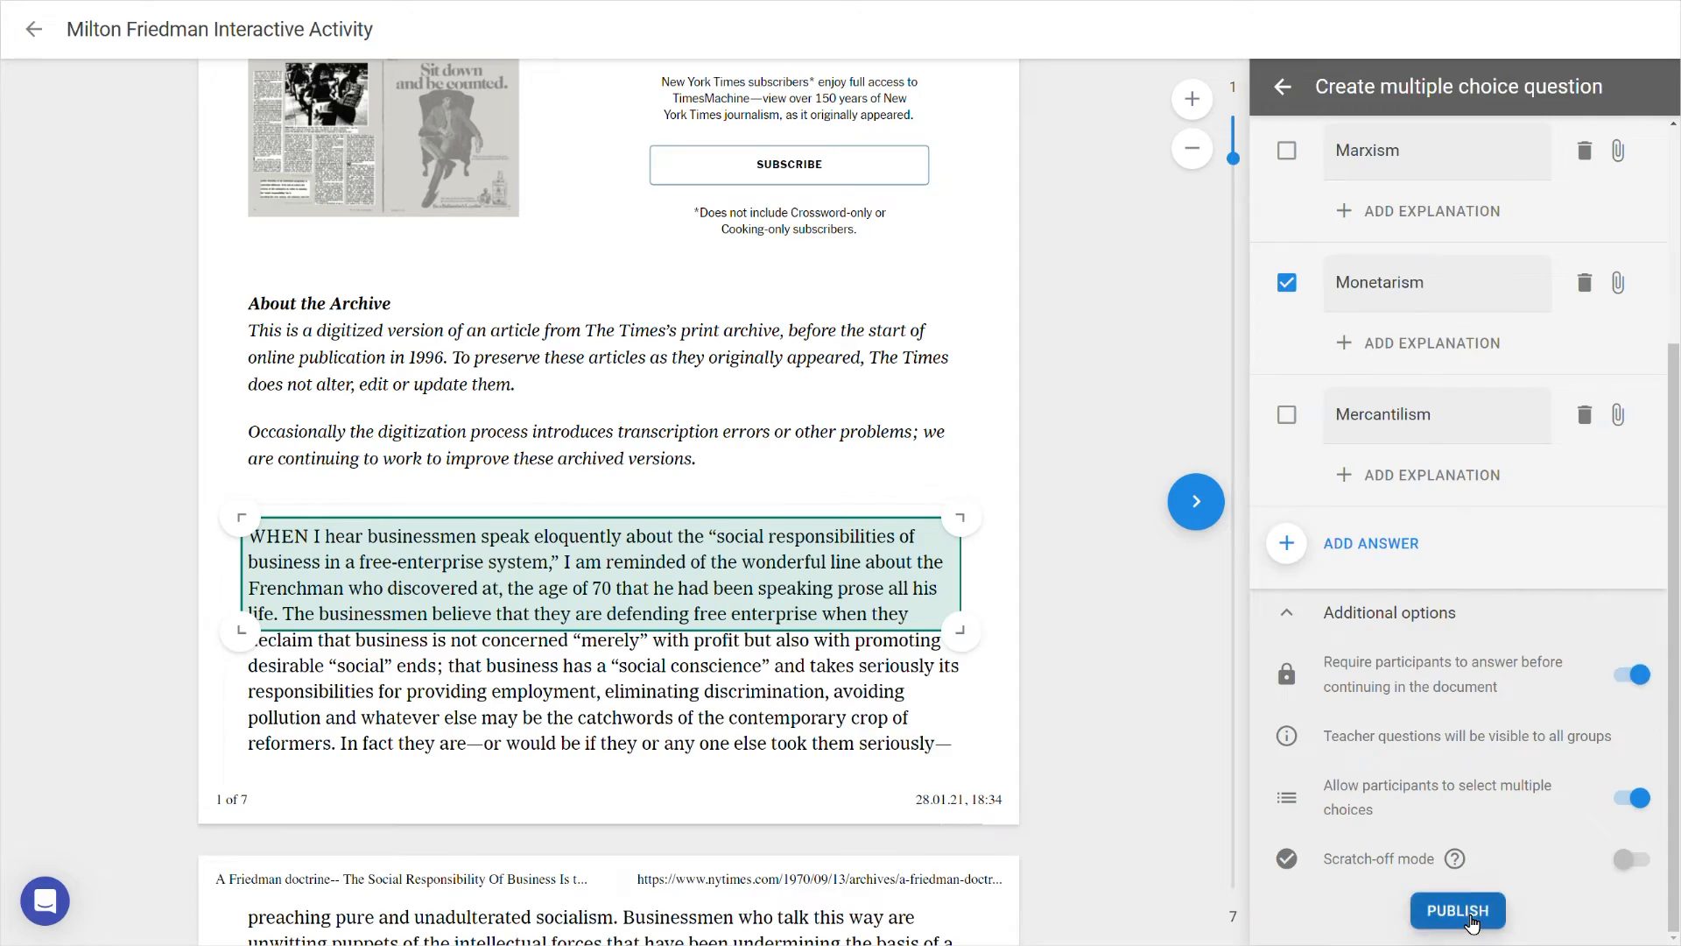
pyautogui.click(1457, 911)
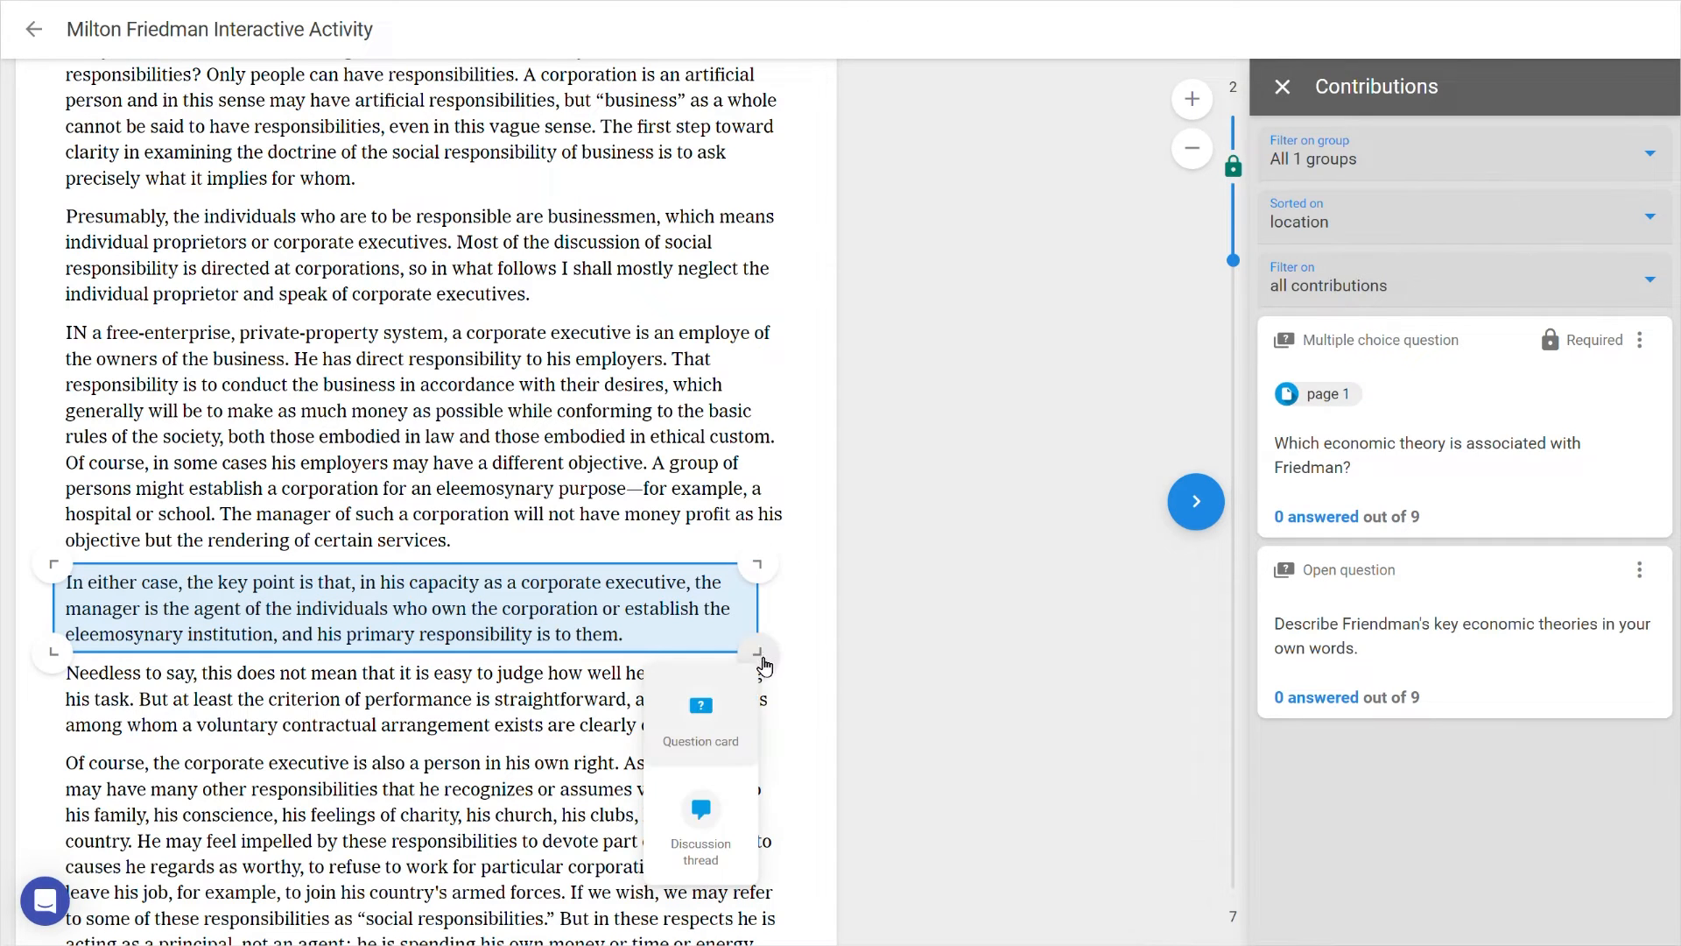
# - Publish a page 2 thread: 'Can you identify real-world examples where Friedman's principles have been successfuly applied?'
pyautogui.click(701, 815)
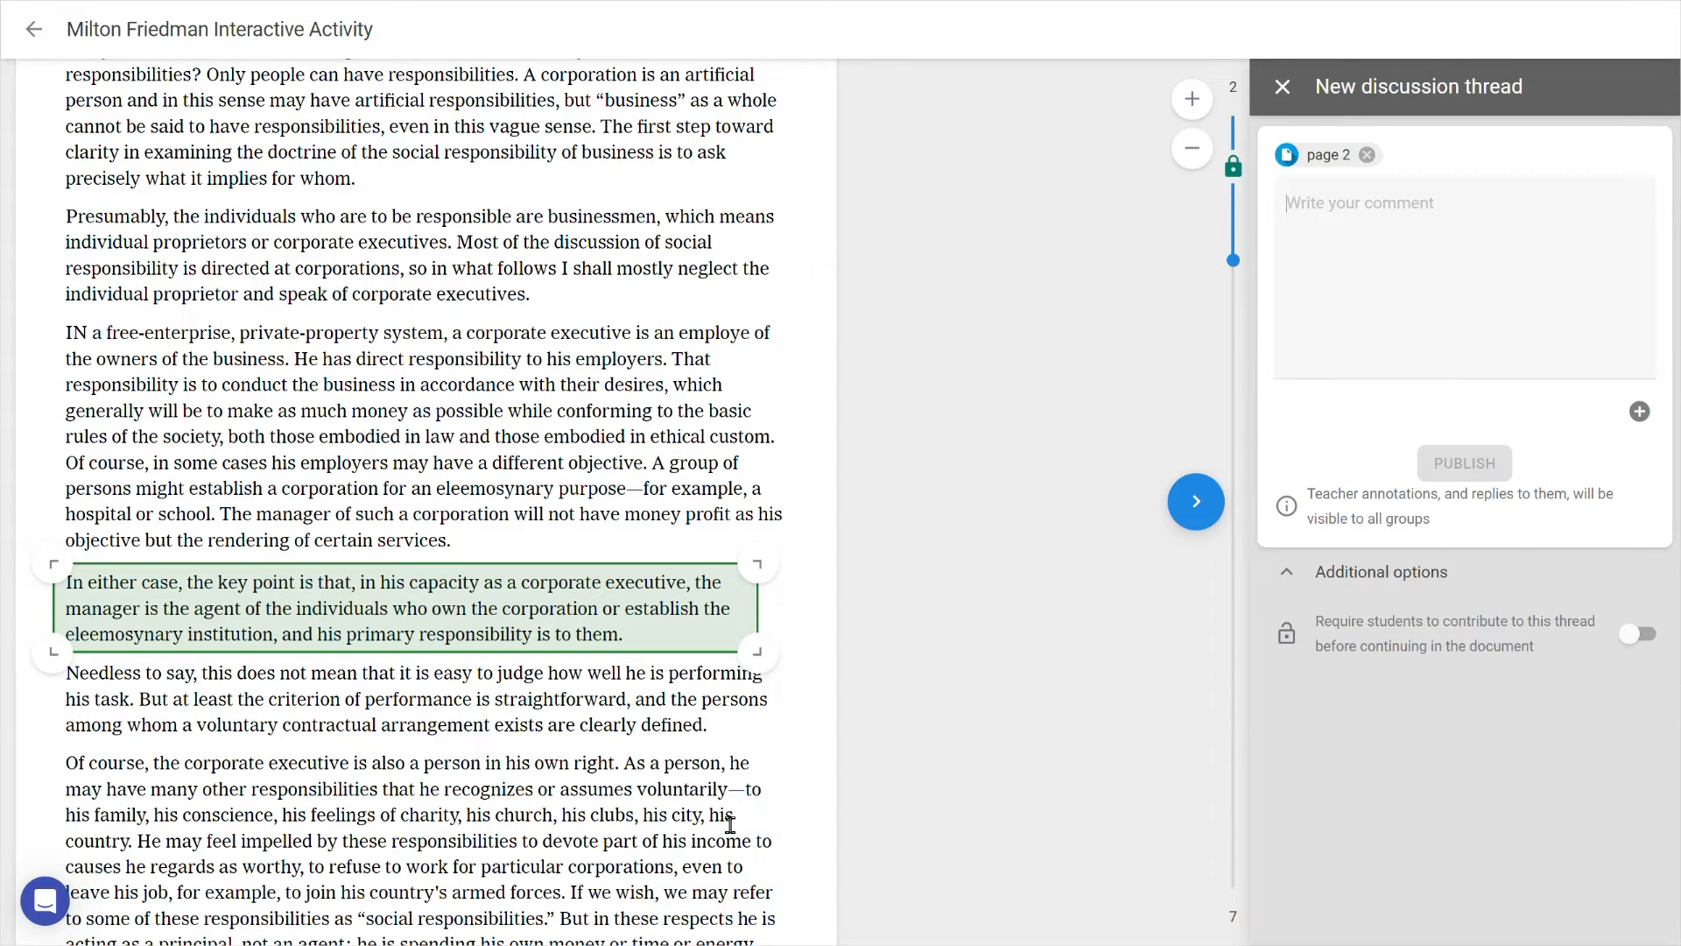
pyautogui.write('Can you identify real-world examples')
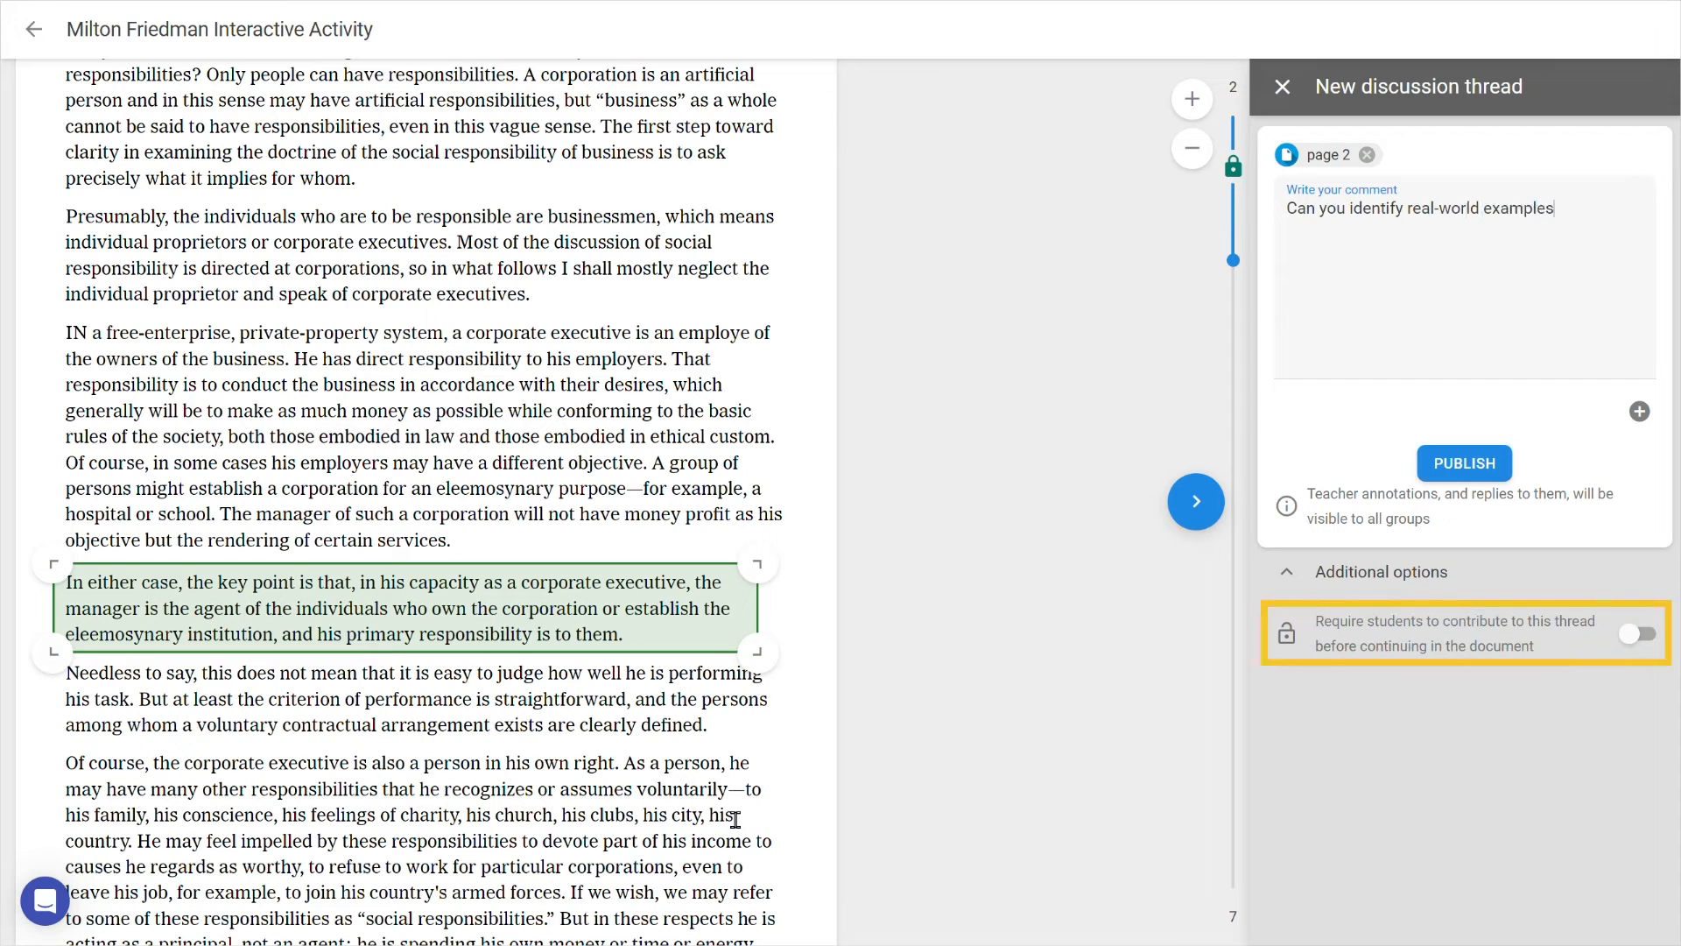
pyautogui.write("where Friedman's principles have been successfuly applied?")
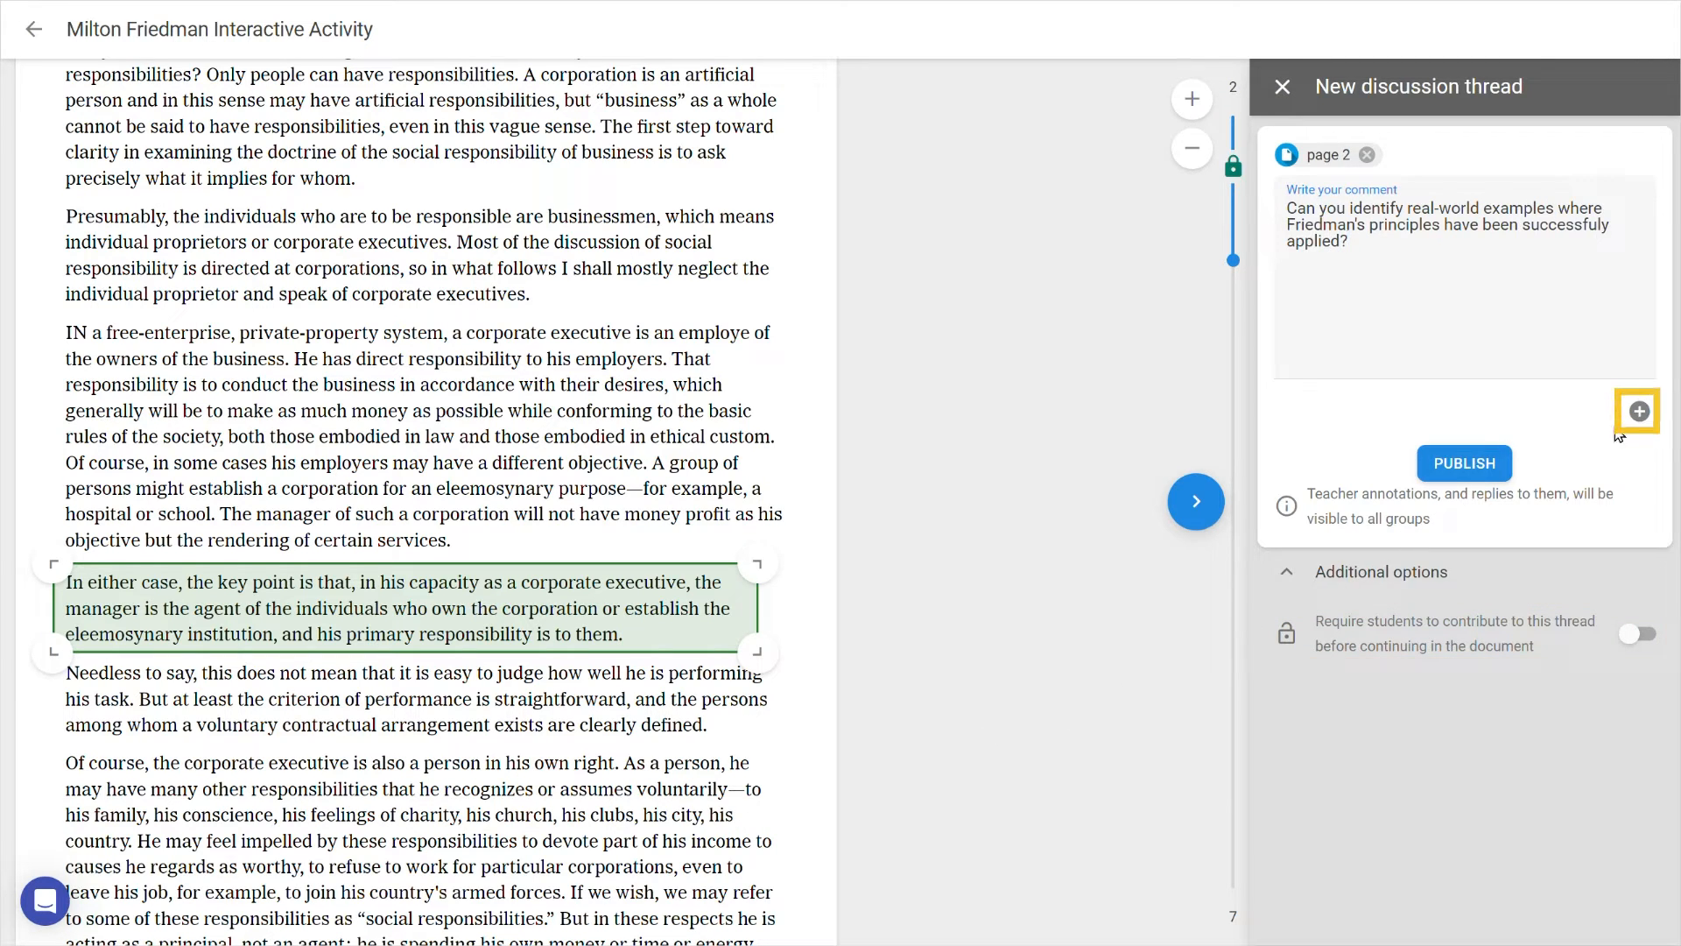
pyautogui.click(1638, 410)
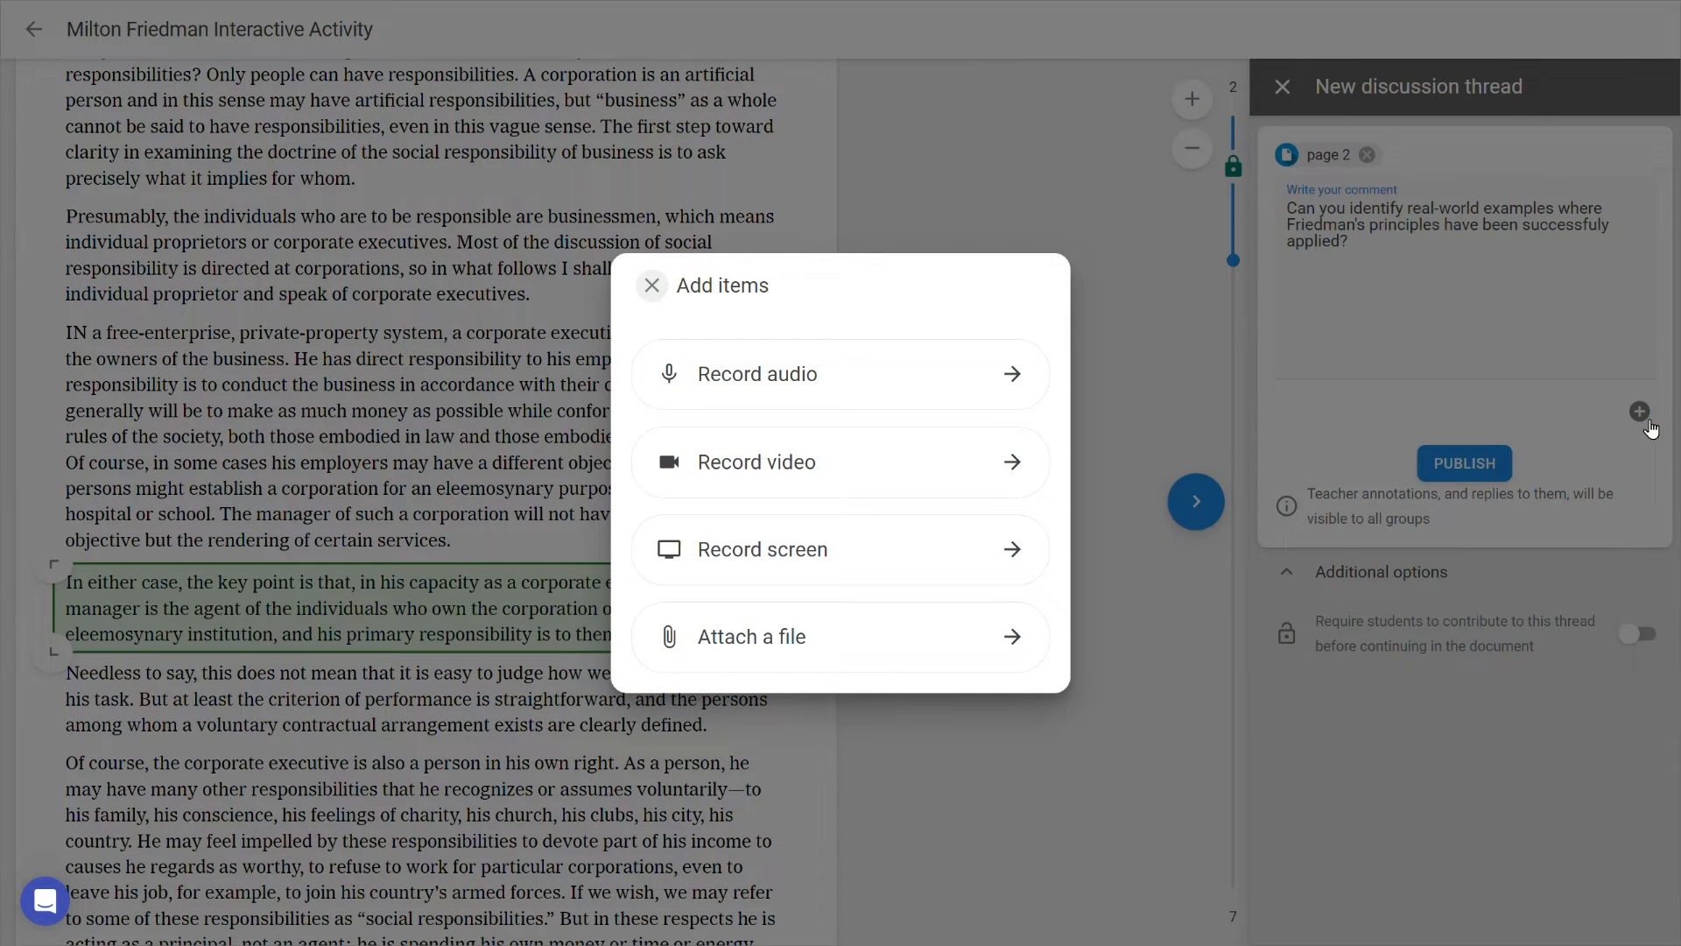
pyautogui.moveTo(649, 285)
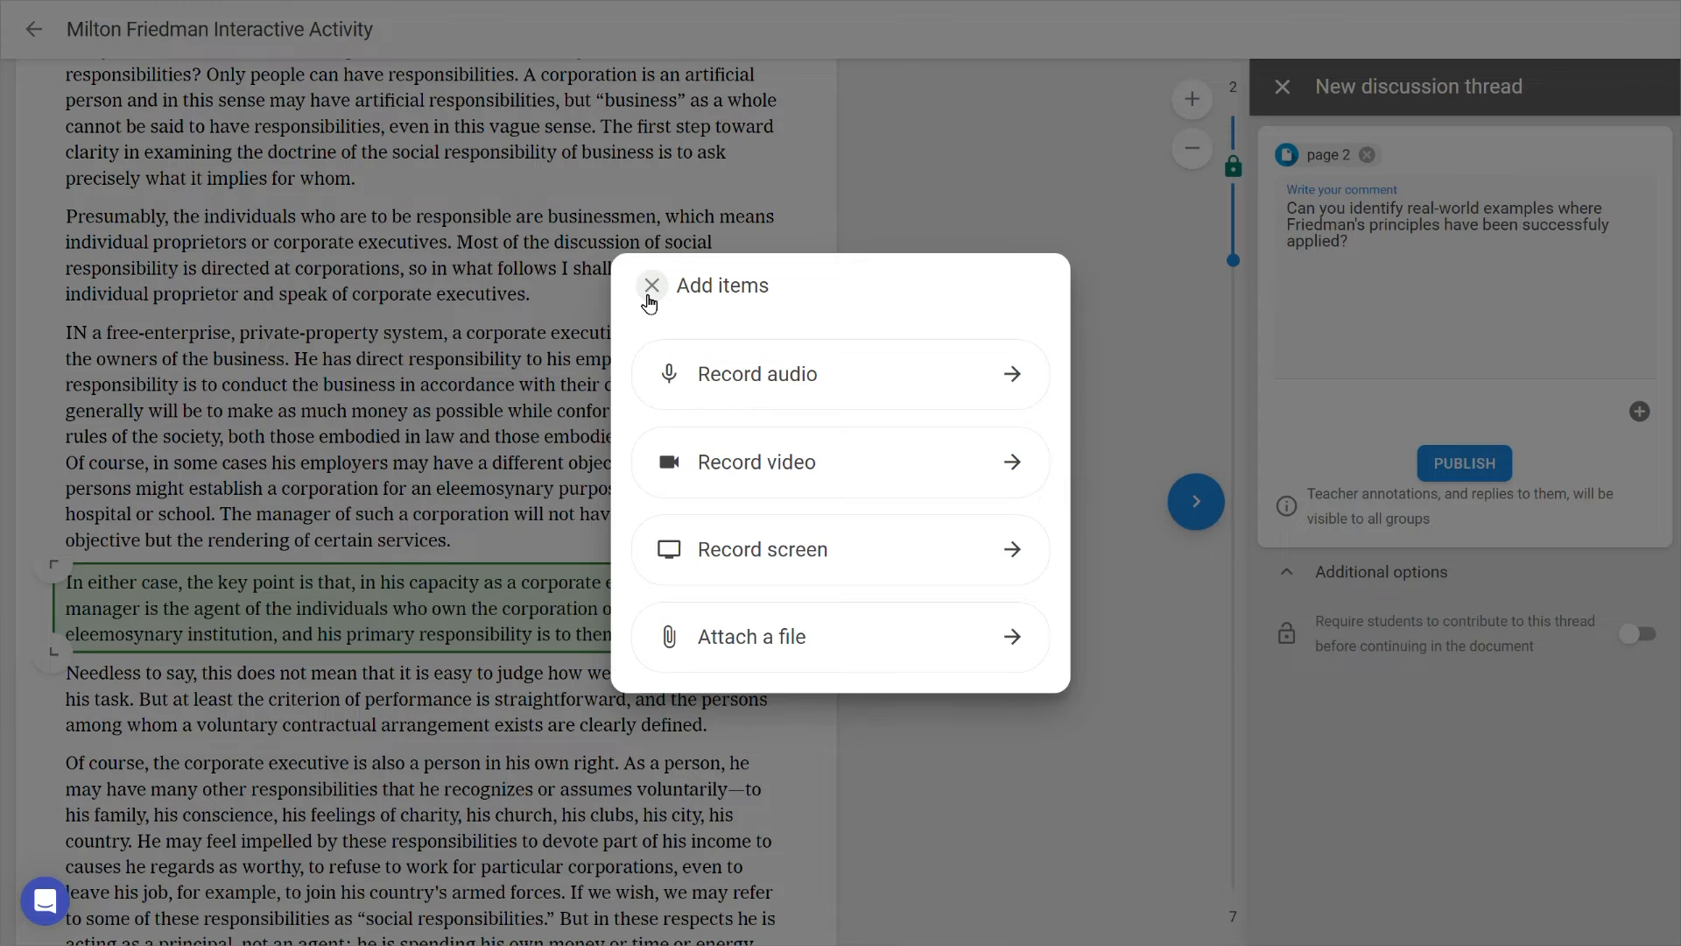
pyautogui.click(650, 285)
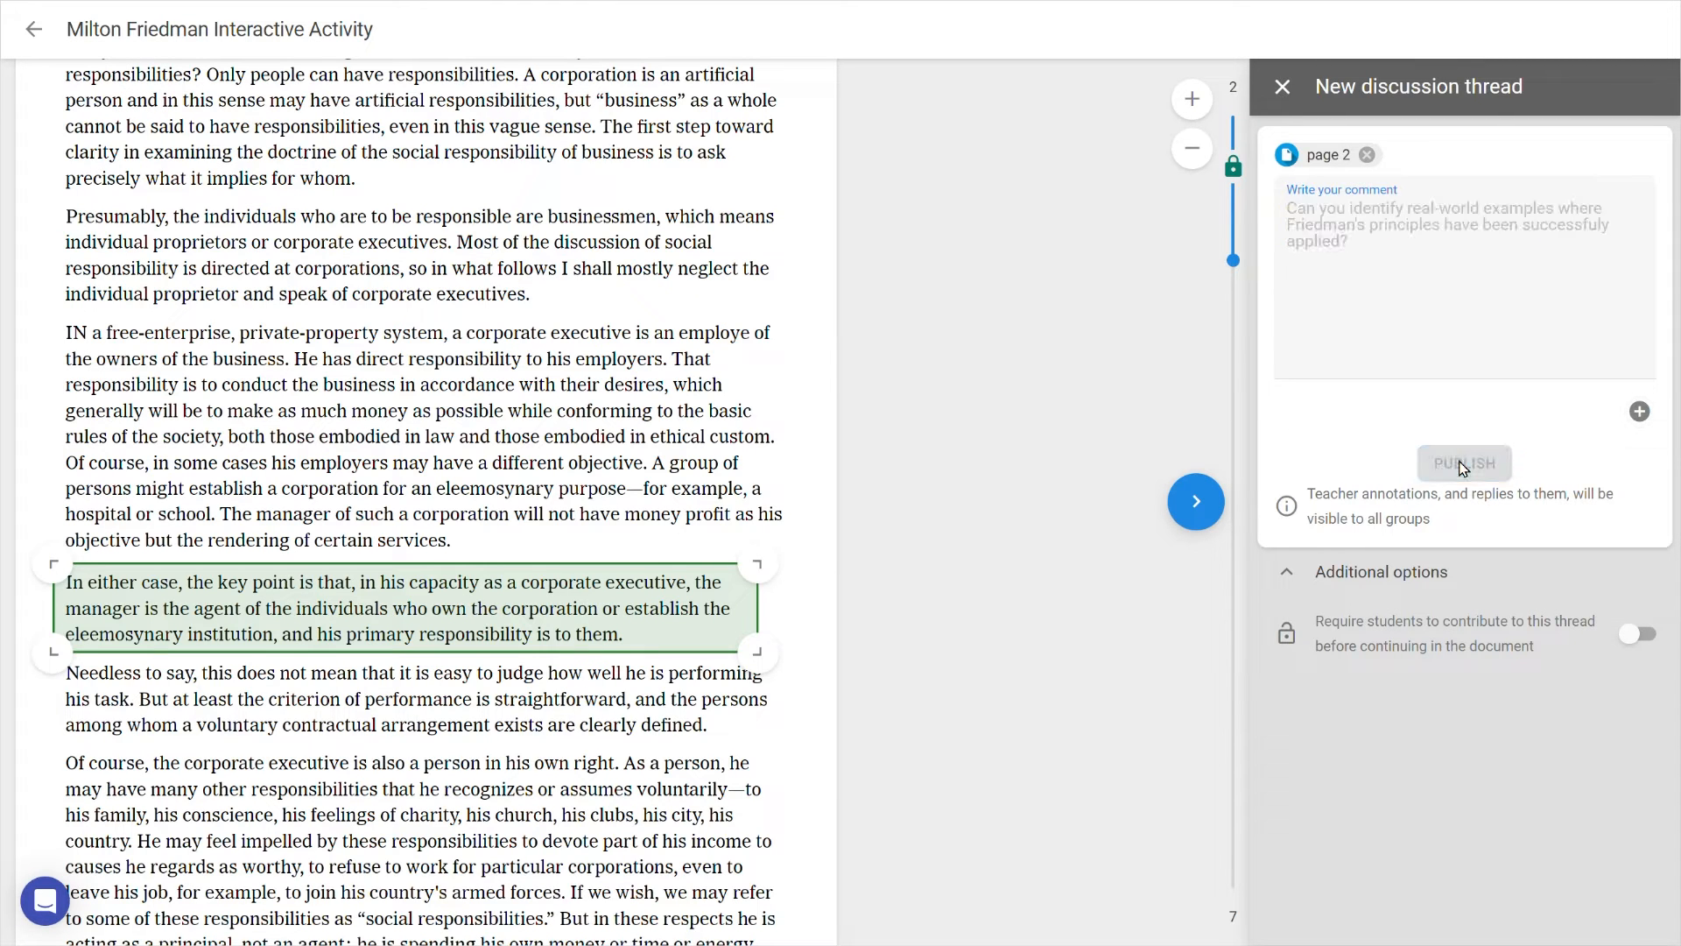
pyautogui.click(1463, 464)
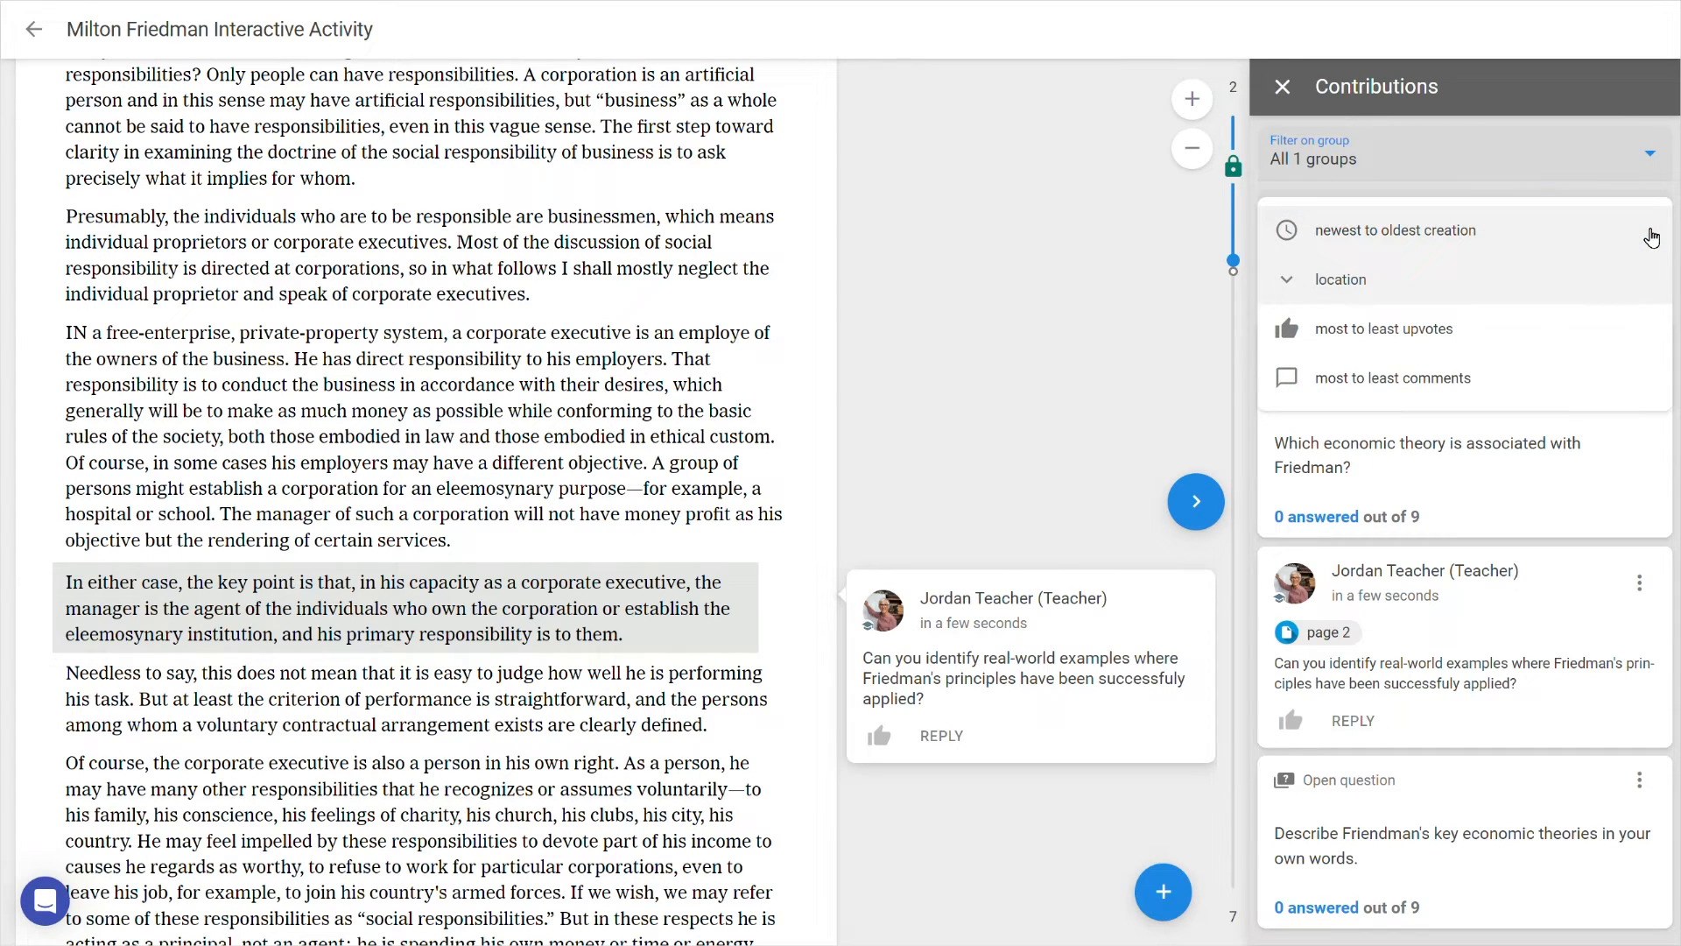
# - Sort contributions by most comments and reply 'We will cover this in class.' to the page 3 question
pyautogui.click(1402, 230)
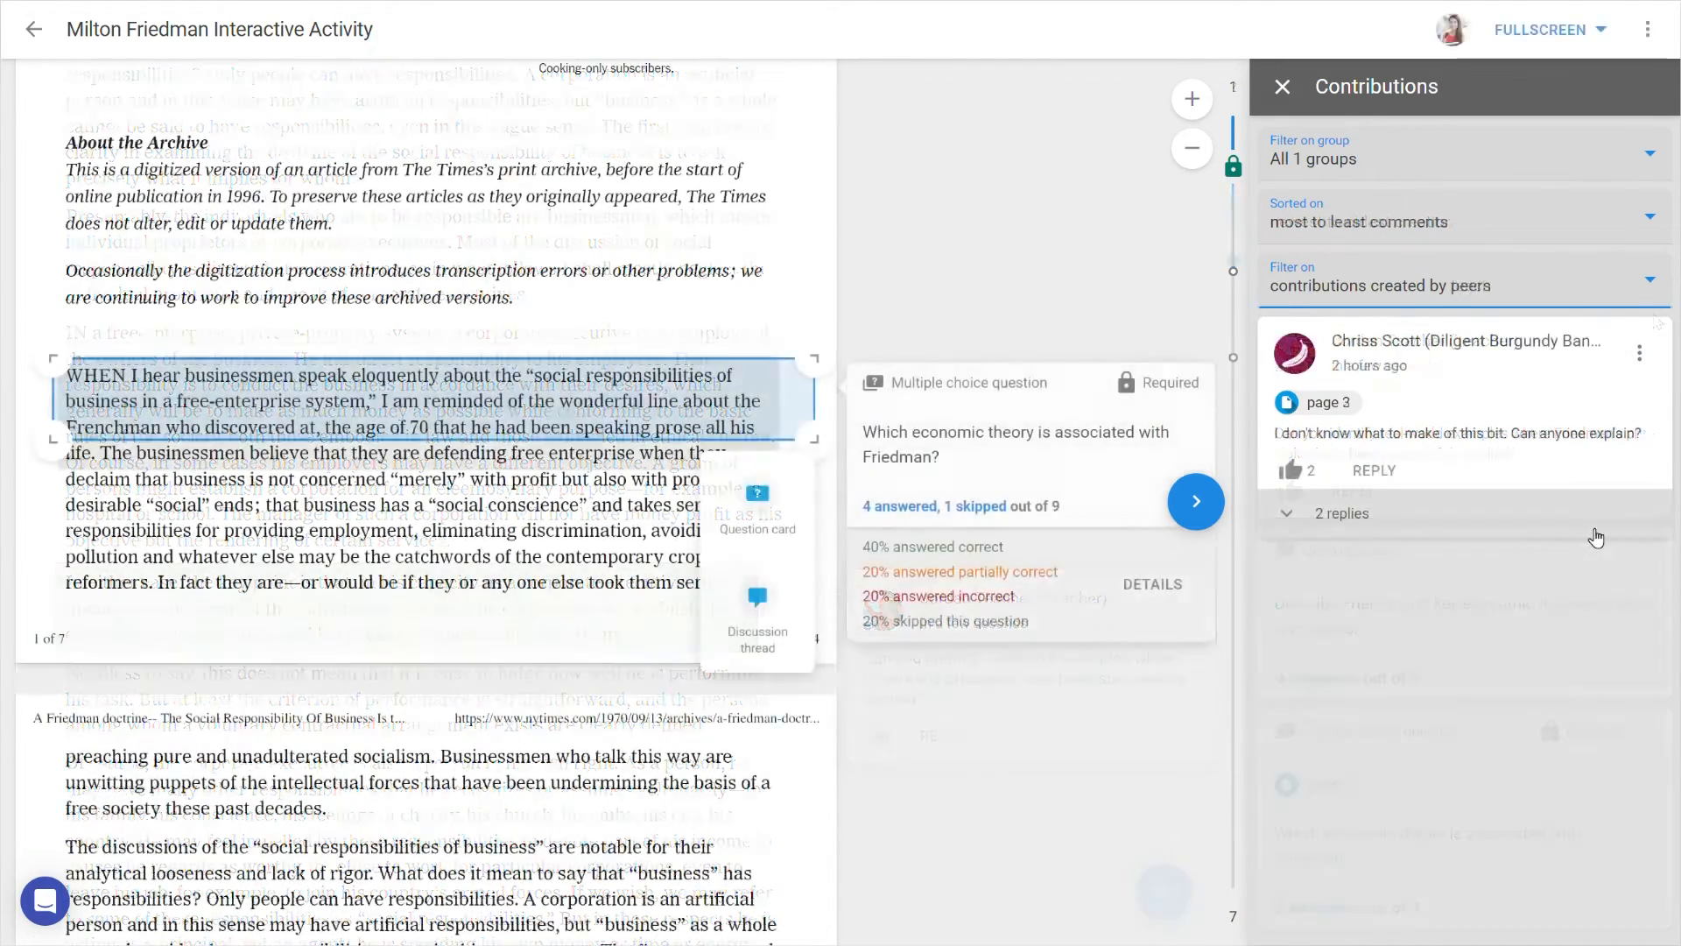
pyautogui.click(1329, 512)
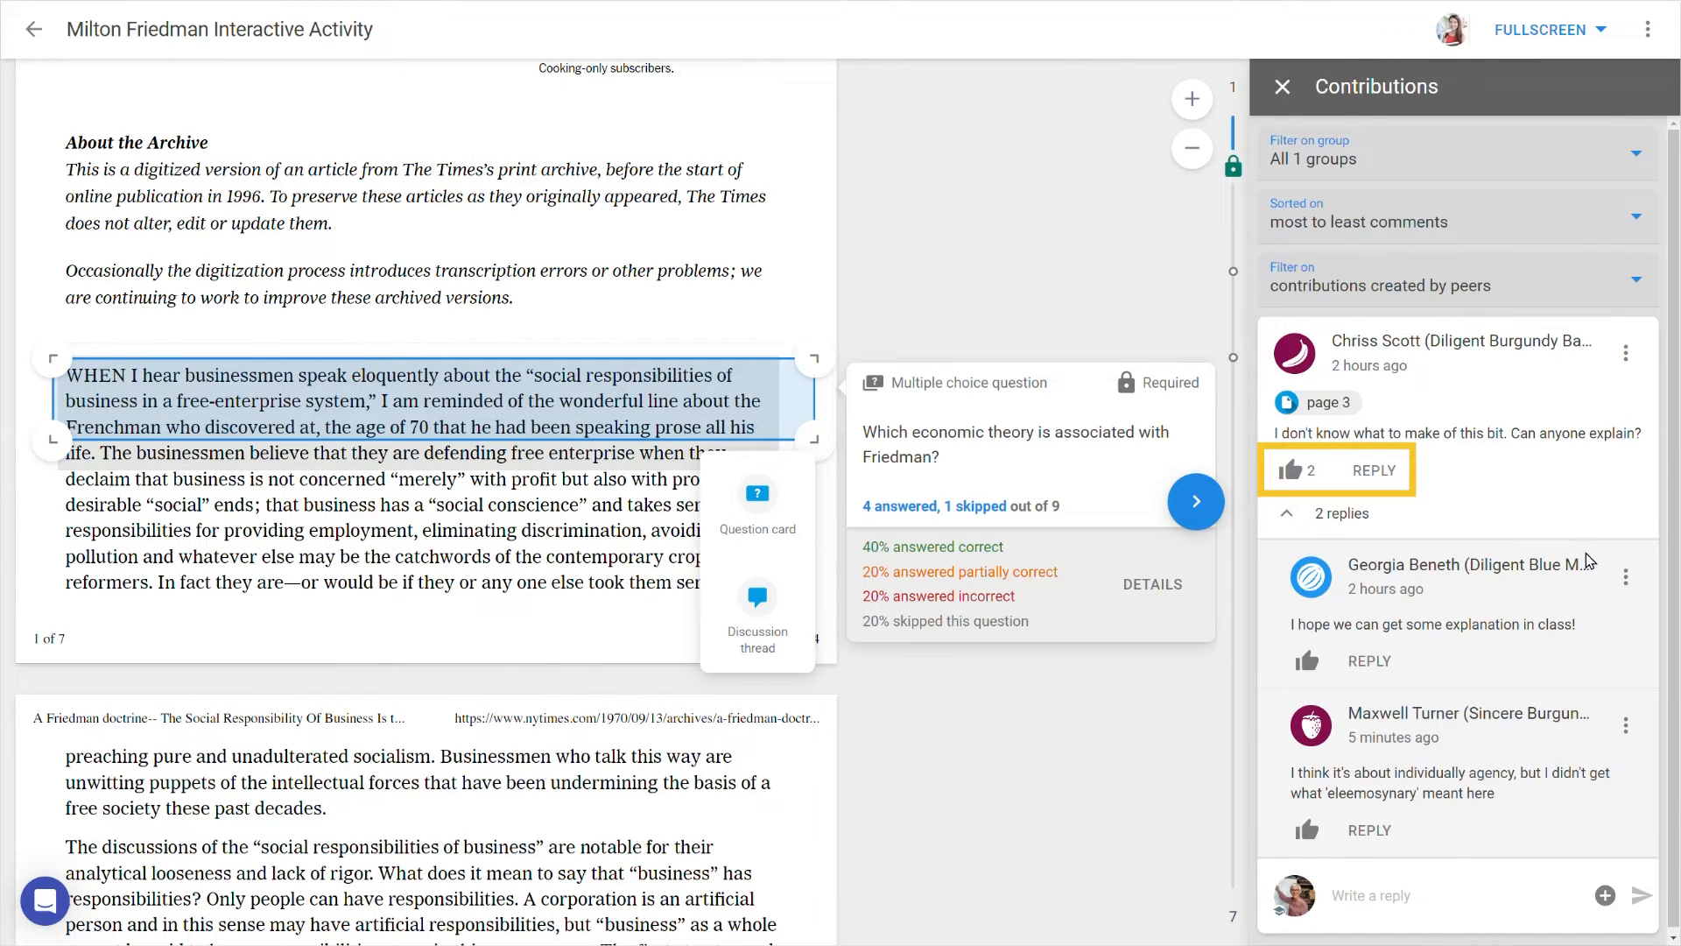
pyautogui.write('We will cover this in class.')
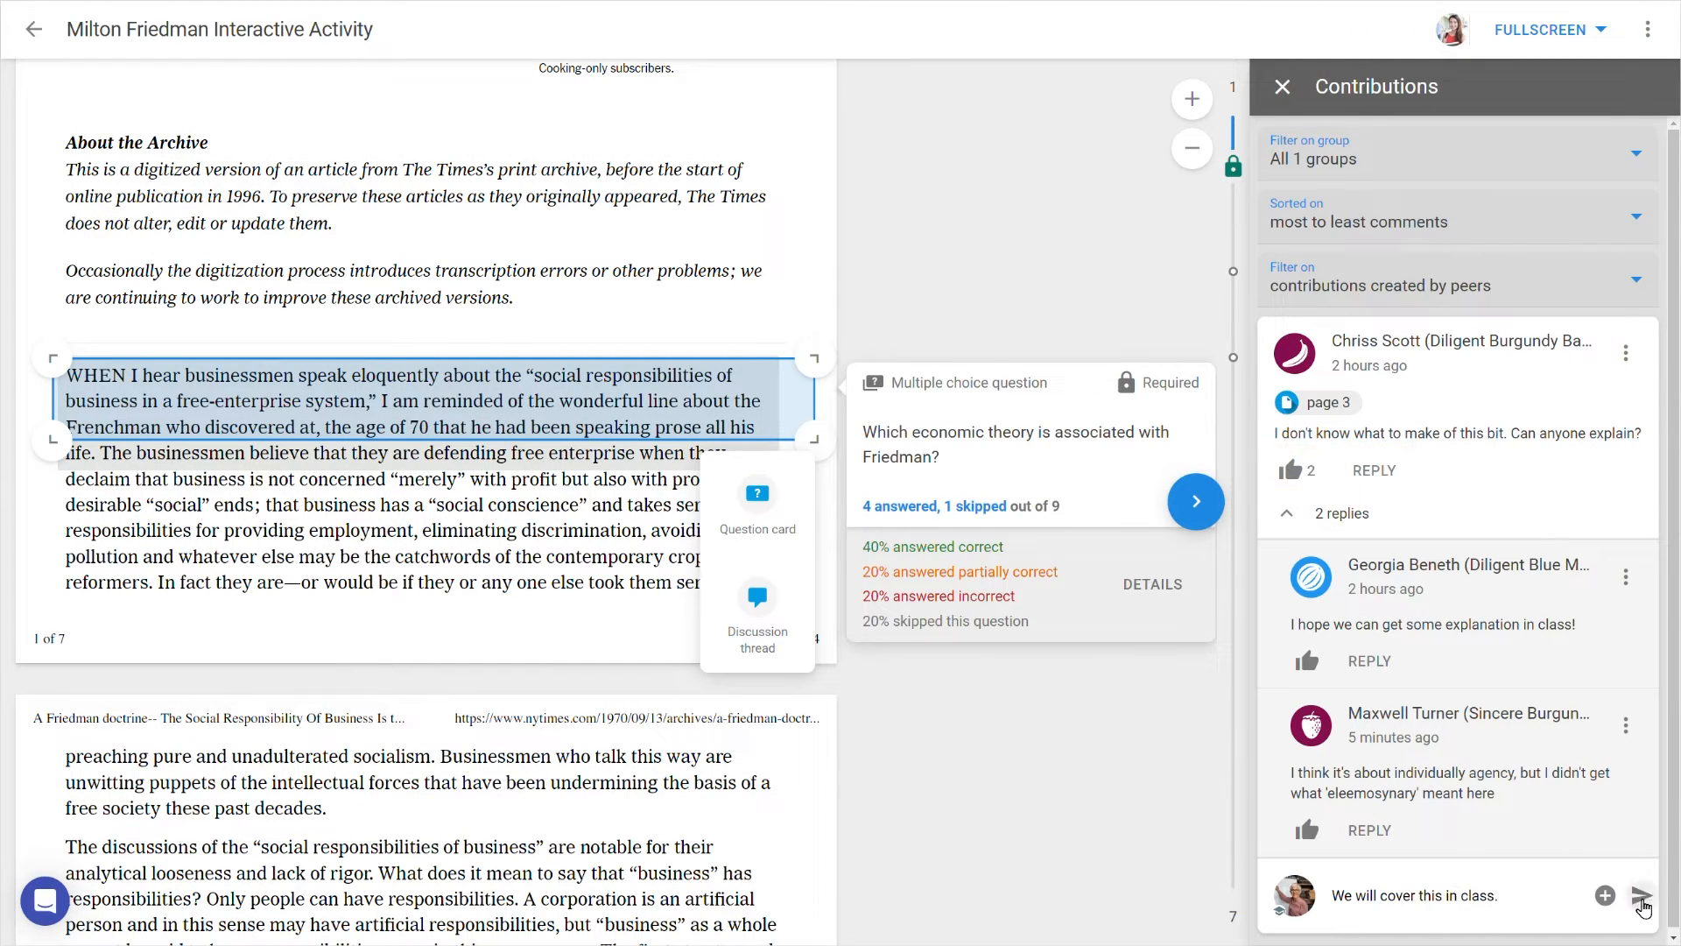
pyautogui.click(1639, 895)
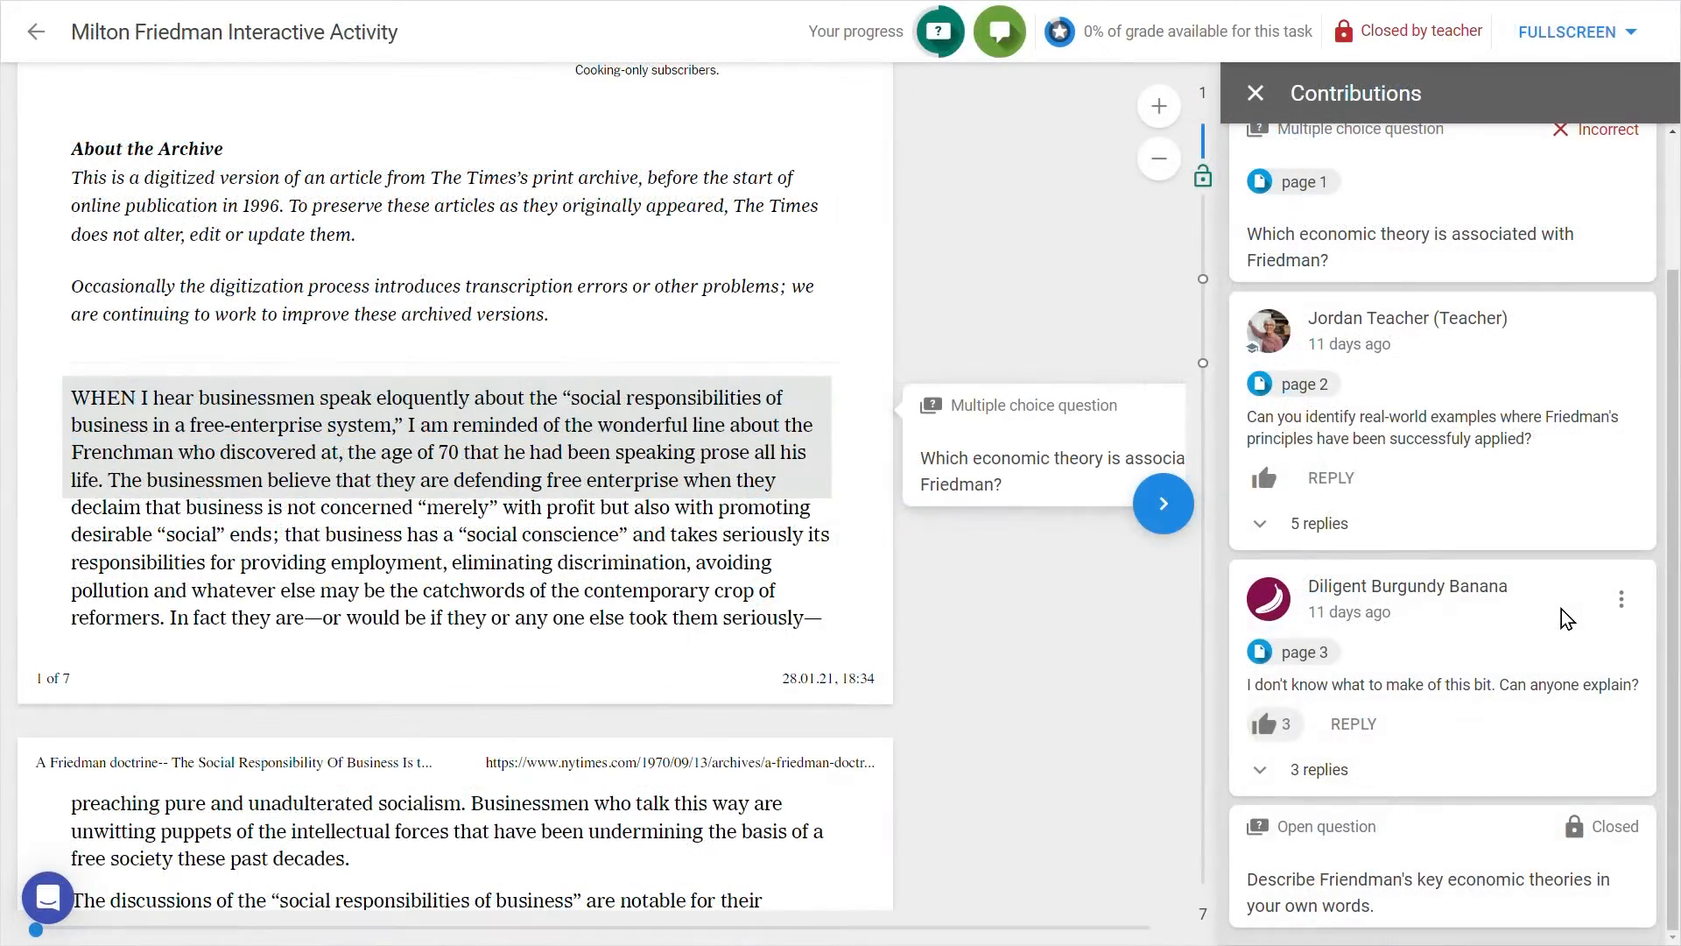
# - Start reporting the page 3 peer post to the teacher, then close the form unsent
pyautogui.click(1620, 599)
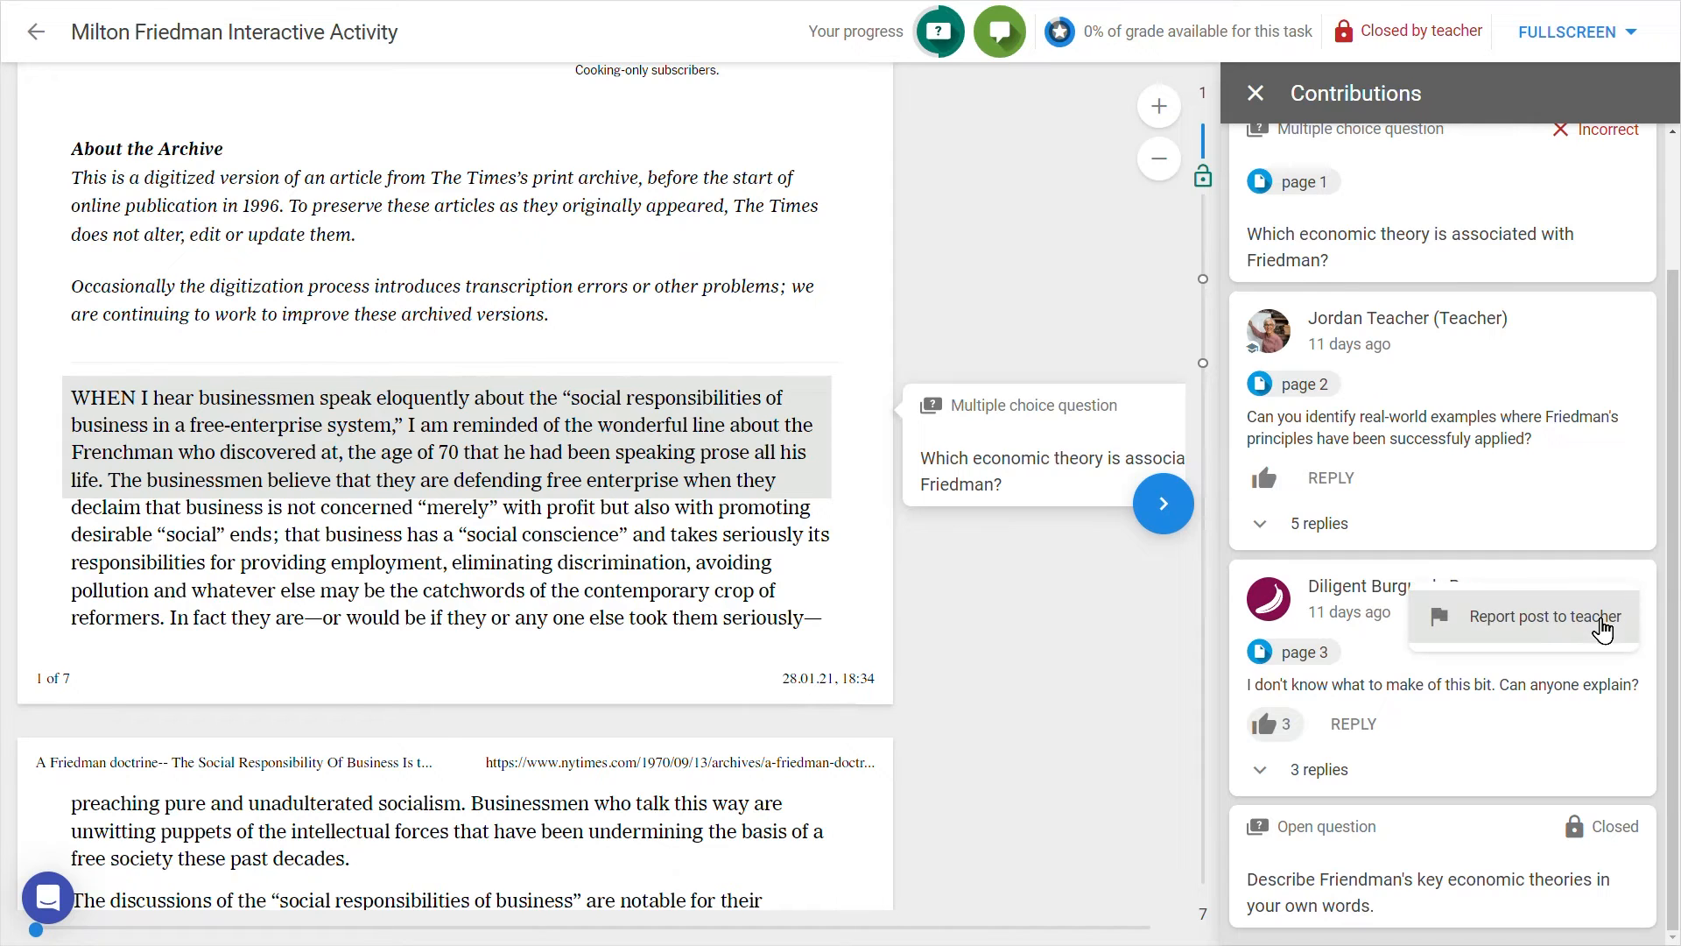
pyautogui.click(1544, 615)
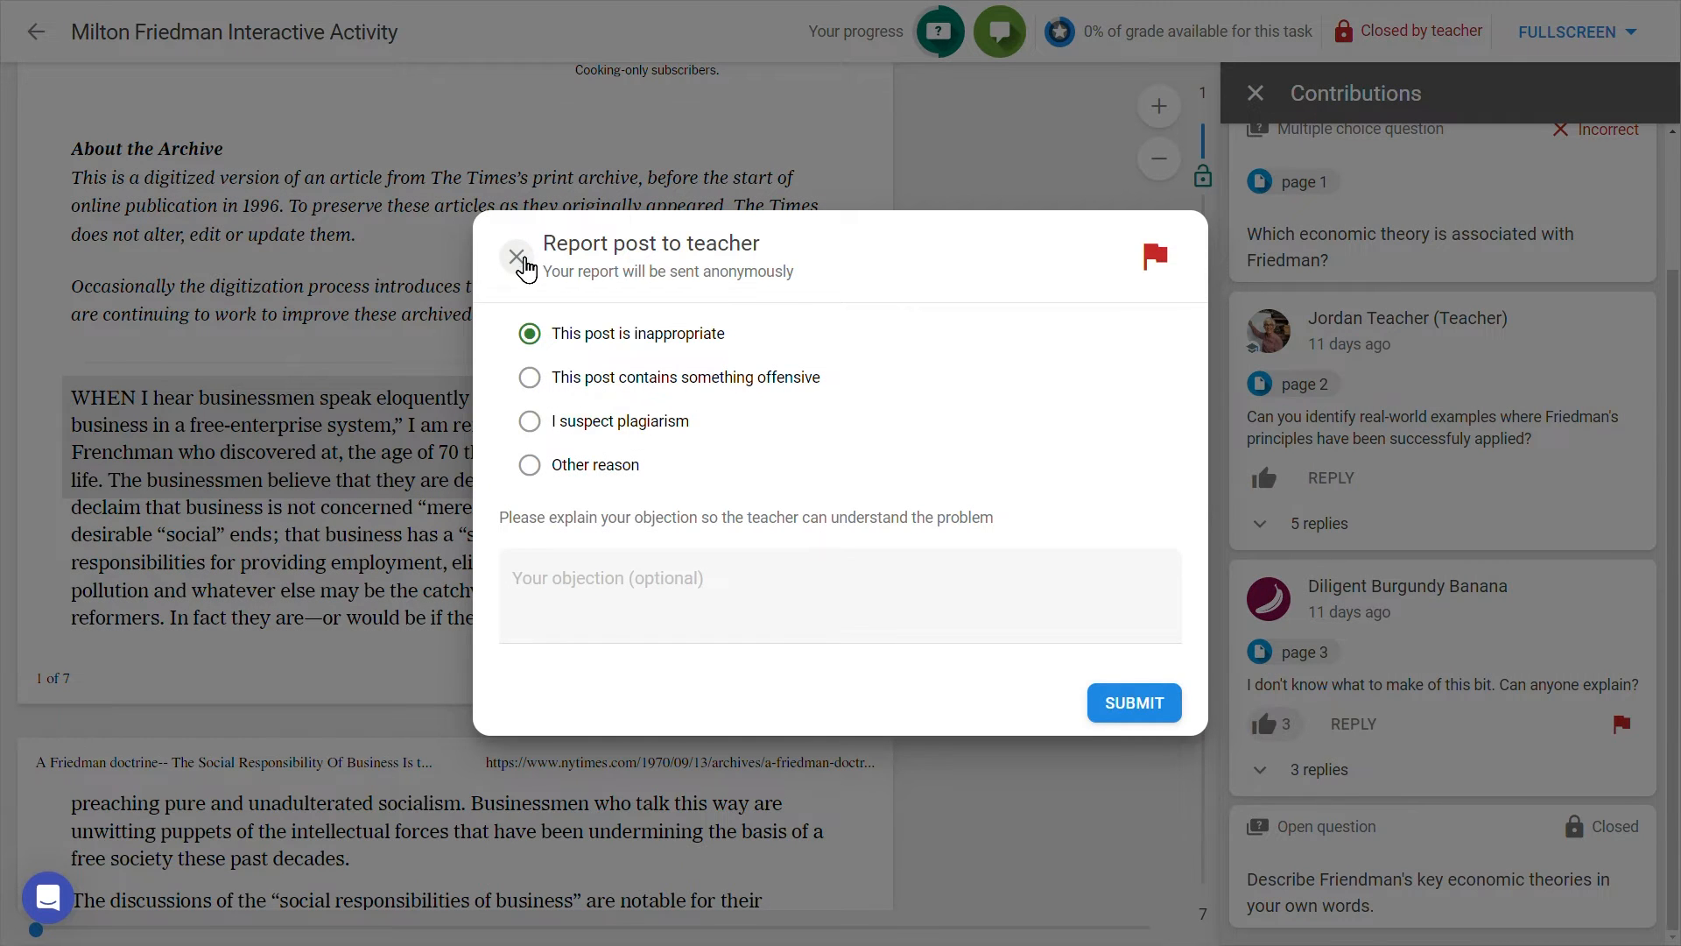
pyautogui.click(517, 258)
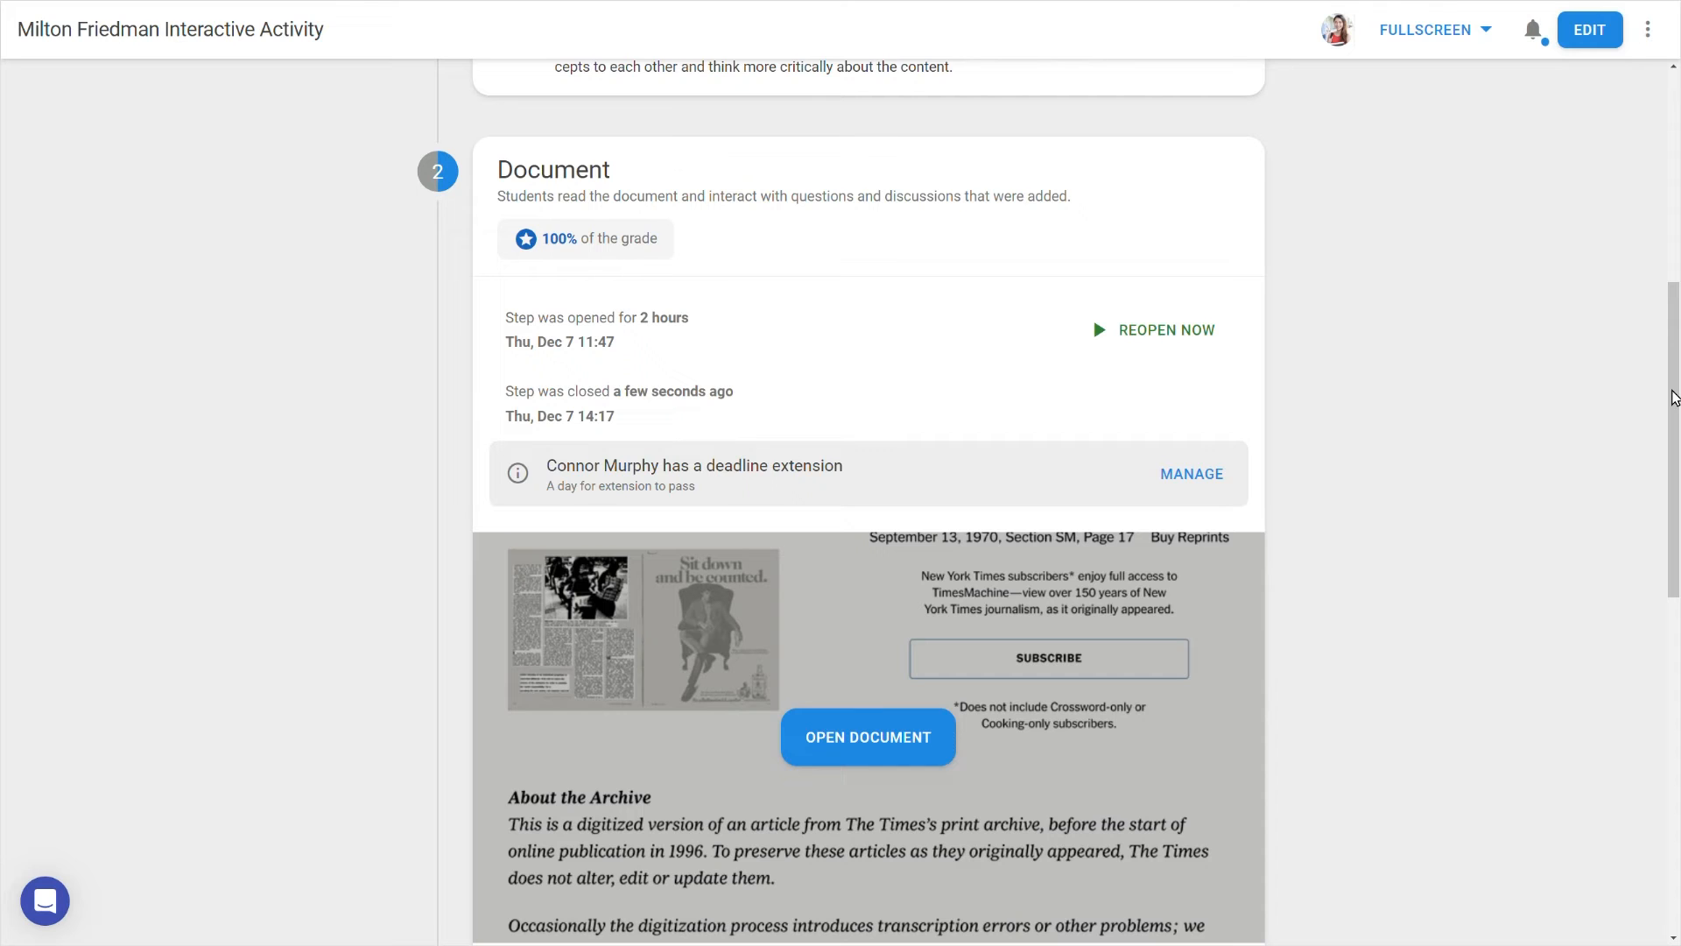
# - Inspect the question cards grade breakdown under in-document activities, then close it
pyautogui.scroll(-3)
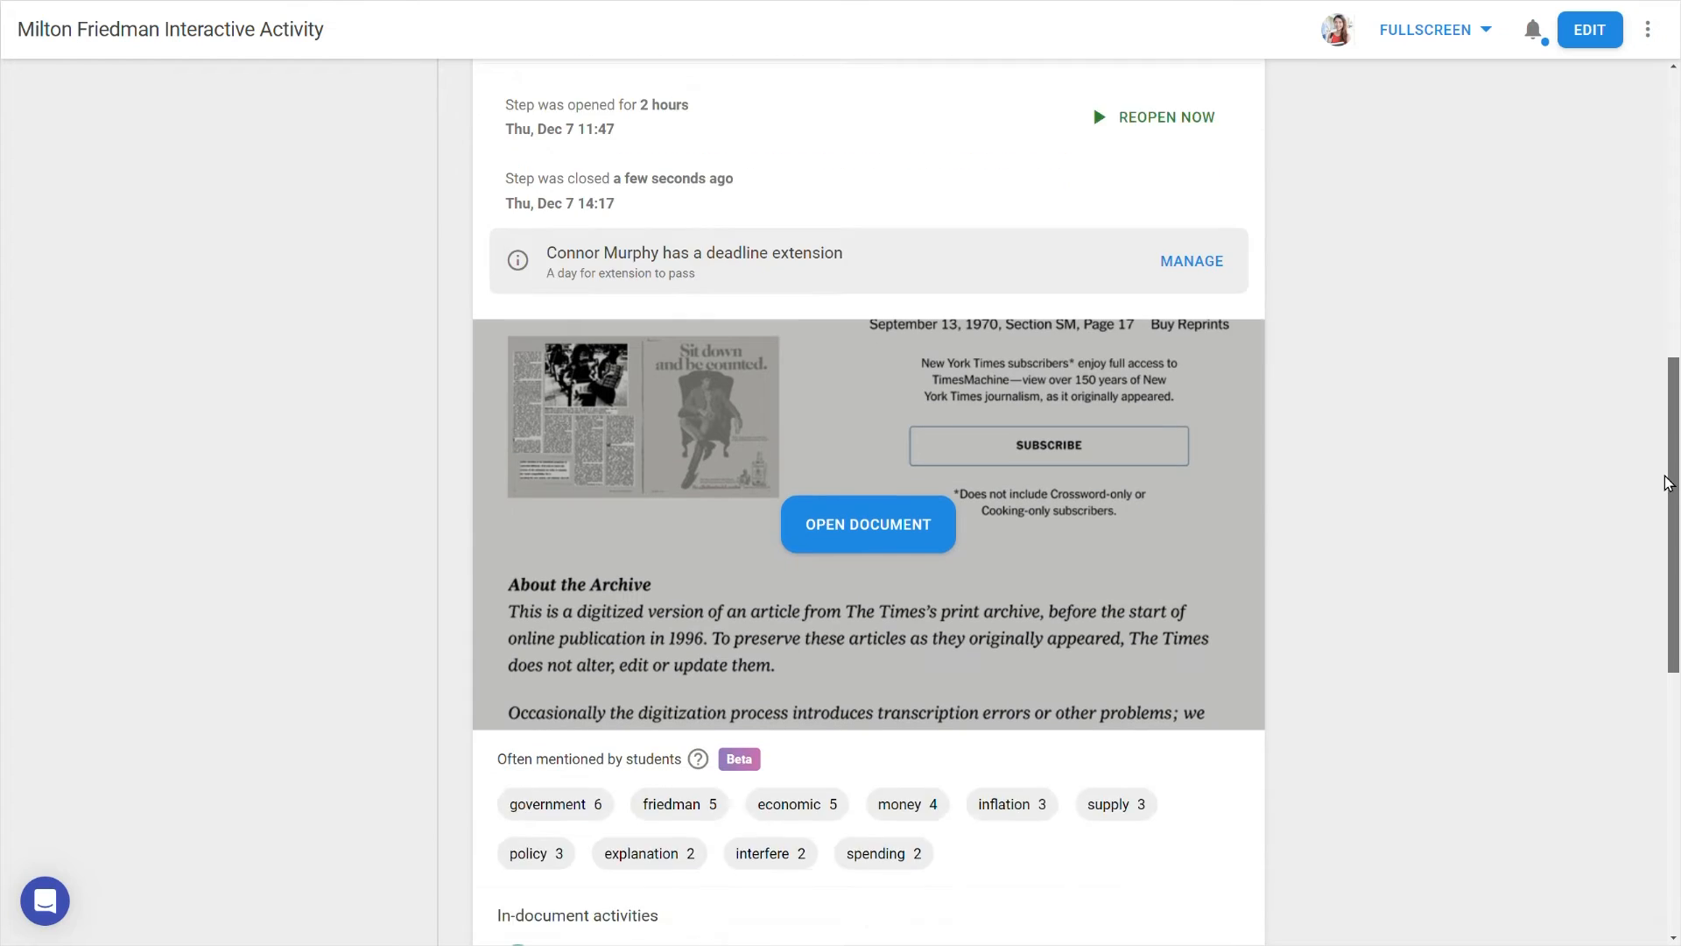
pyautogui.scroll(-3)
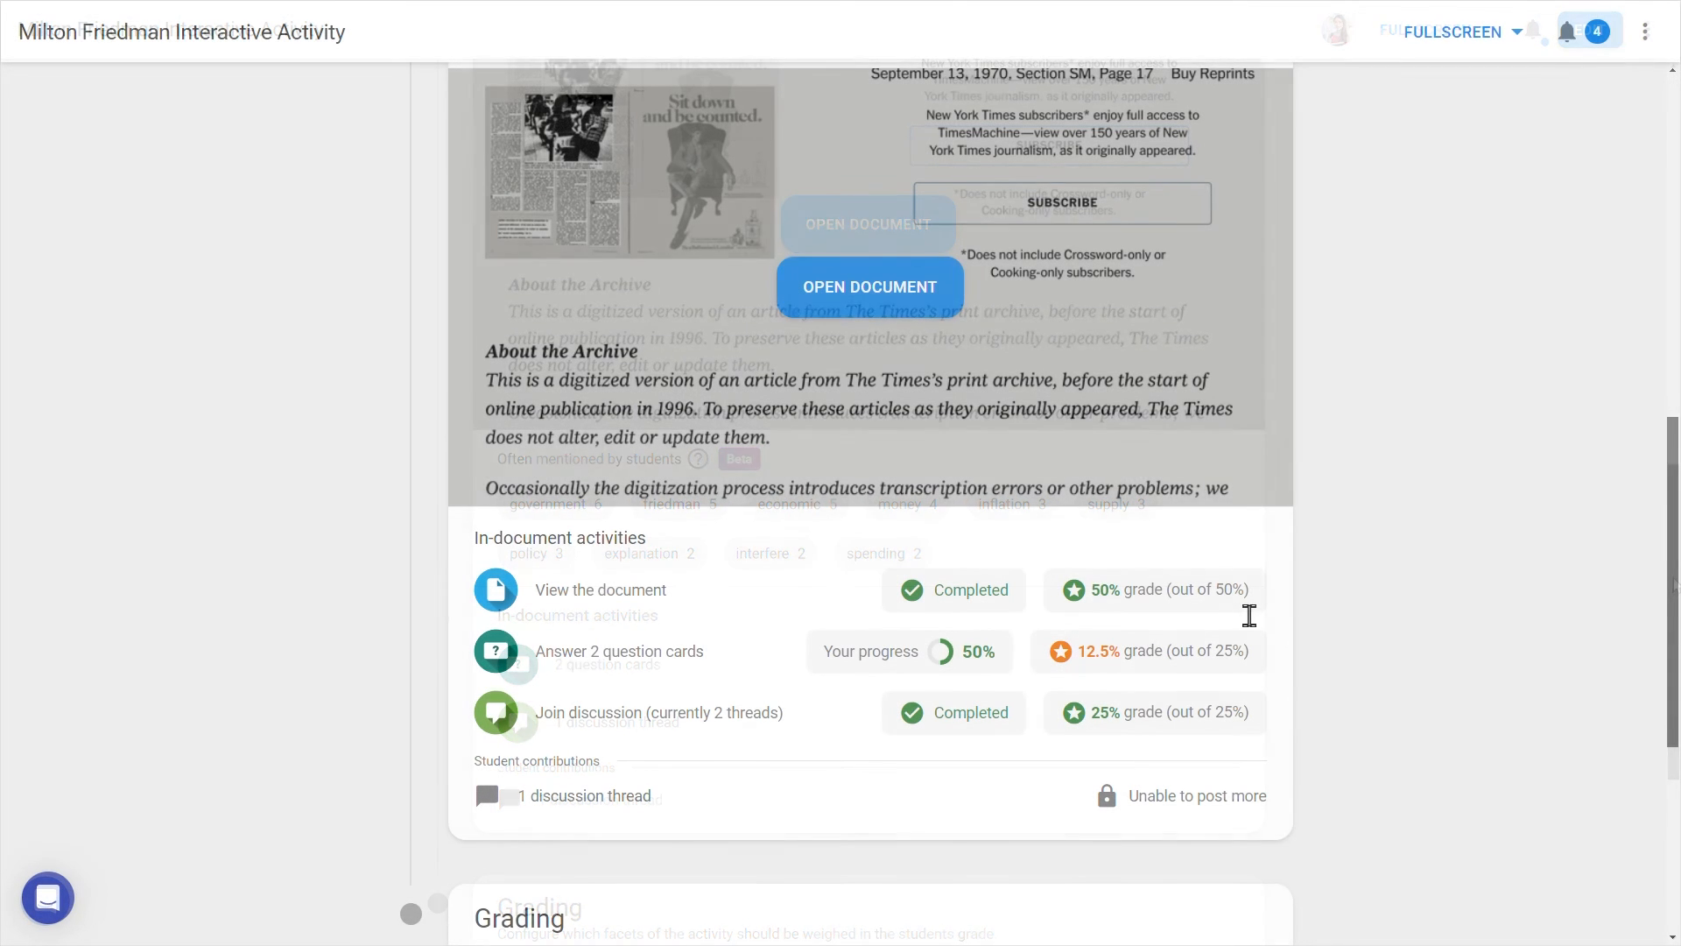
pyautogui.click(619, 650)
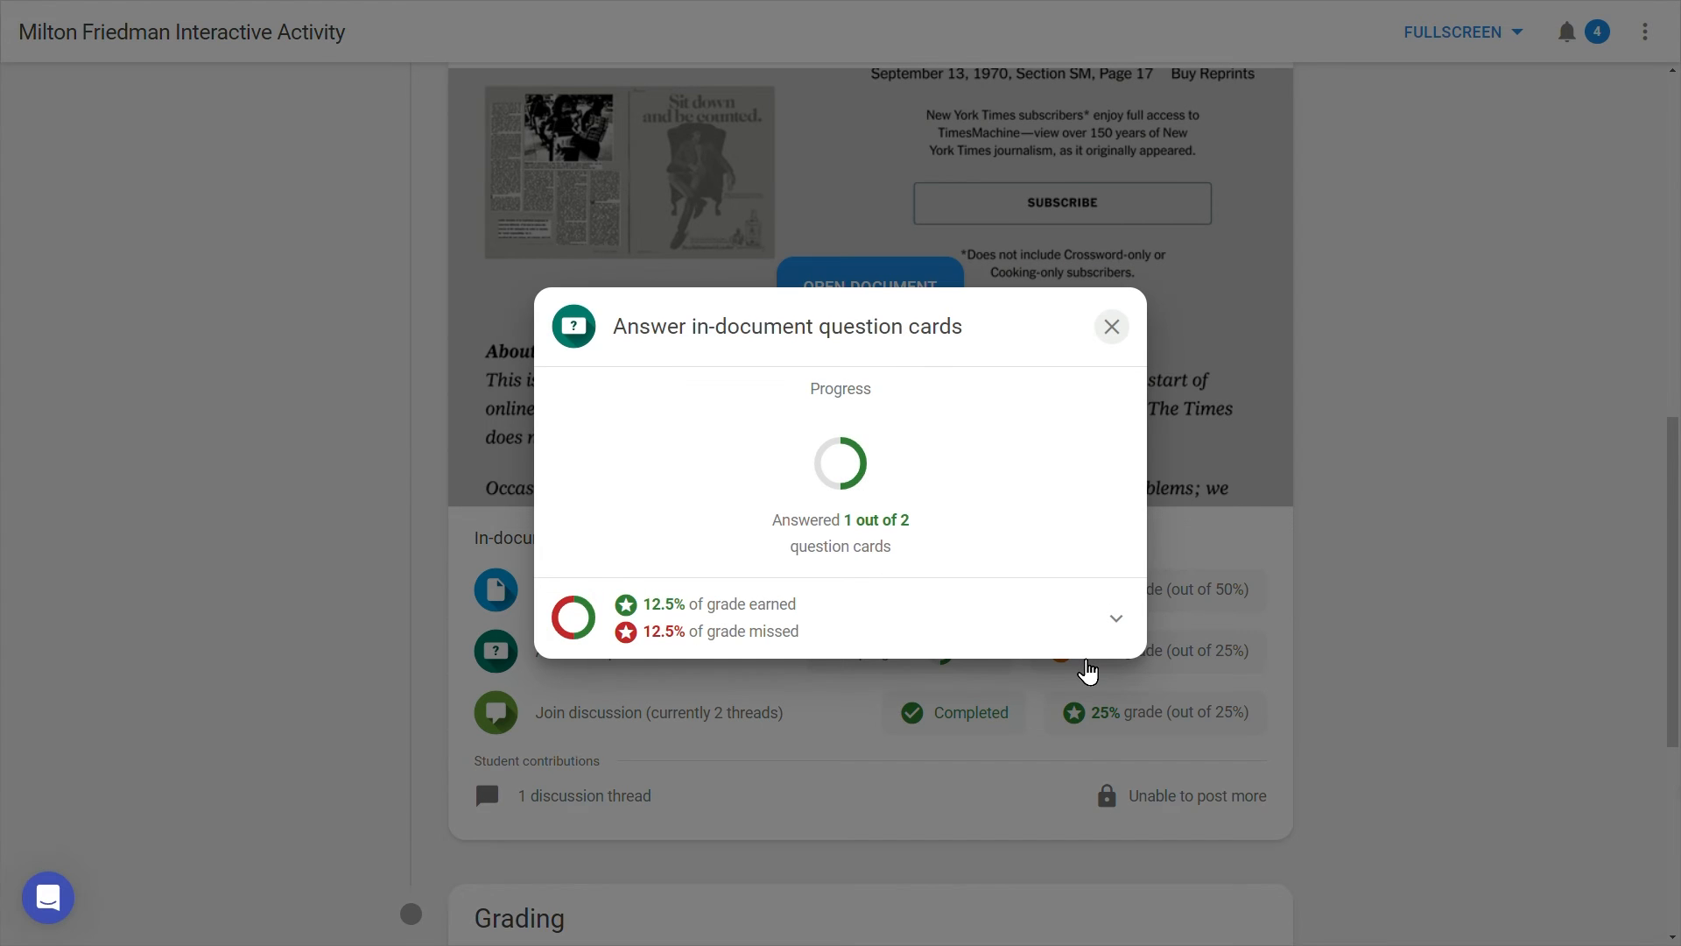
pyautogui.click(1115, 617)
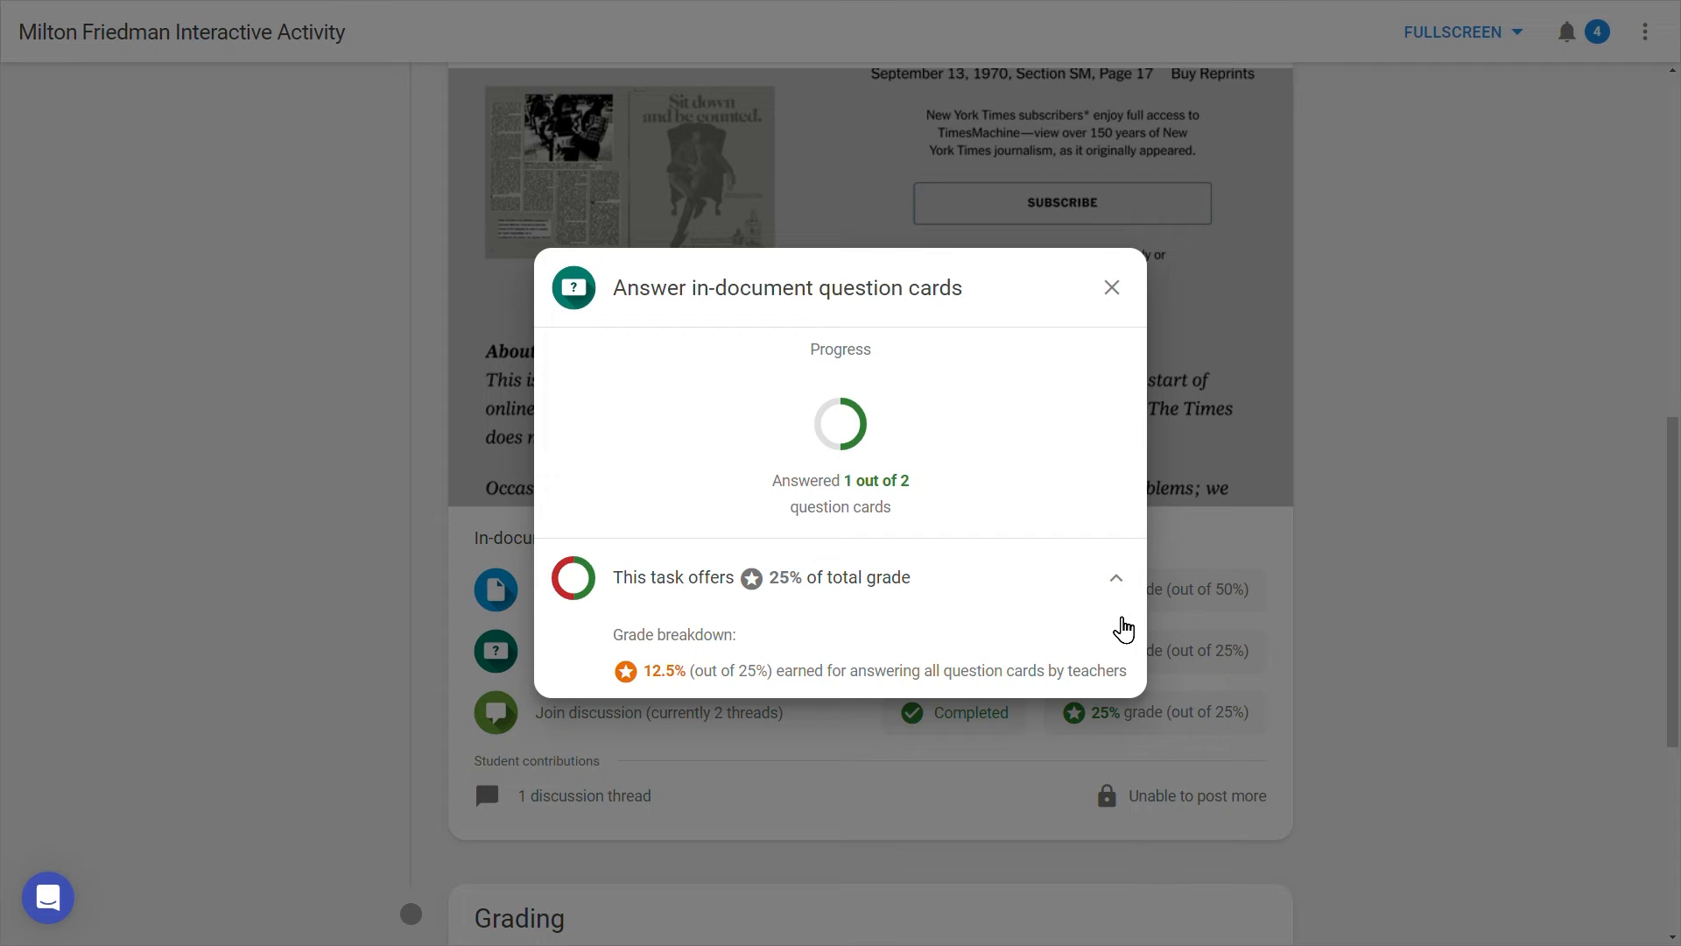
pyautogui.click(1114, 577)
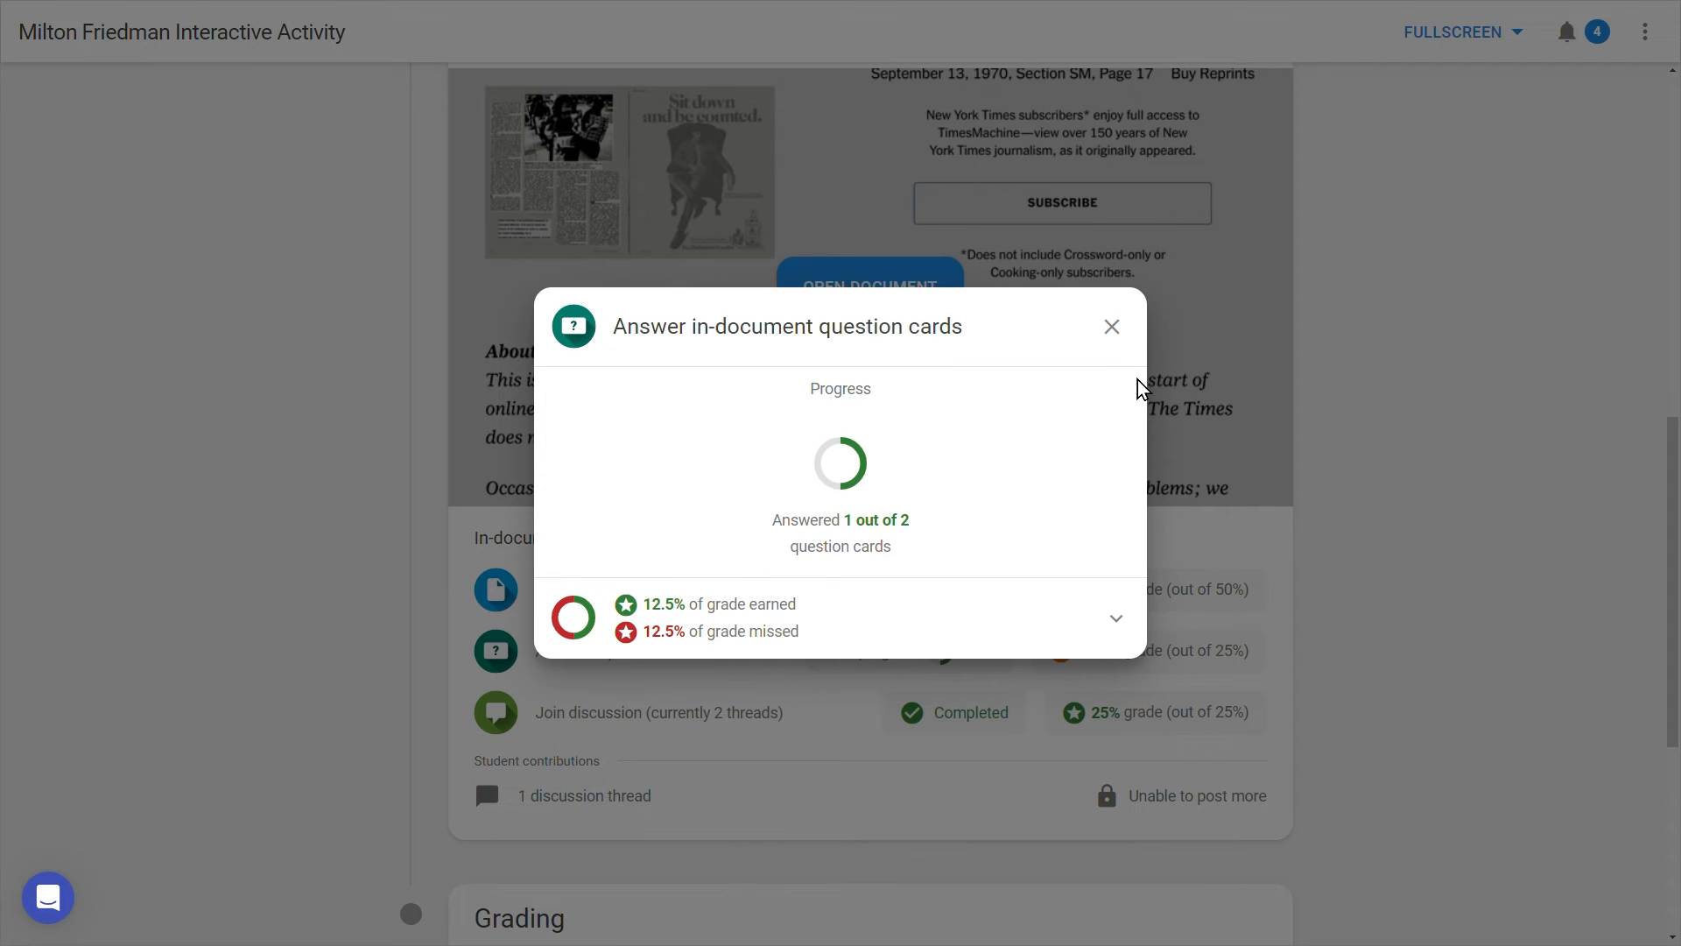
pyautogui.click(1111, 326)
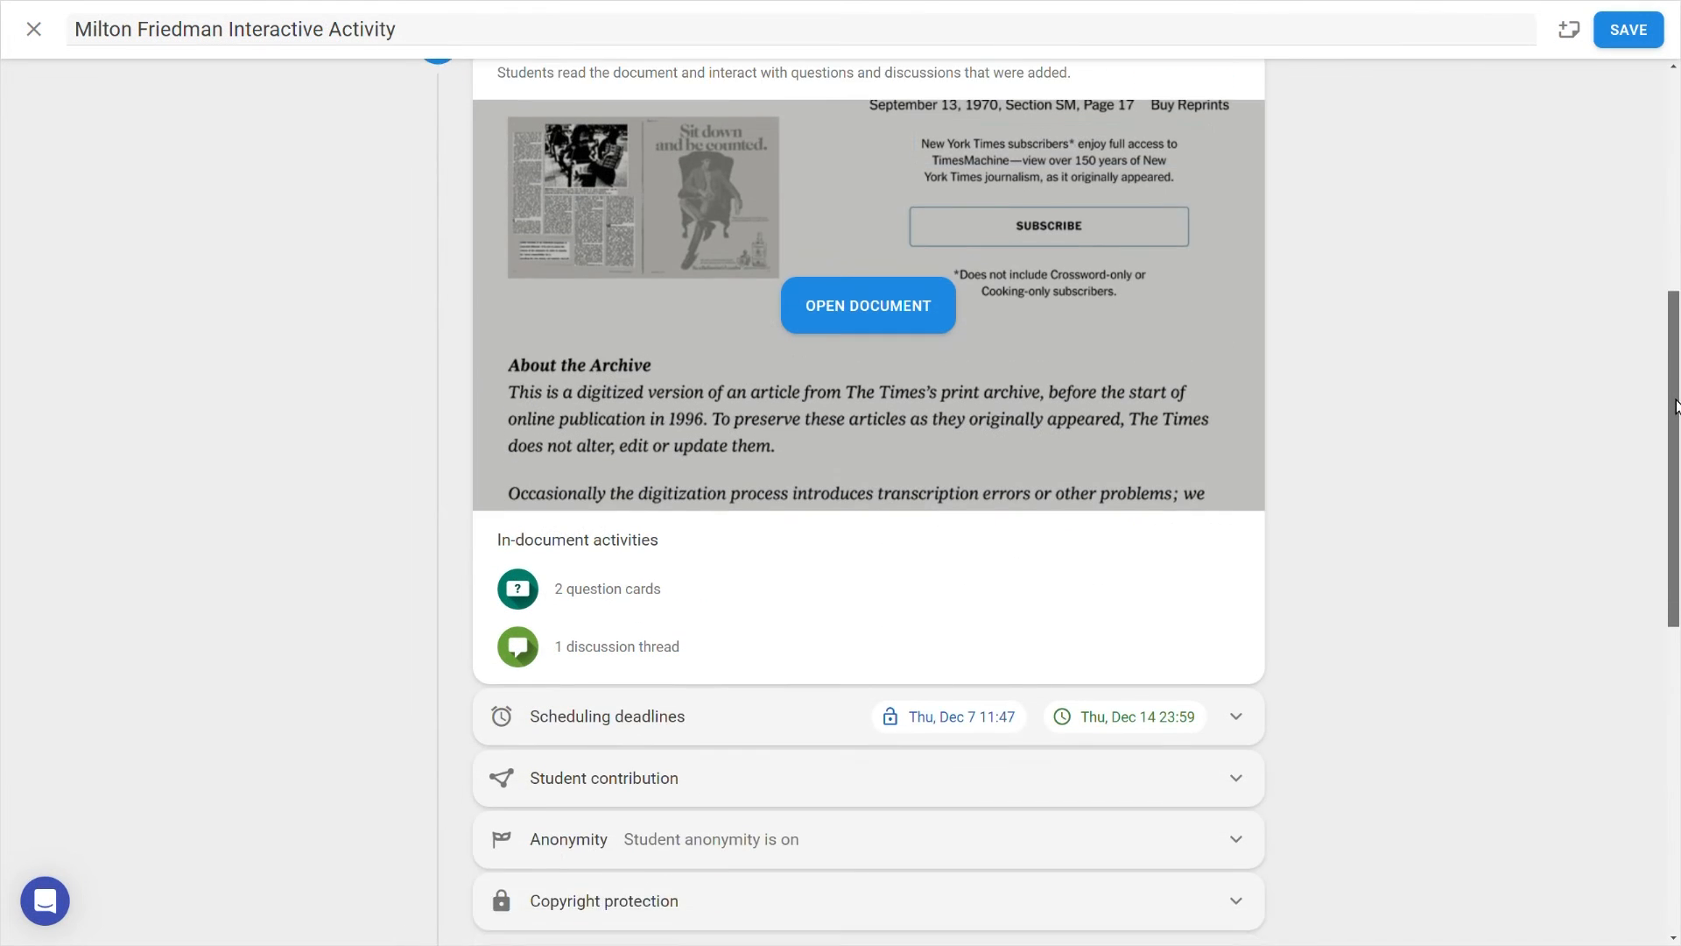
# - Enable the minimum-replies facet at 10% and set discussion participation weight to 15%
pyautogui.scroll(-3)
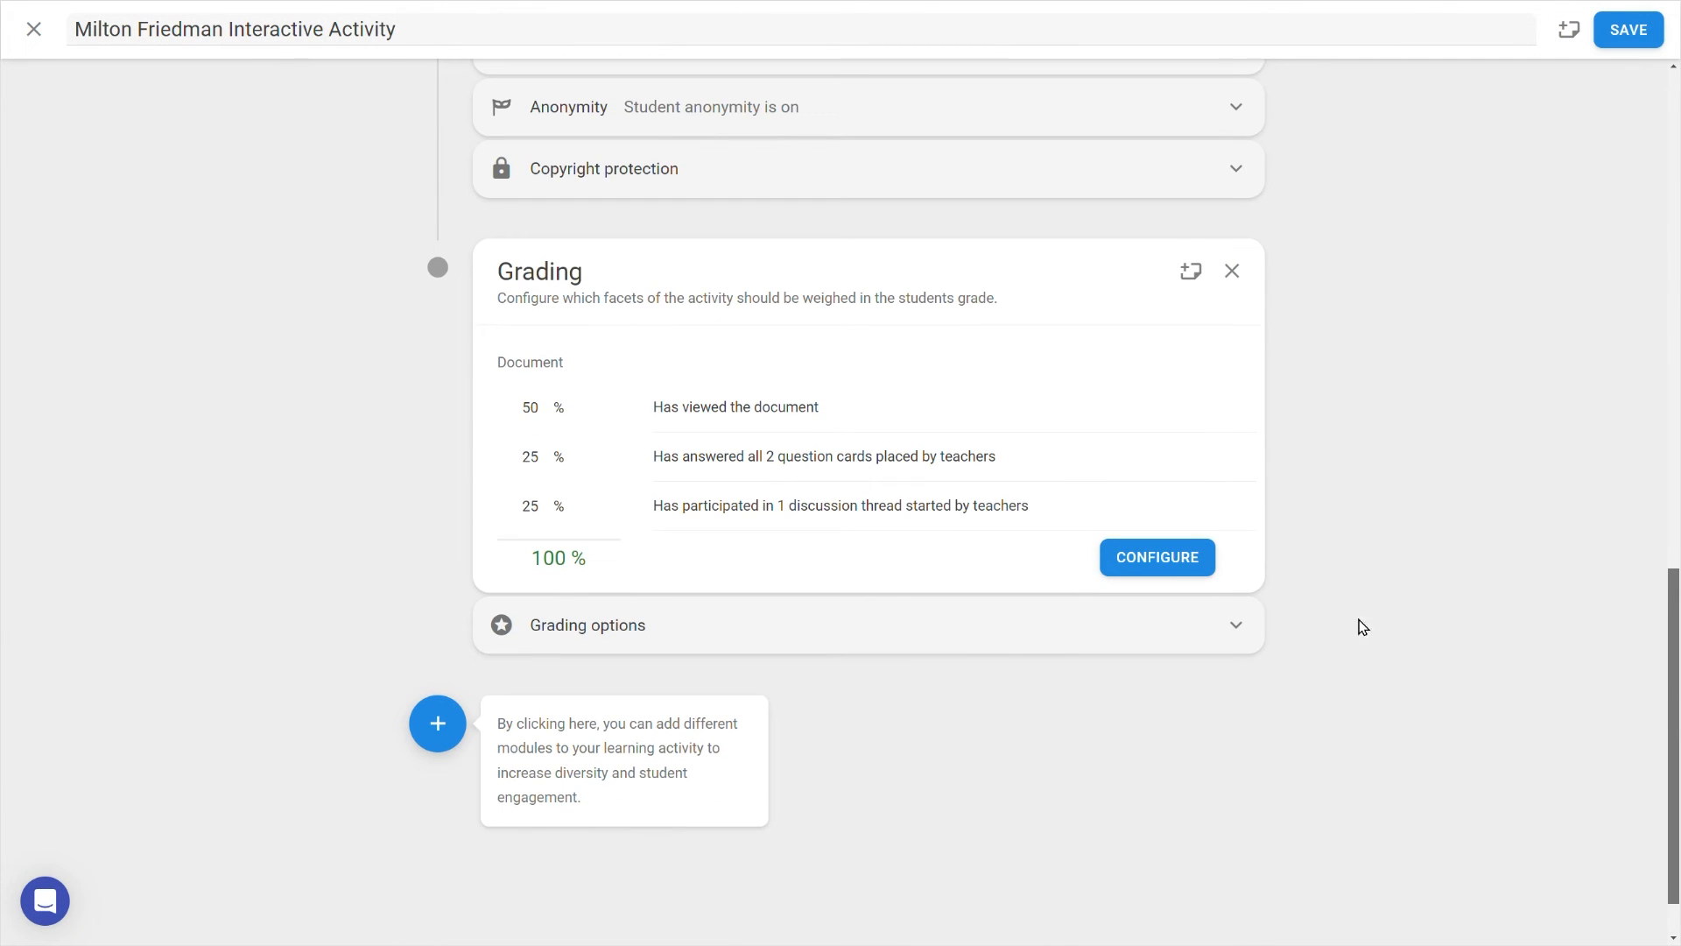
pyautogui.click(1156, 557)
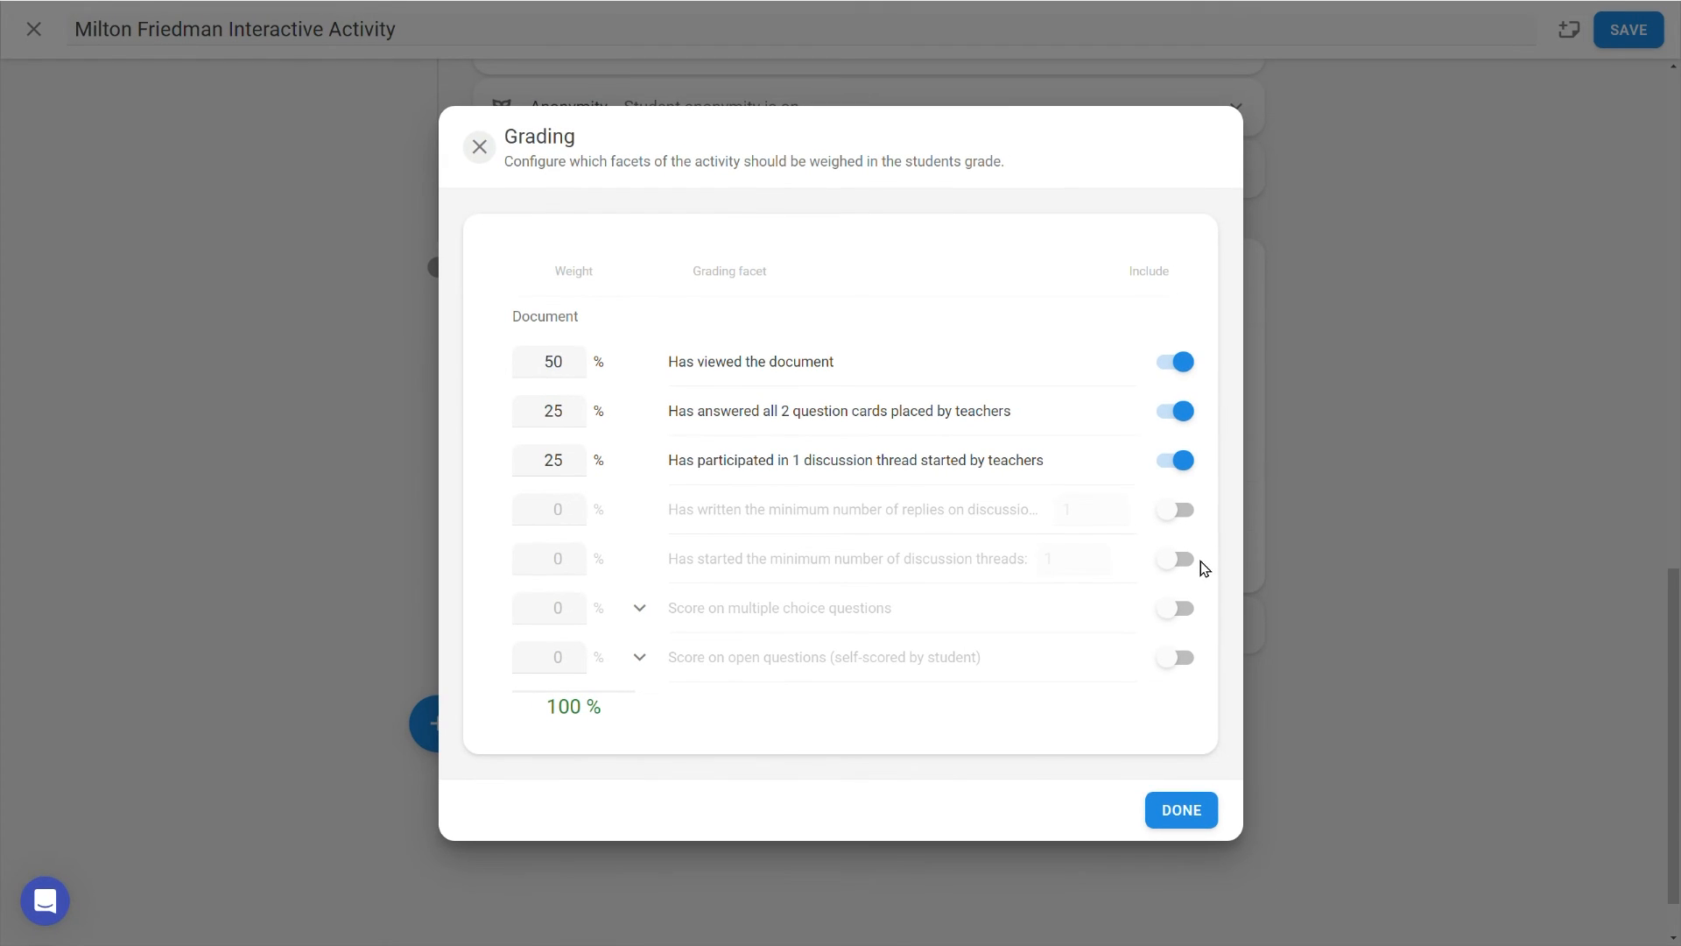
pyautogui.click(1174, 510)
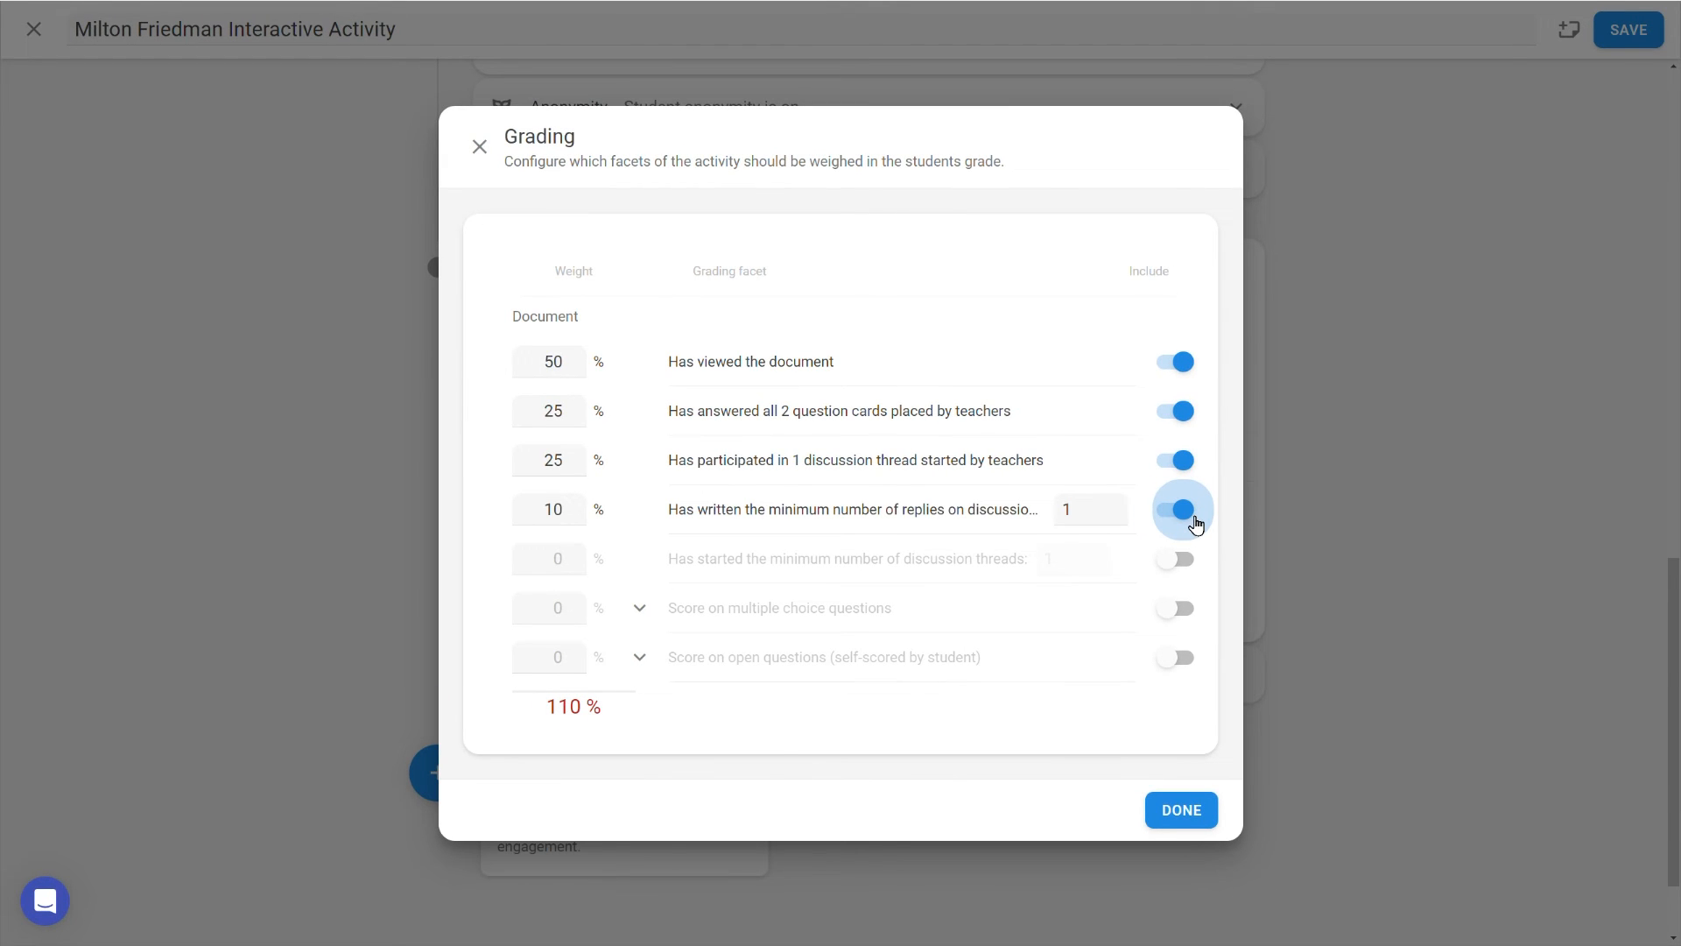
pyautogui.click(550, 459)
pyautogui.write('15')
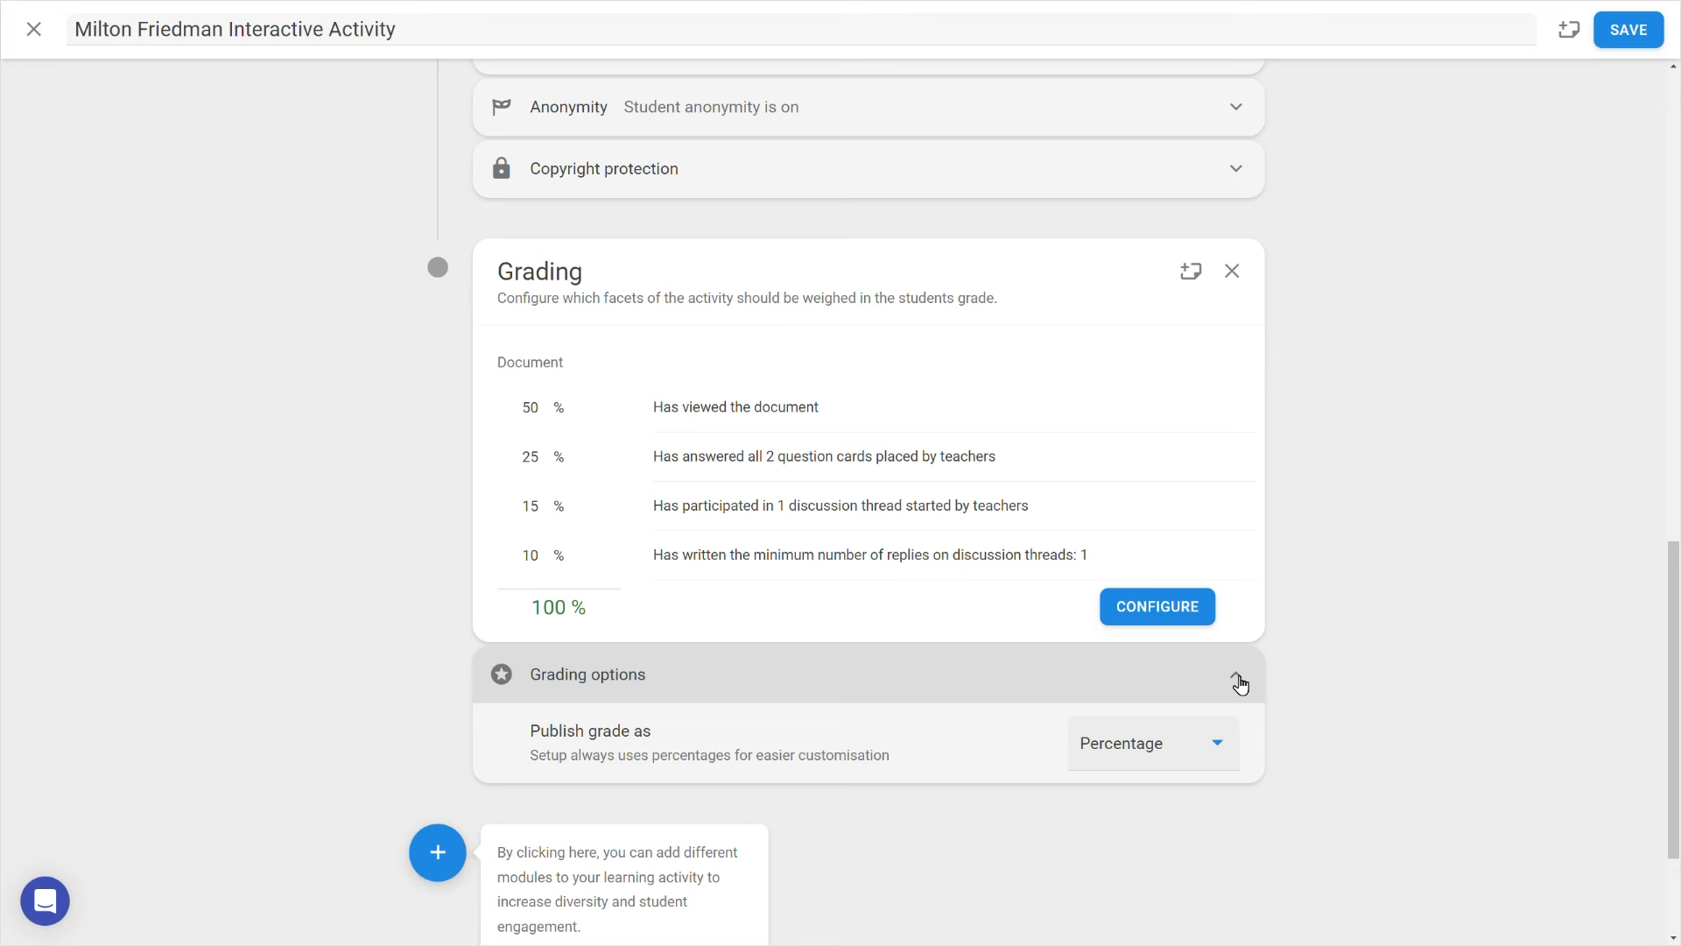
# - Choose a grade publishing format in Grading options and save the Milton Friedman activity
pyautogui.click(1152, 743)
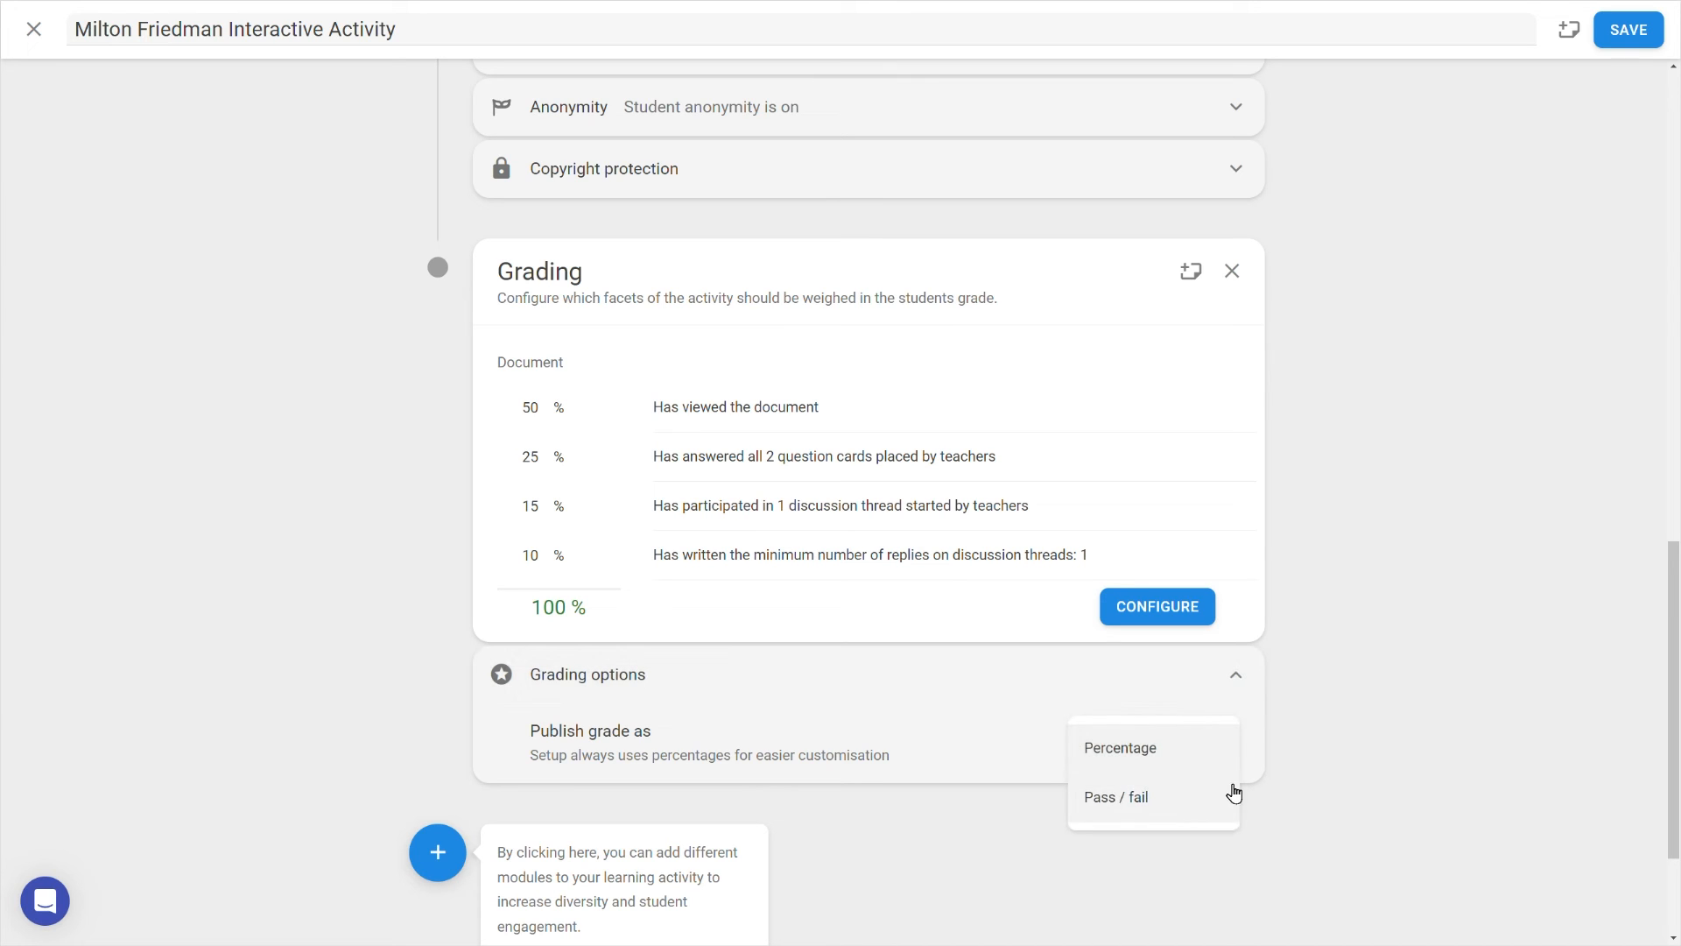
pyautogui.click(1235, 674)
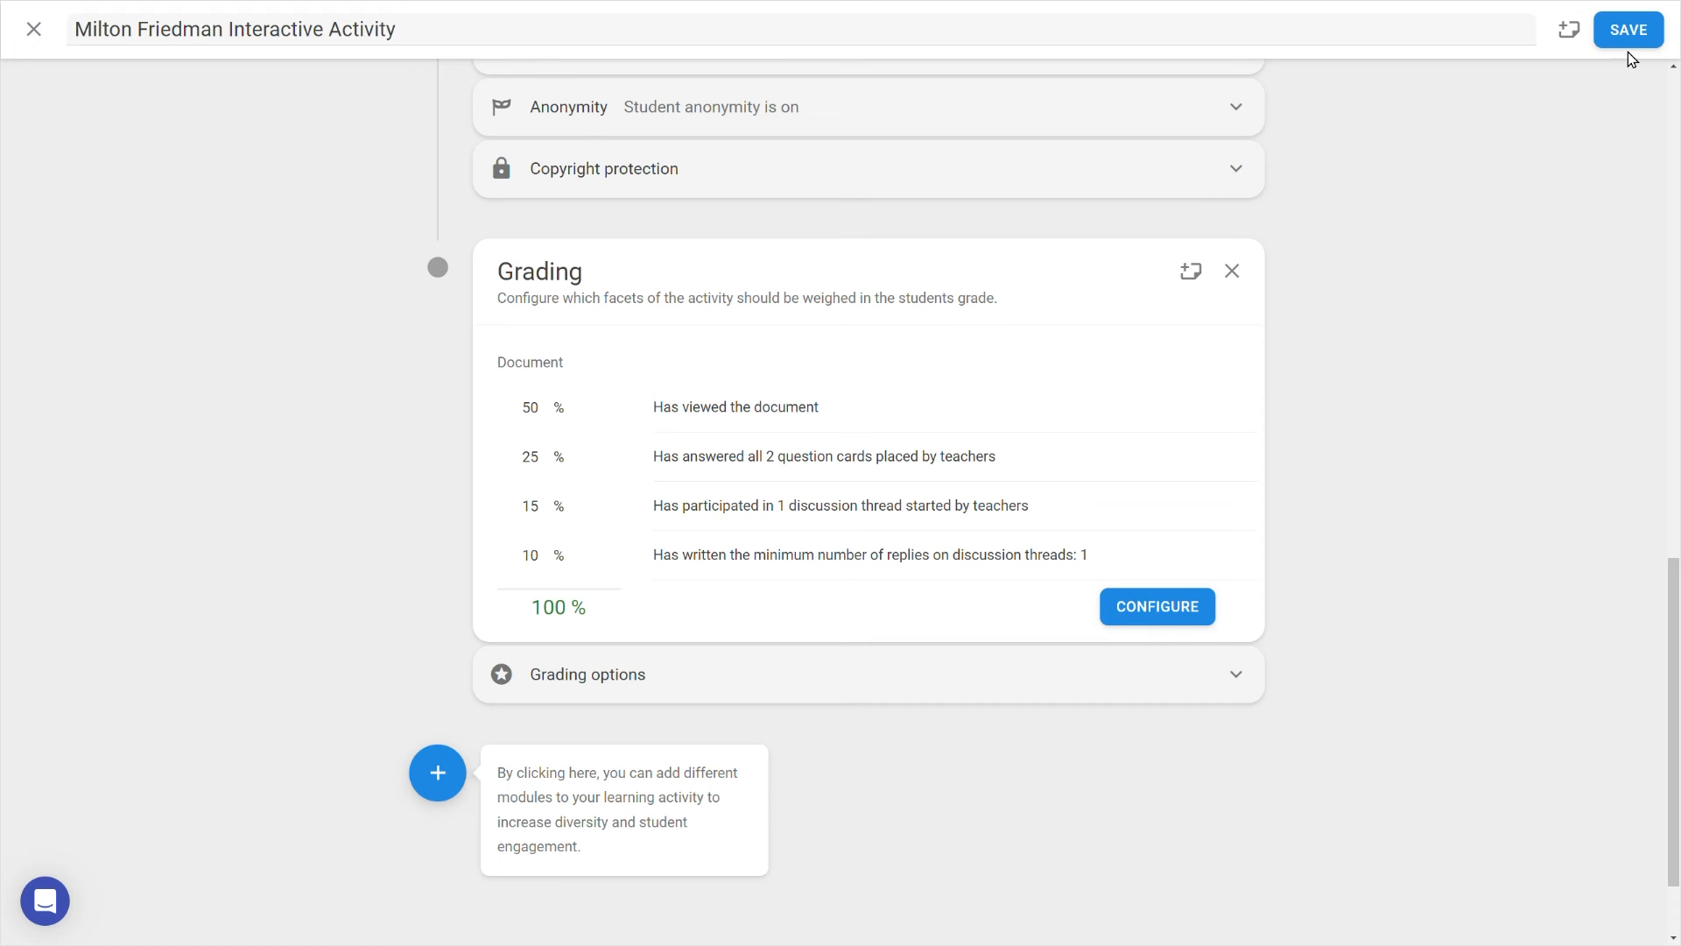
pyautogui.click(1625, 29)
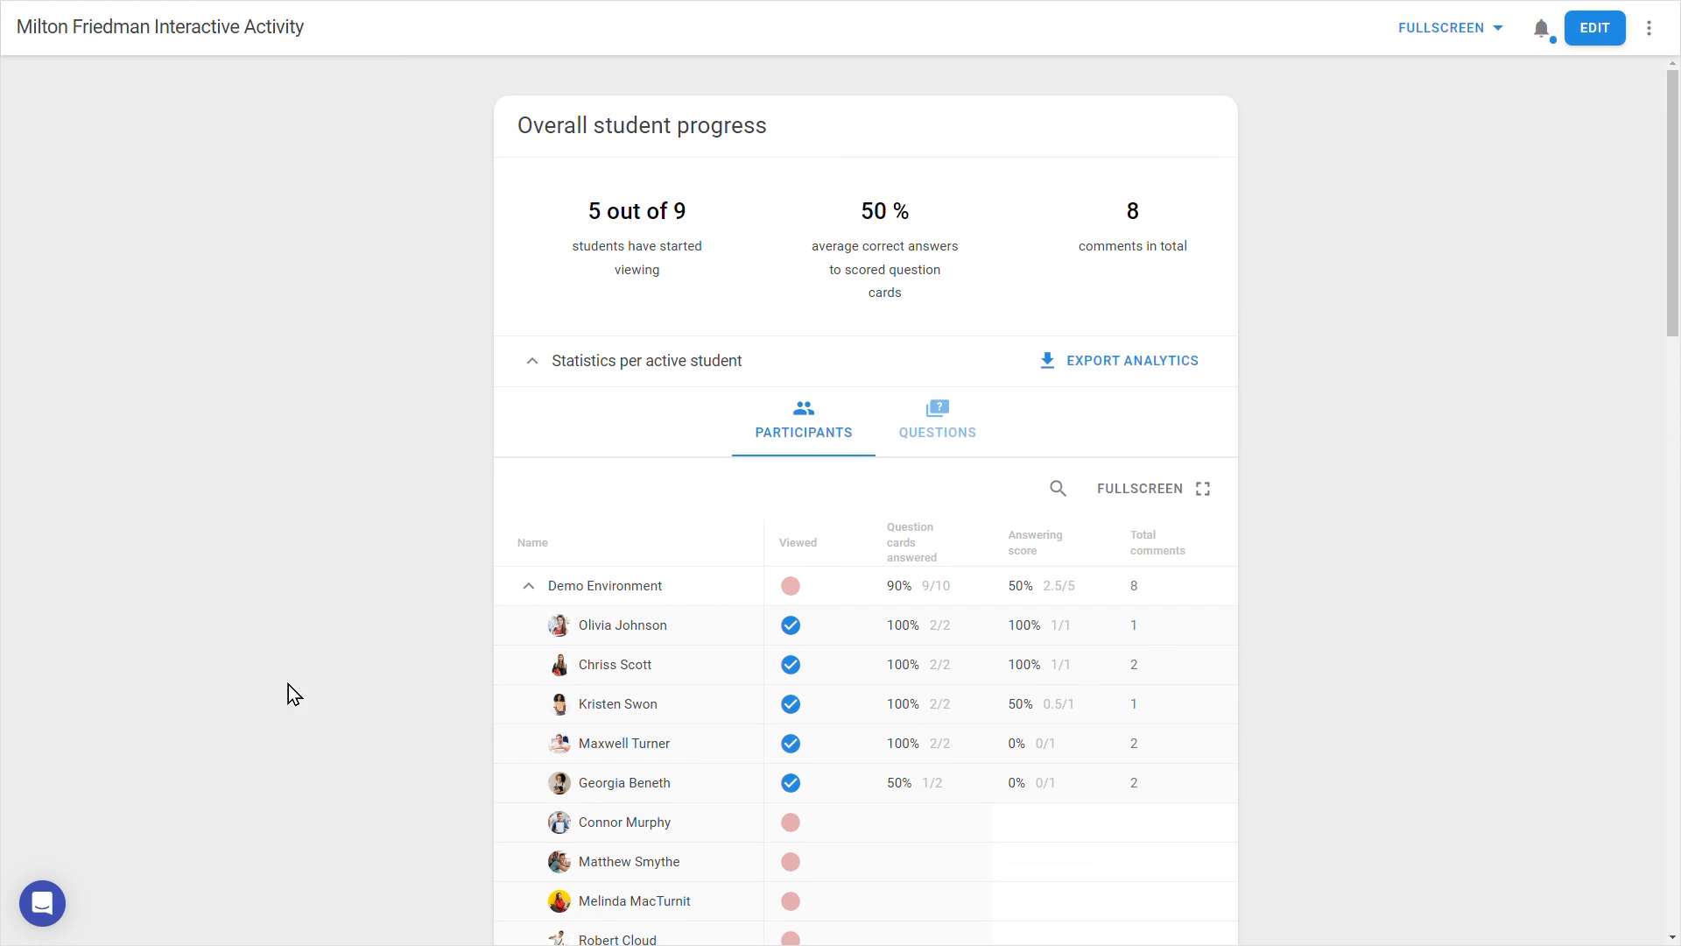
# - Open the FeedbackFruits support chat from the bottom-left chat bubble
pyautogui.click(42, 903)
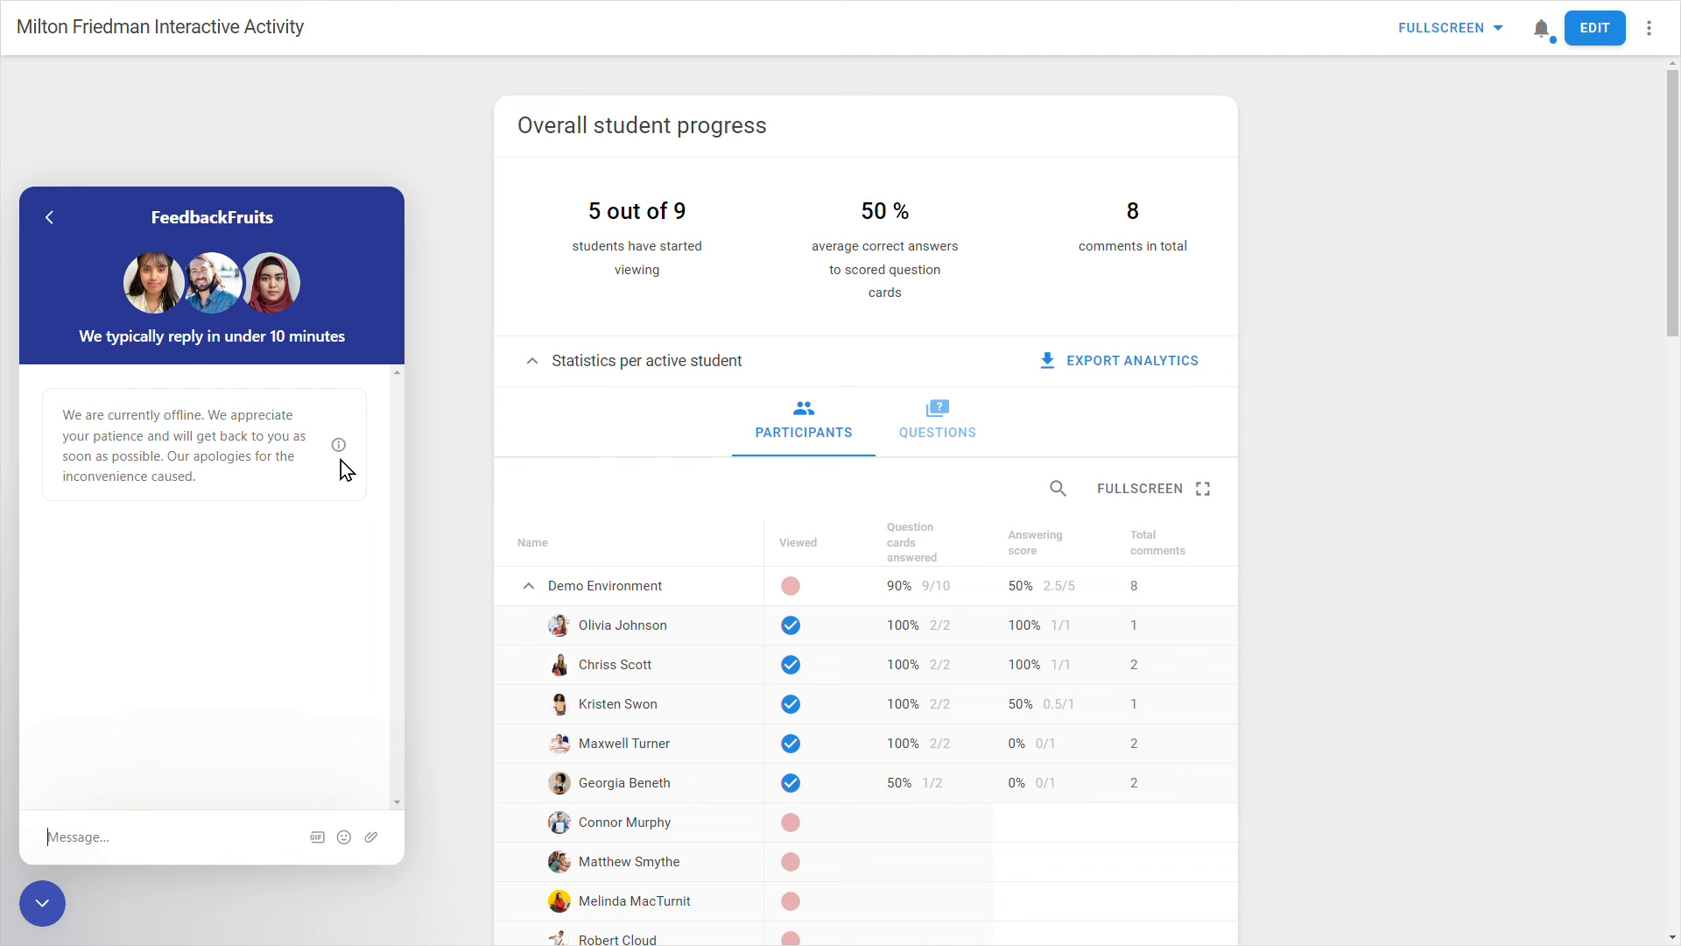
pyautogui.moveTo(240, 707)
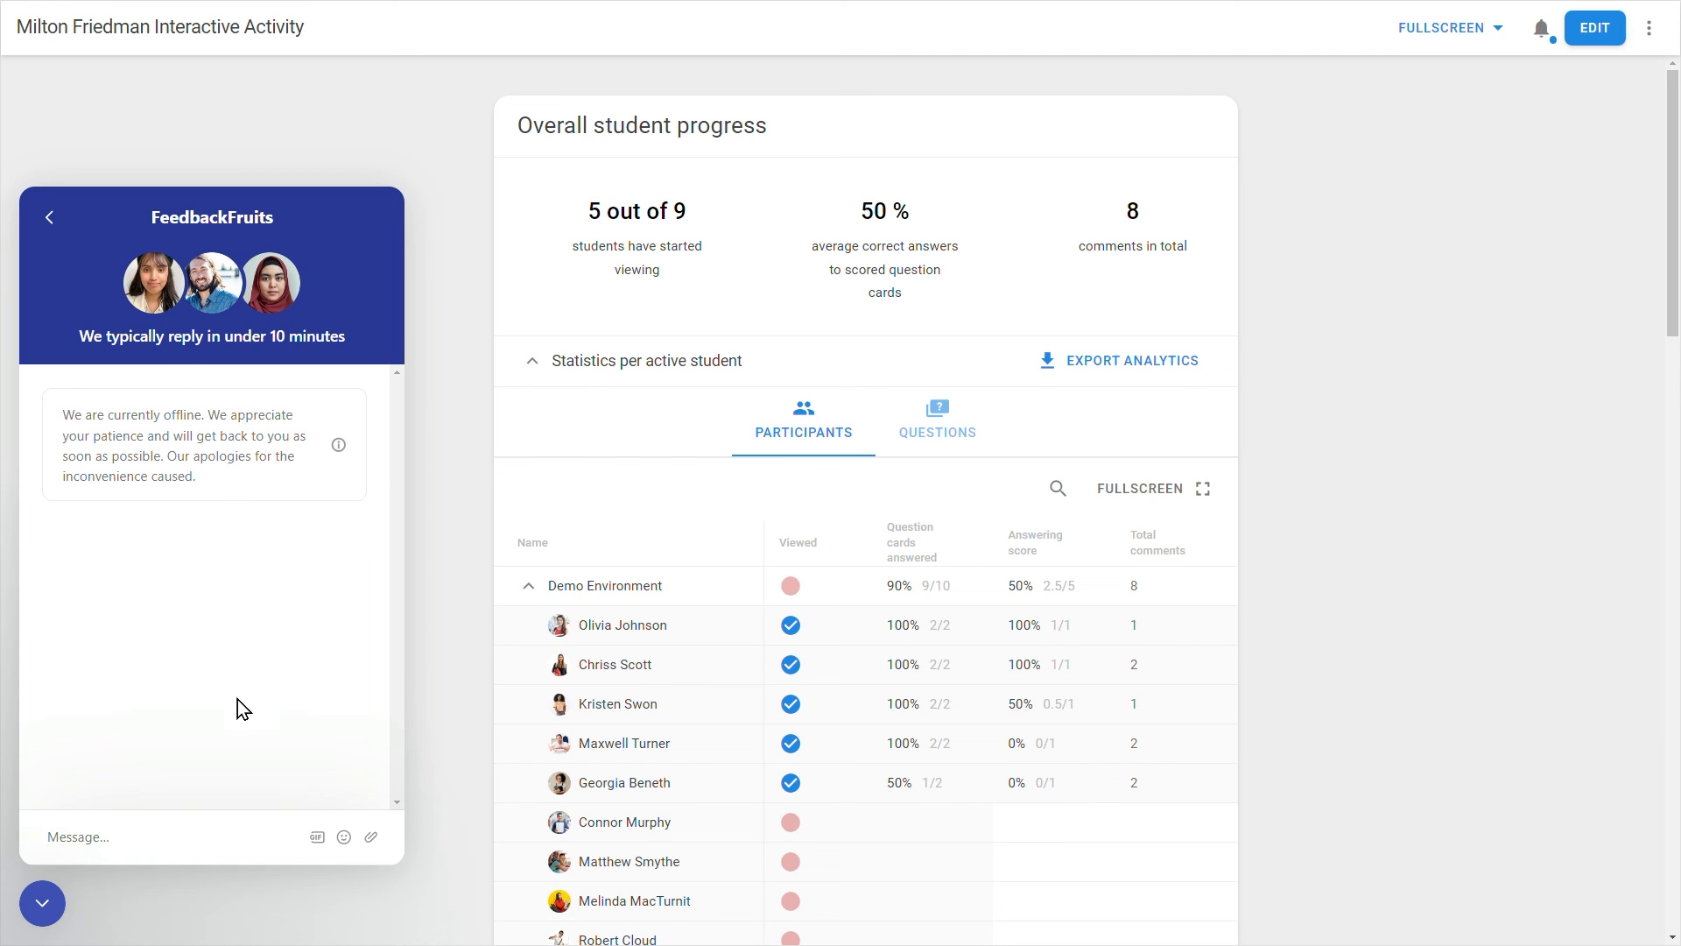